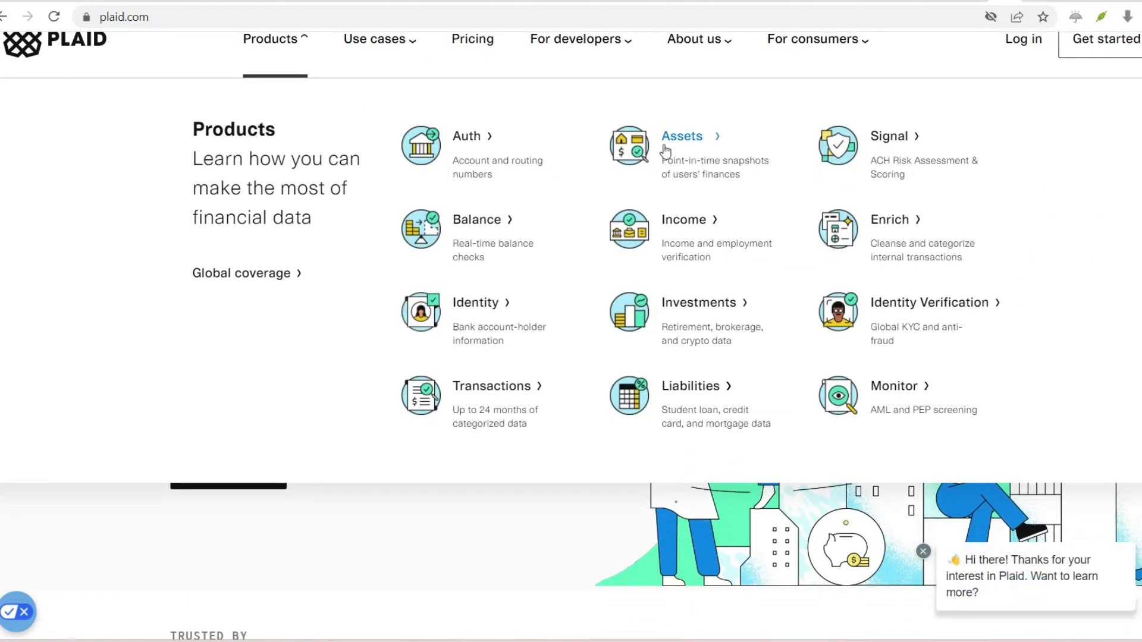
mouse_move(513, 270)
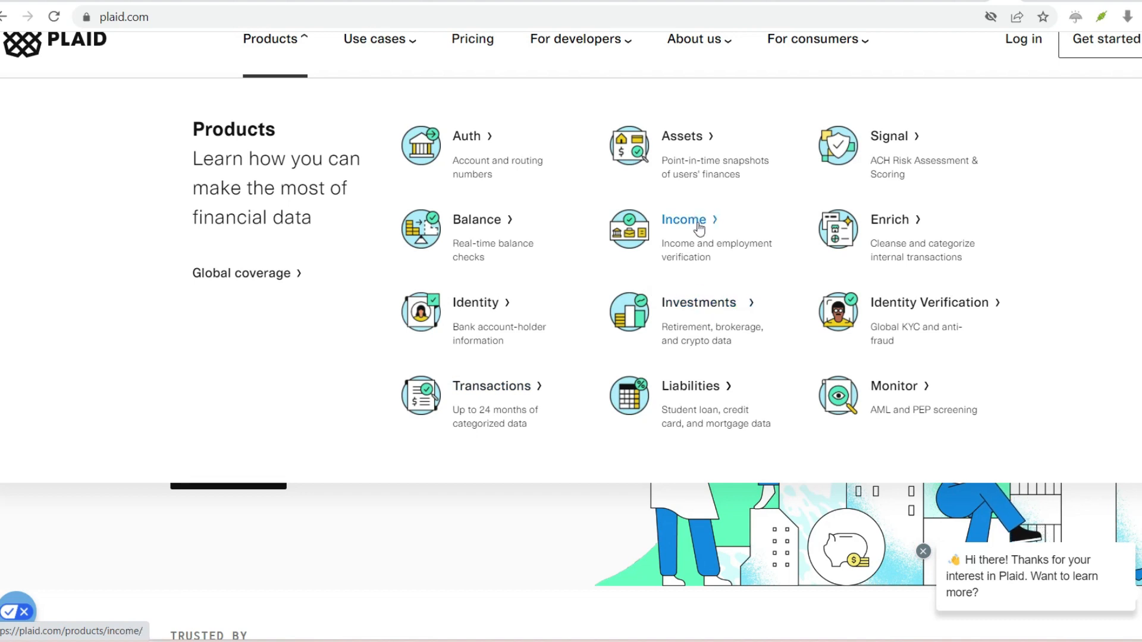
mouse_move(918, 296)
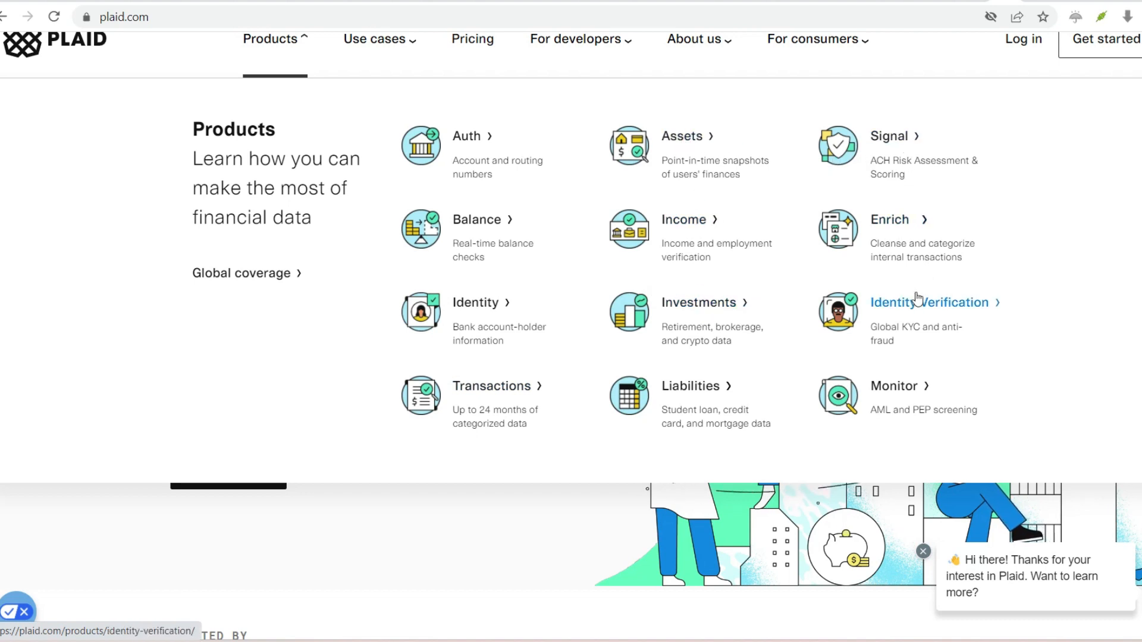
mouse_move(950, 419)
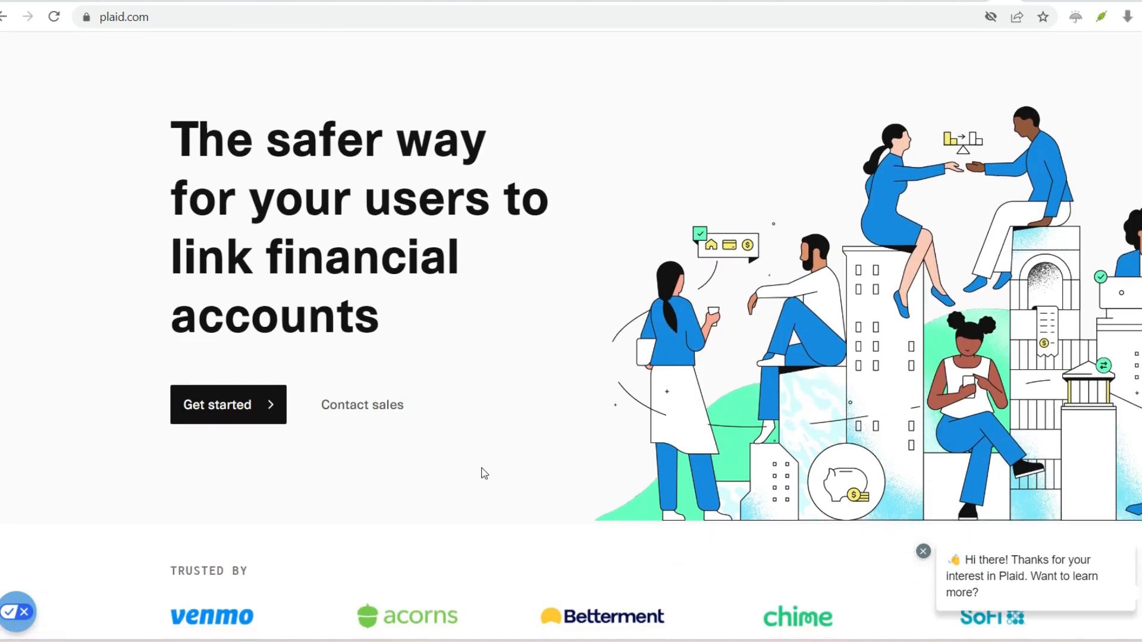
Step: Scroll past the trusted-by logos and Plaid Link phone demo to 'Seamless user experience'
scroll(down, 3)
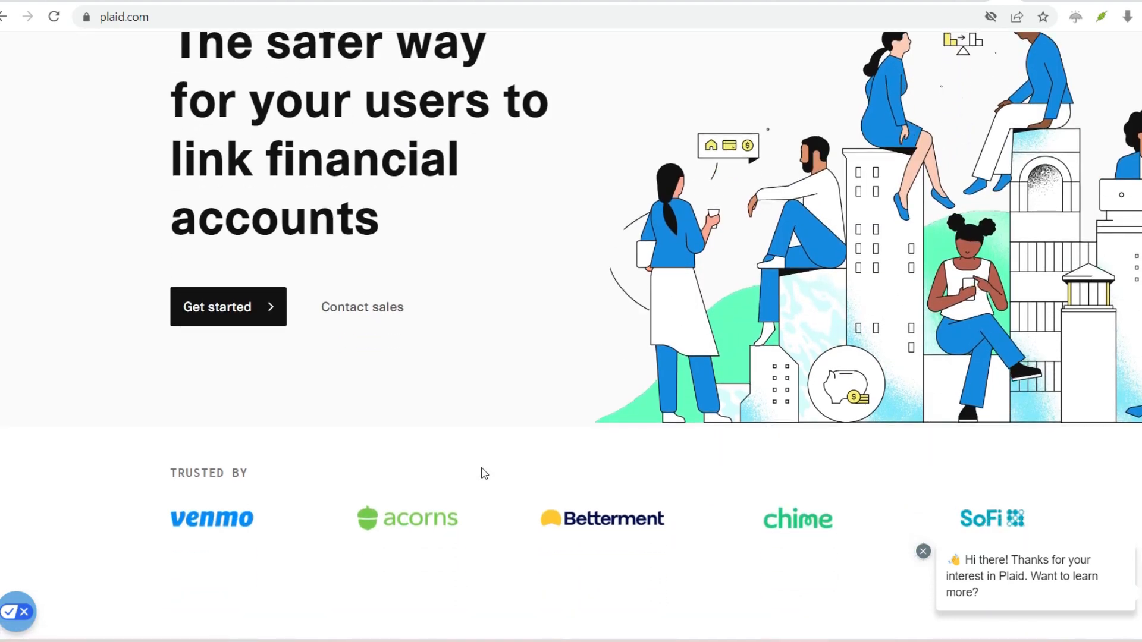
scroll(down, 3)
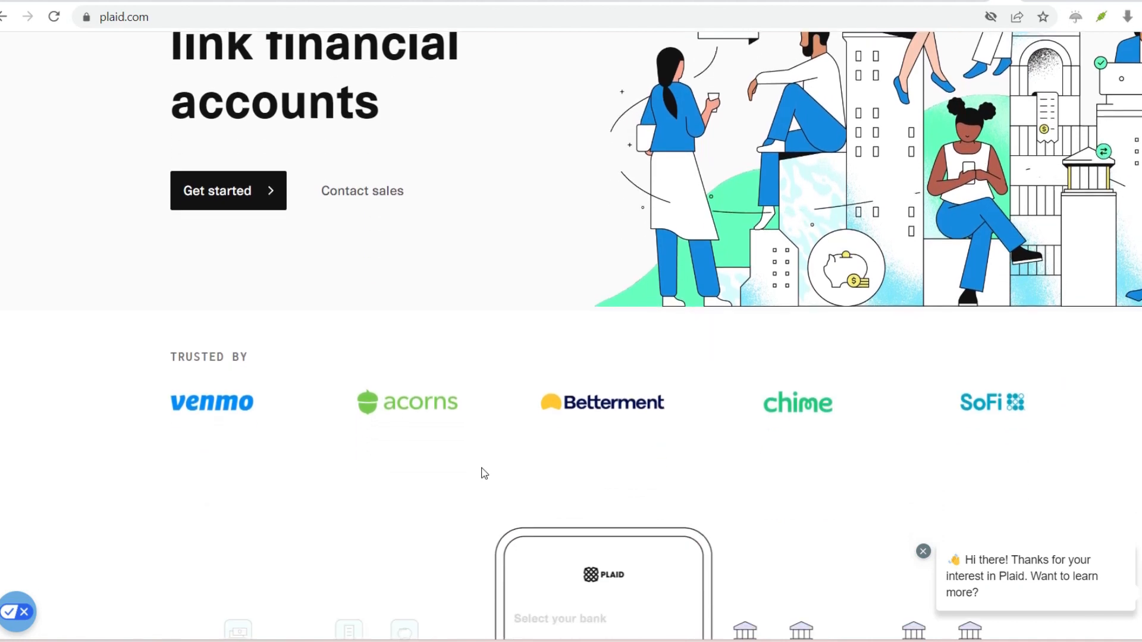
scroll(down, 3)
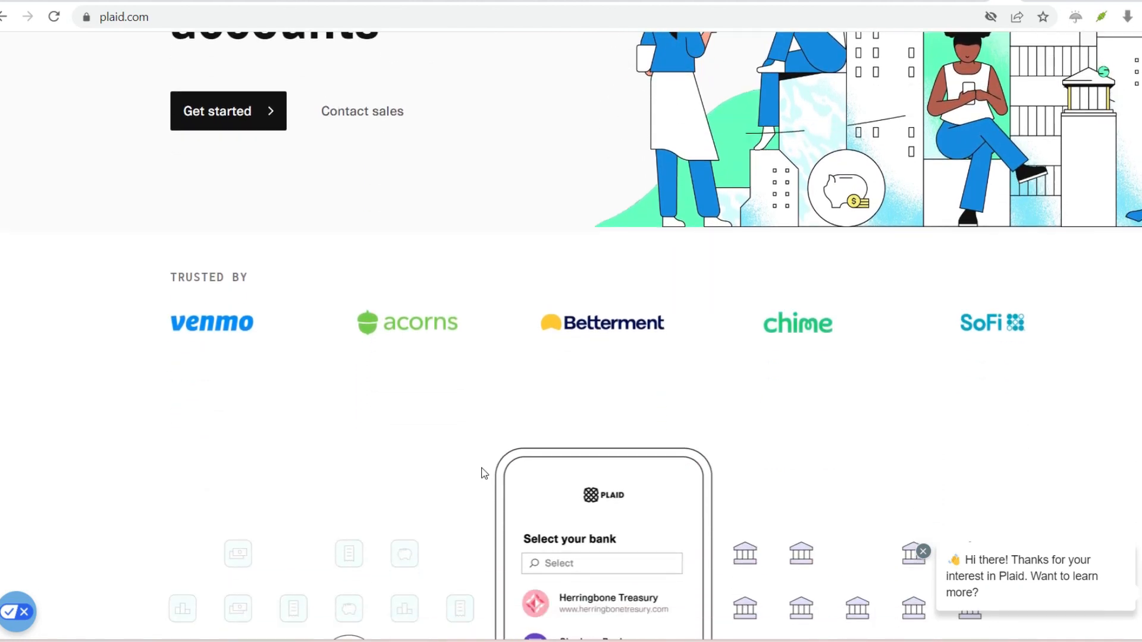
scroll(down, 3)
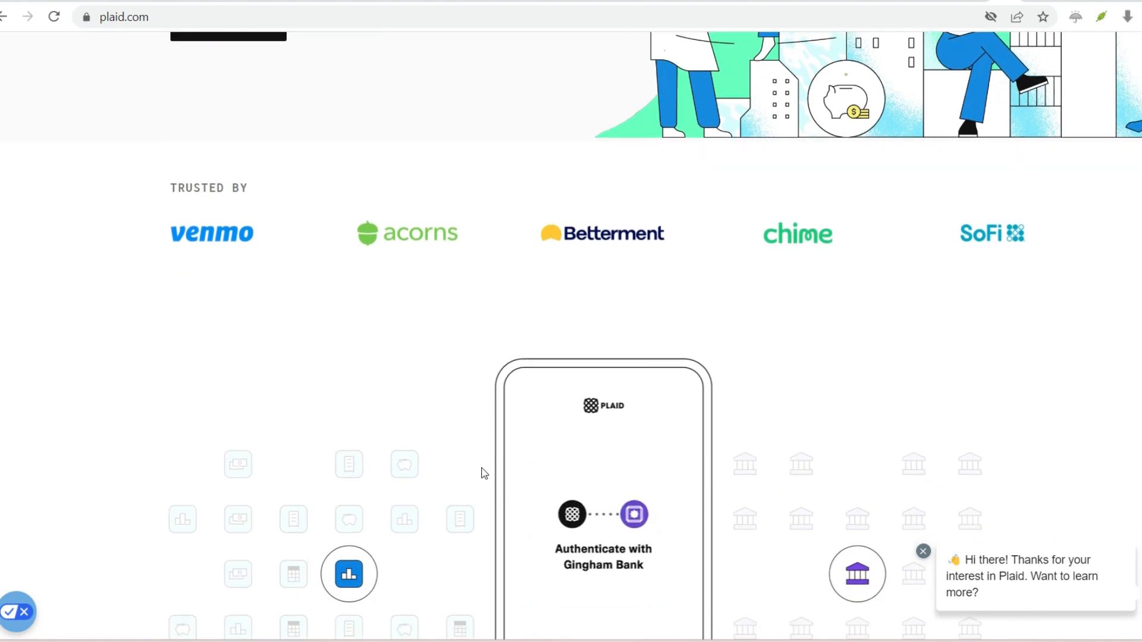
scroll(down, 3)
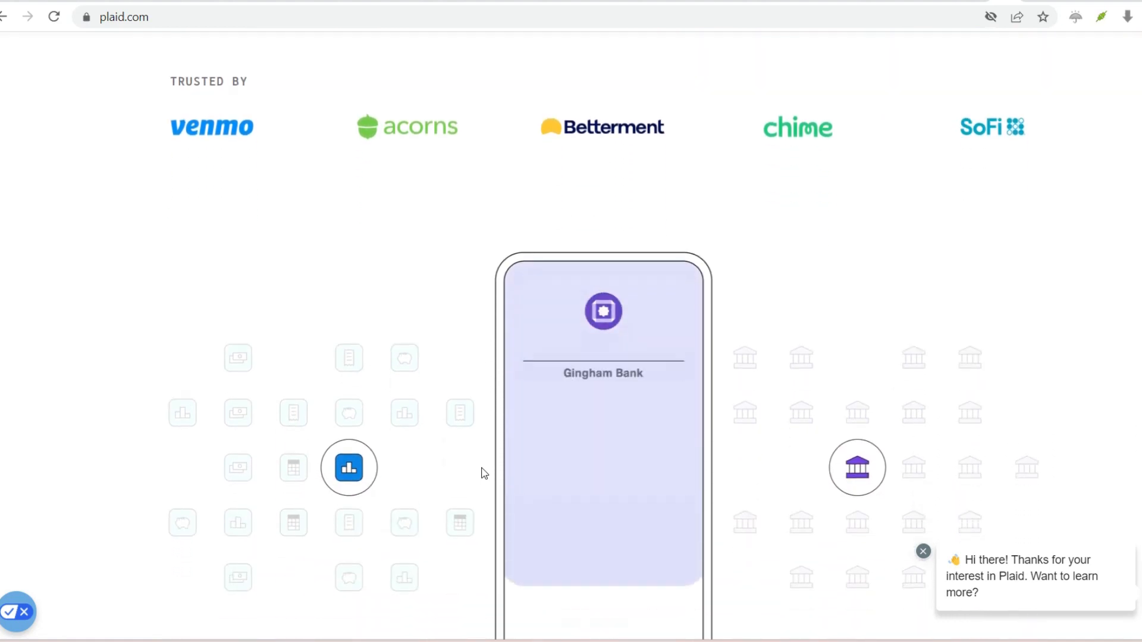
scroll(down, 3)
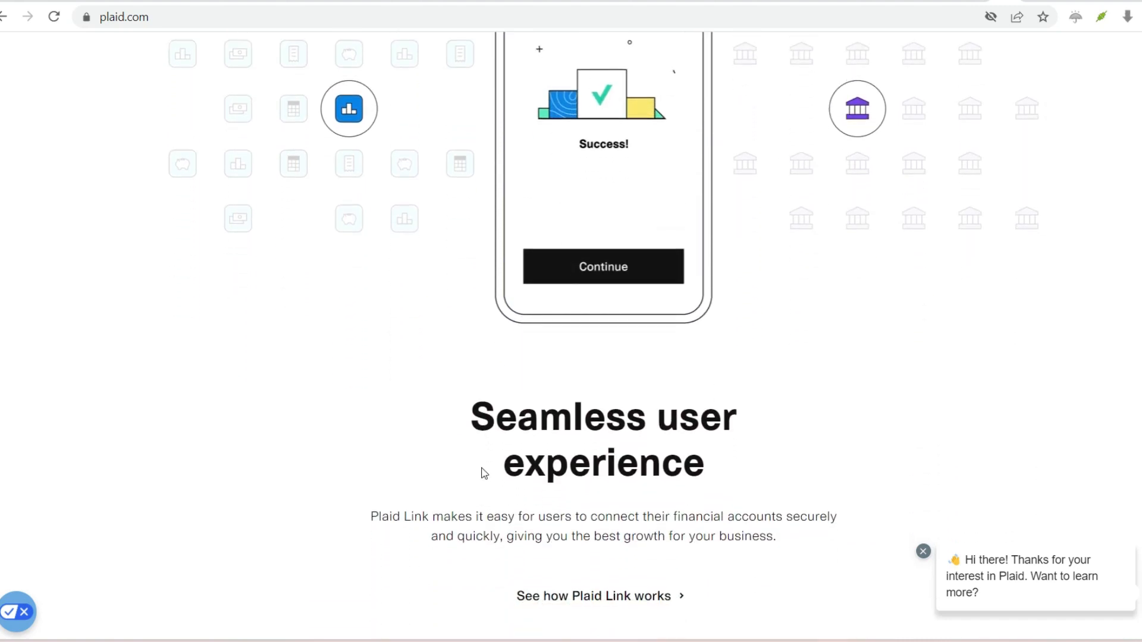
Step: Continue down to the 'Built with developers in mind' section
scroll(down, 3)
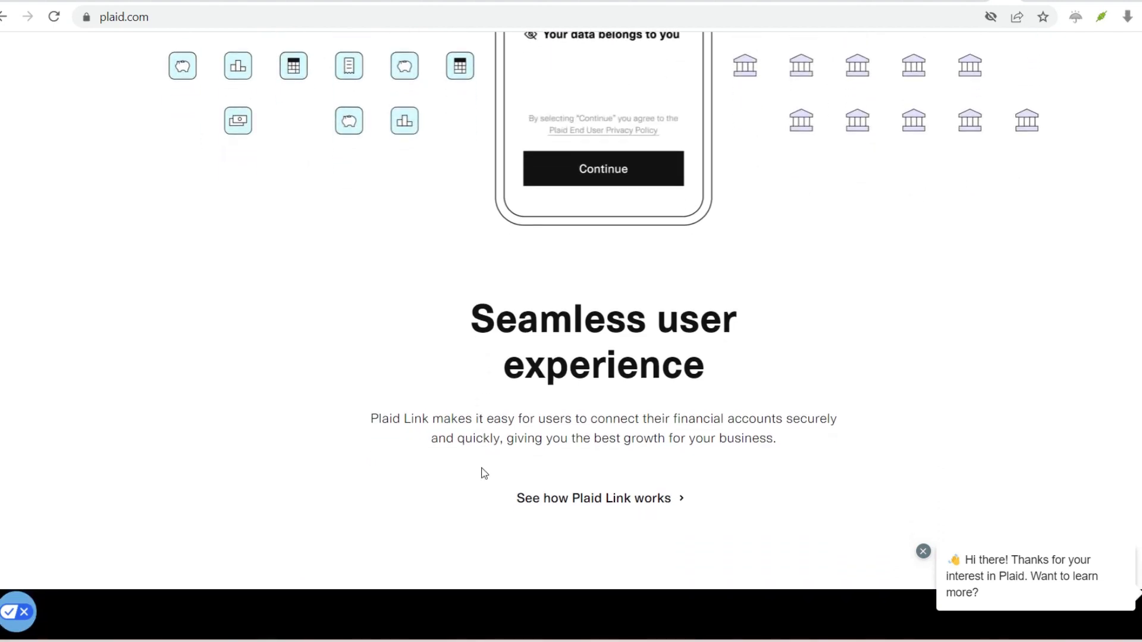
scroll(down, 3)
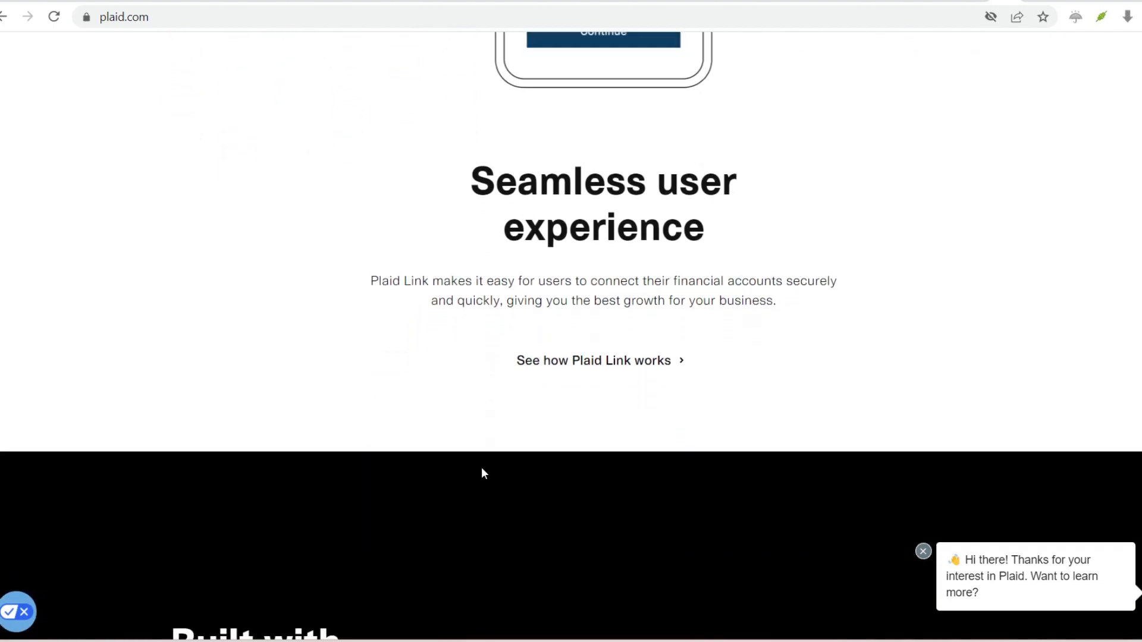
scroll(down, 3)
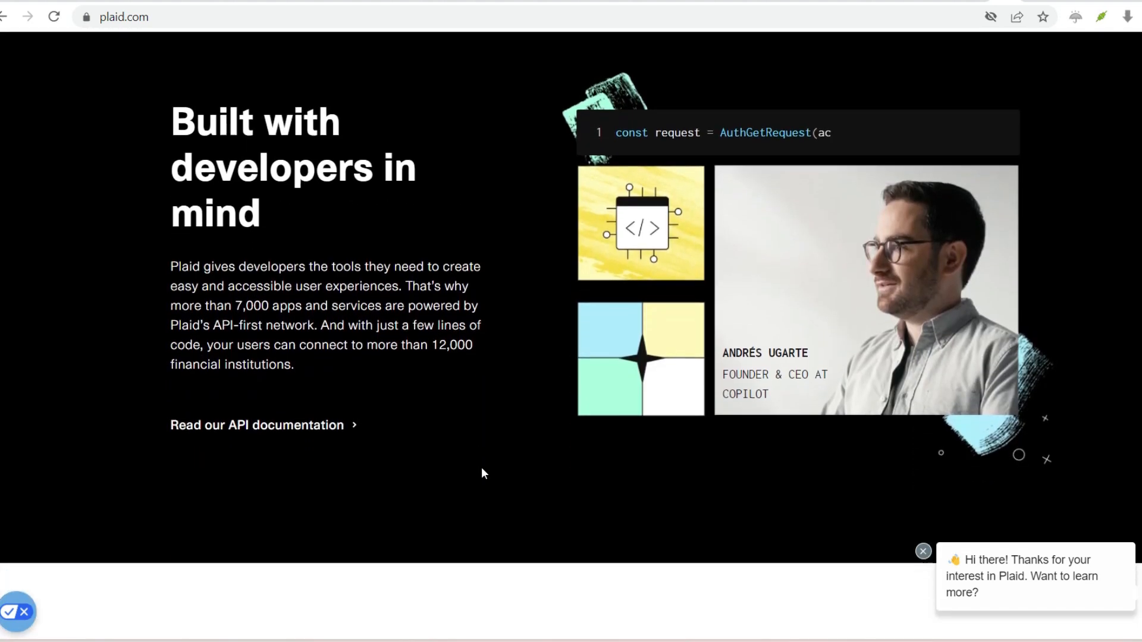
Step: Scroll down through the use-case list and 'Power the apps in people's financial lives' sections
scroll(down, 3)
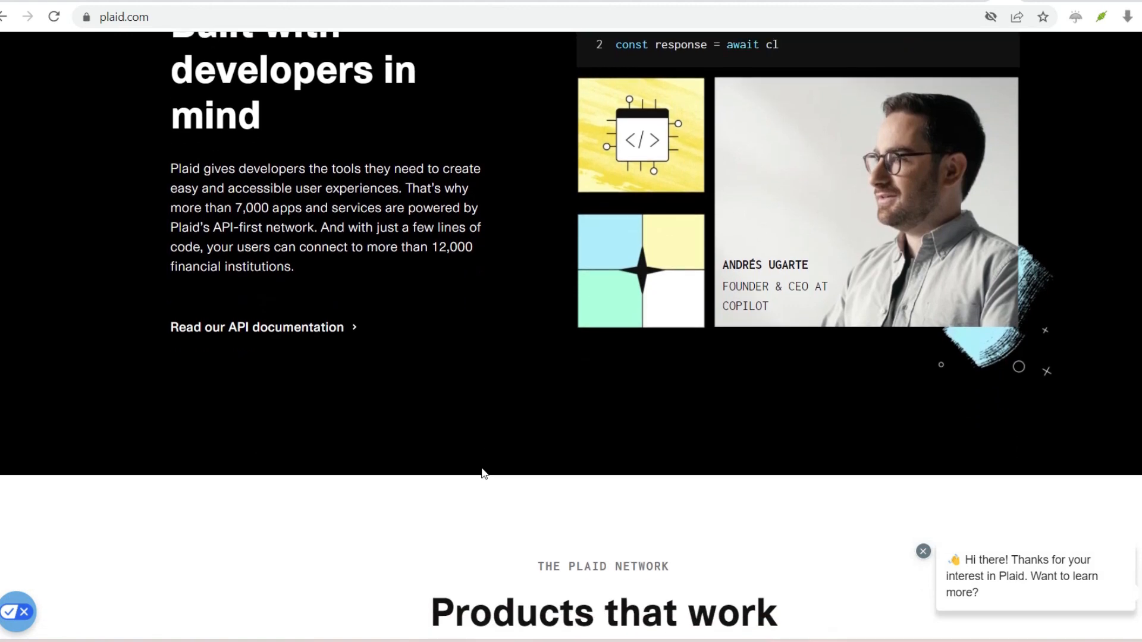
scroll(down, 3)
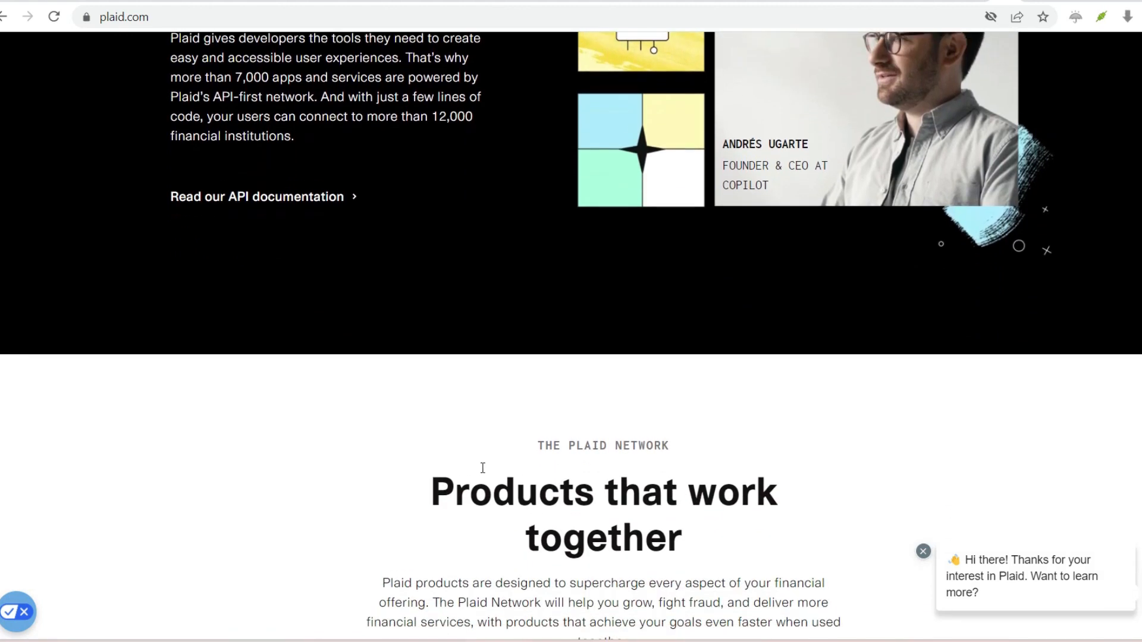
scroll(down, 3)
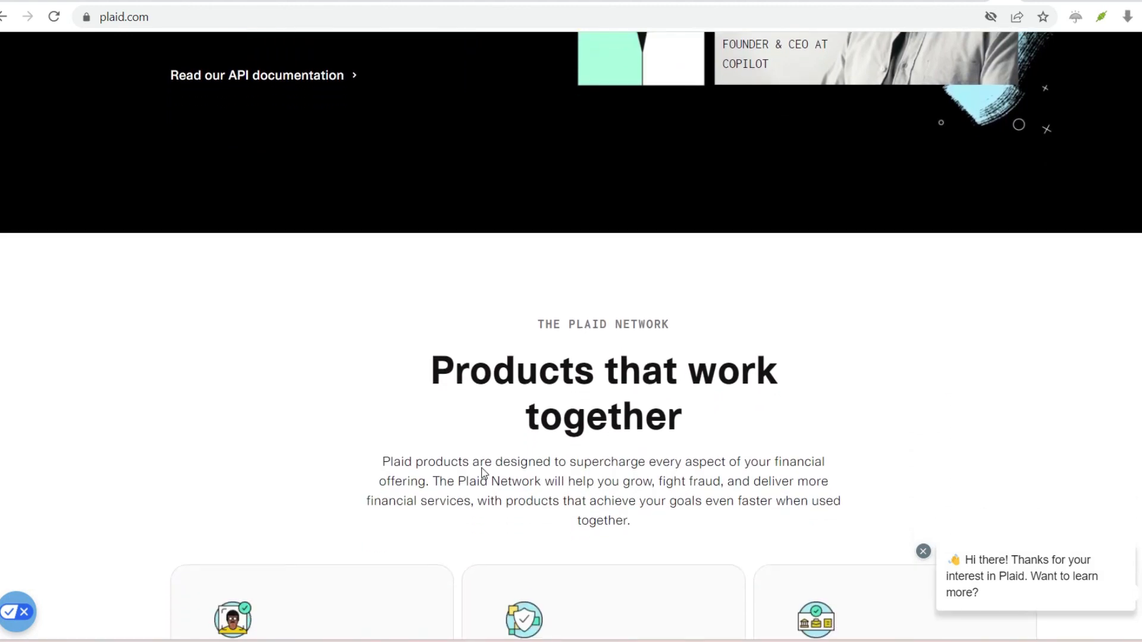
scroll(down, 3)
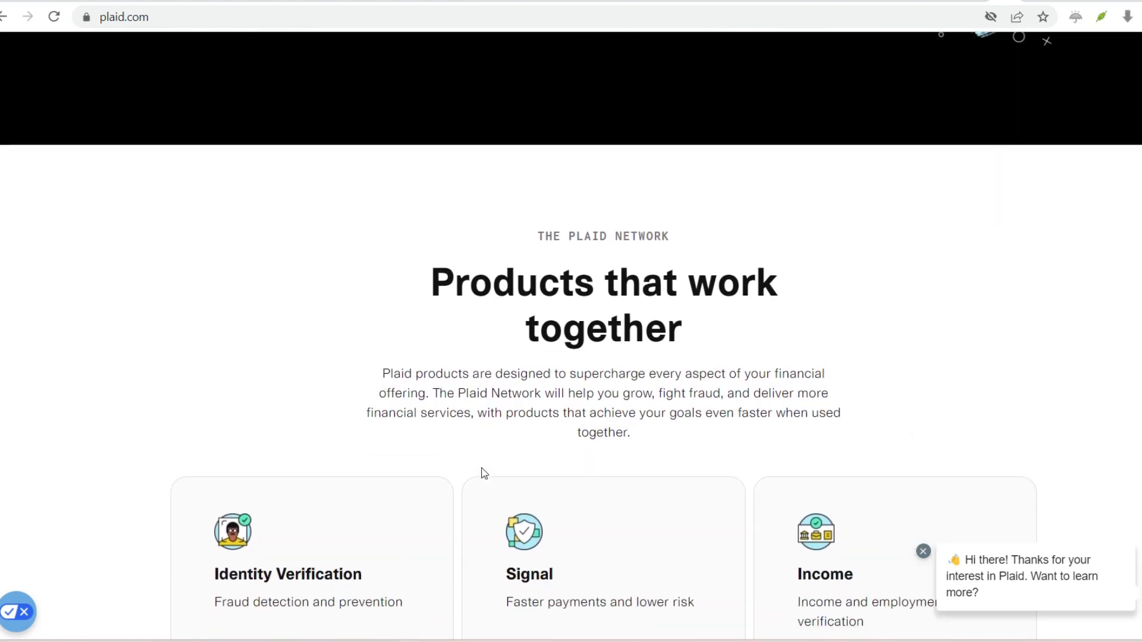
scroll(down, 3)
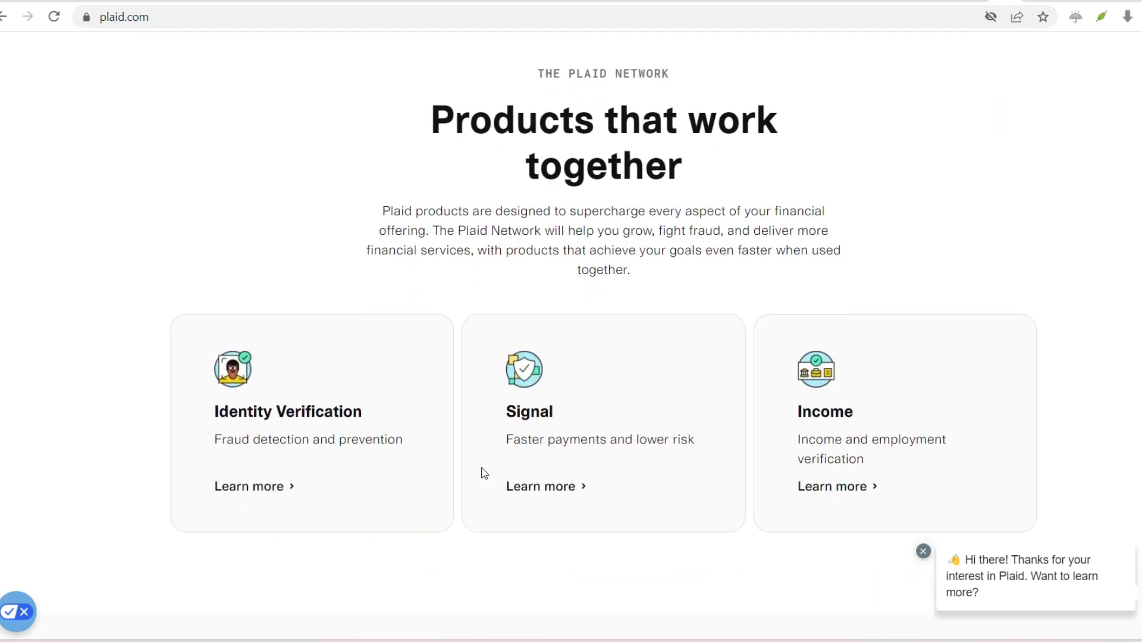
scroll(down, 3)
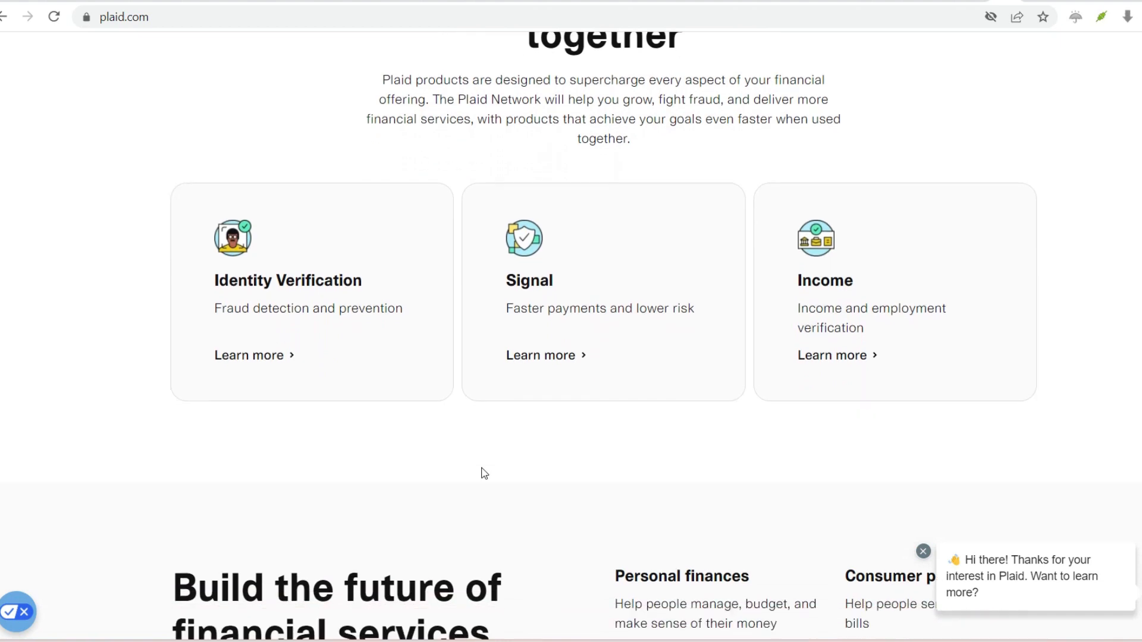
scroll(down, 3)
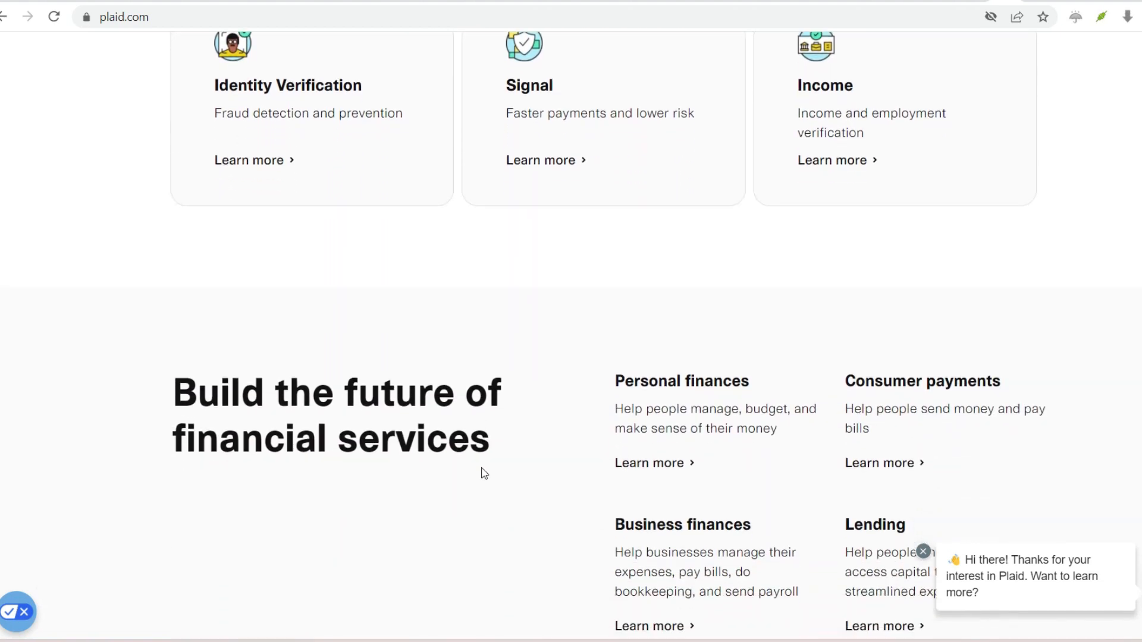
scroll(down, 3)
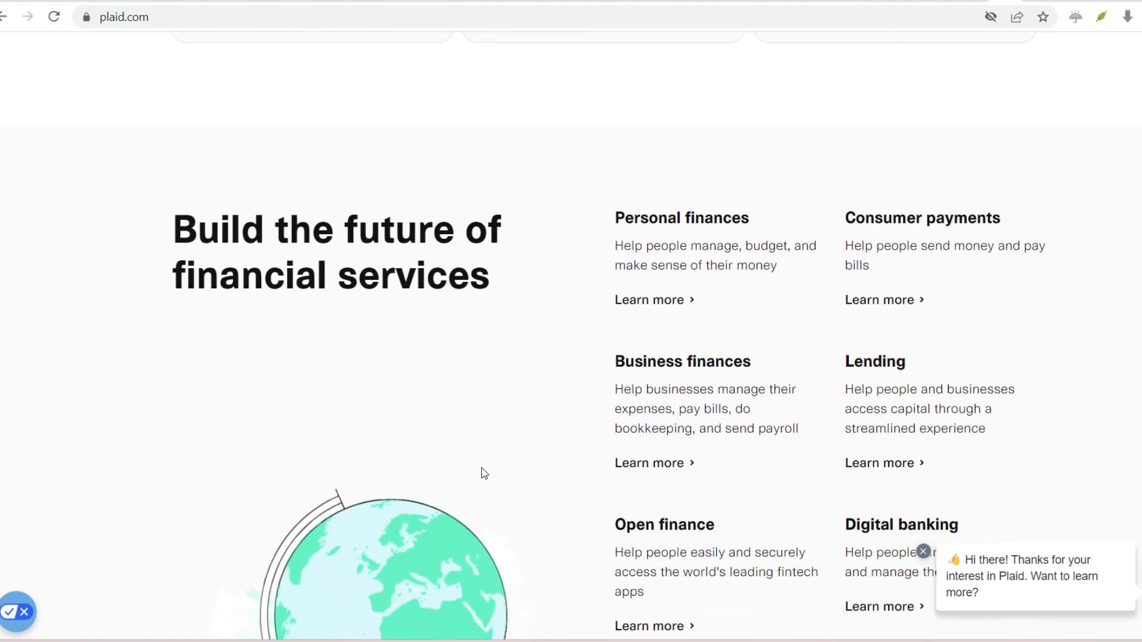
scroll(down, 3)
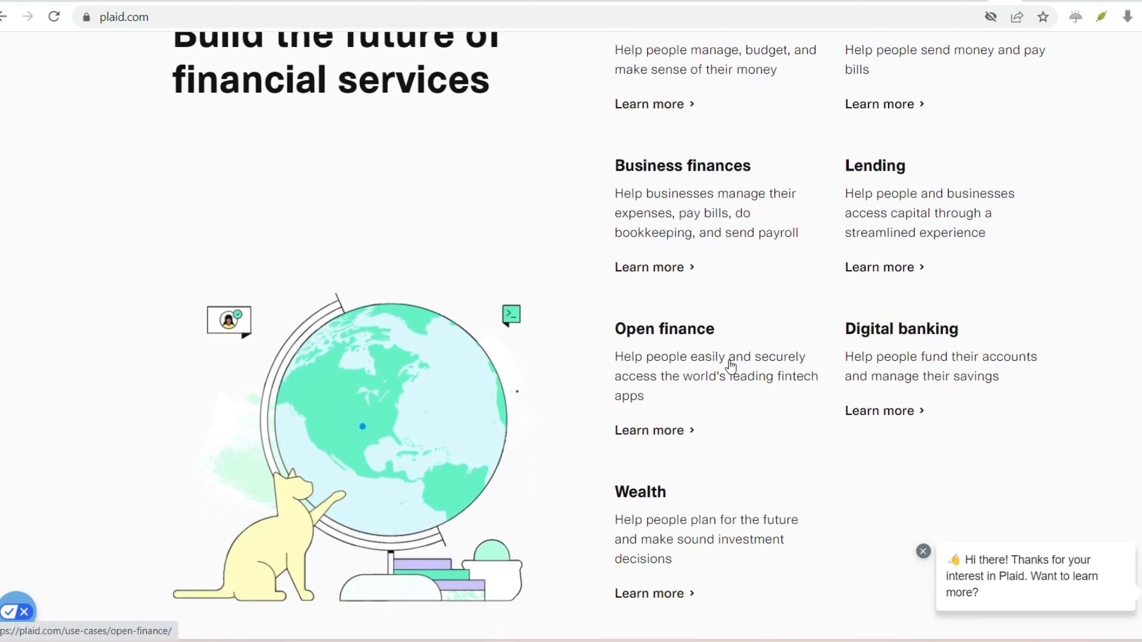
Step: Scroll past the financial-institutions section and back so the homepage hero headline shows again
scroll(down, 3)
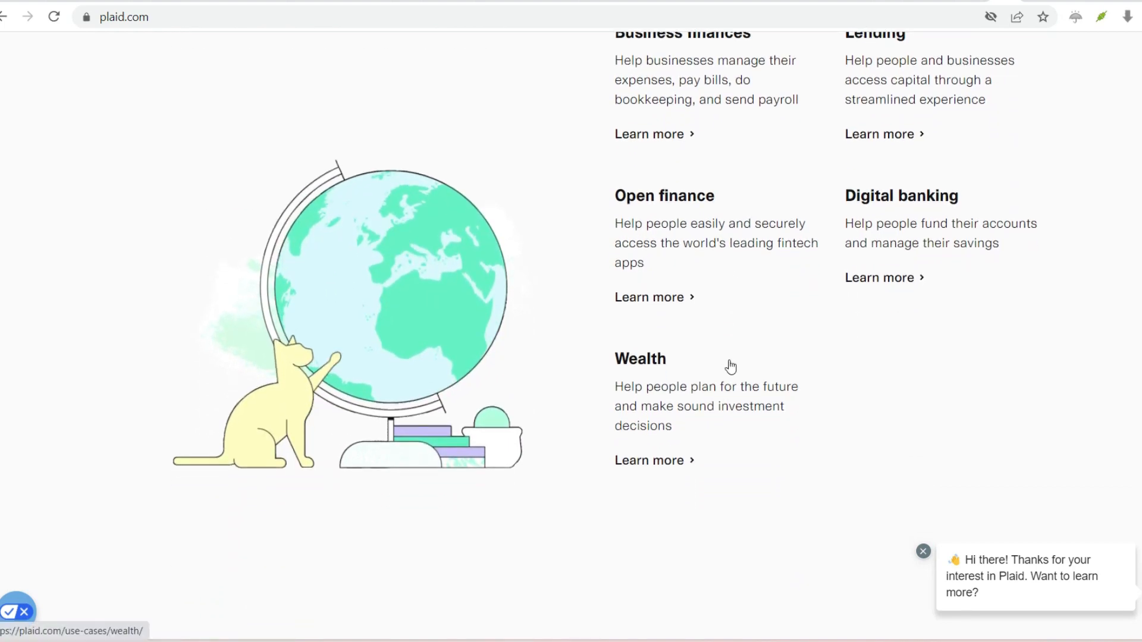
scroll(down, 3)
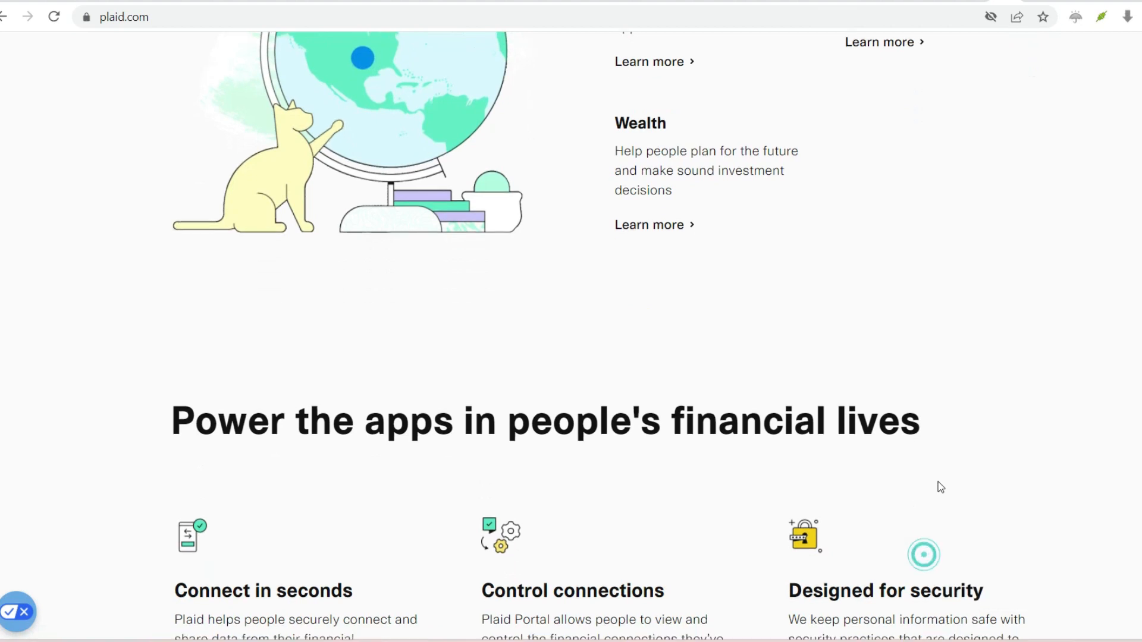
scroll(down, 3)
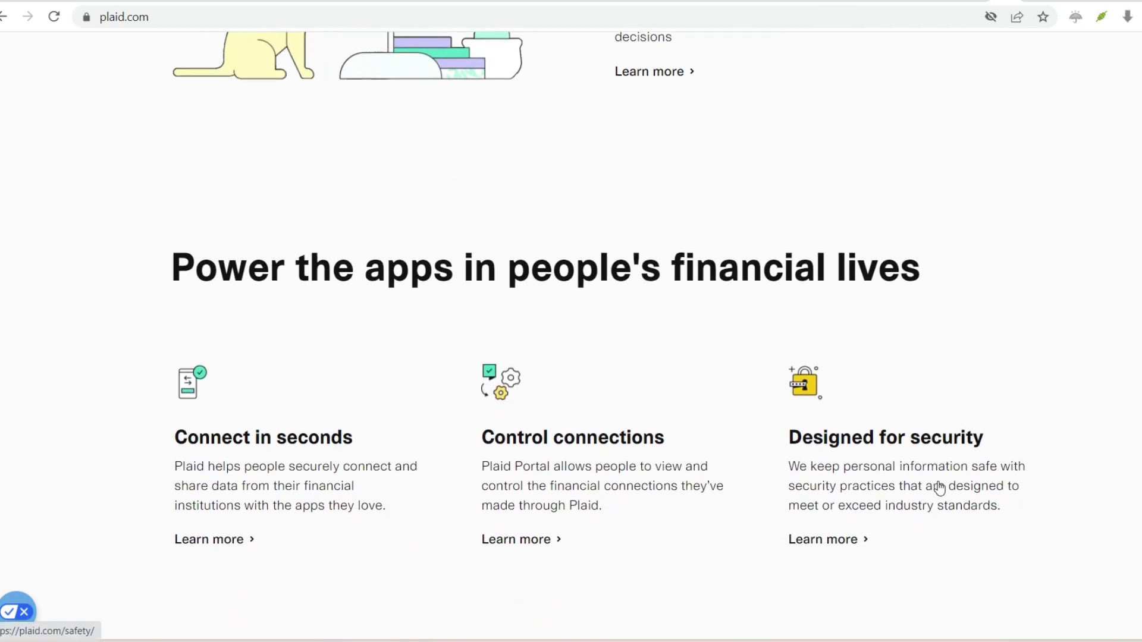
scroll(down, 3)
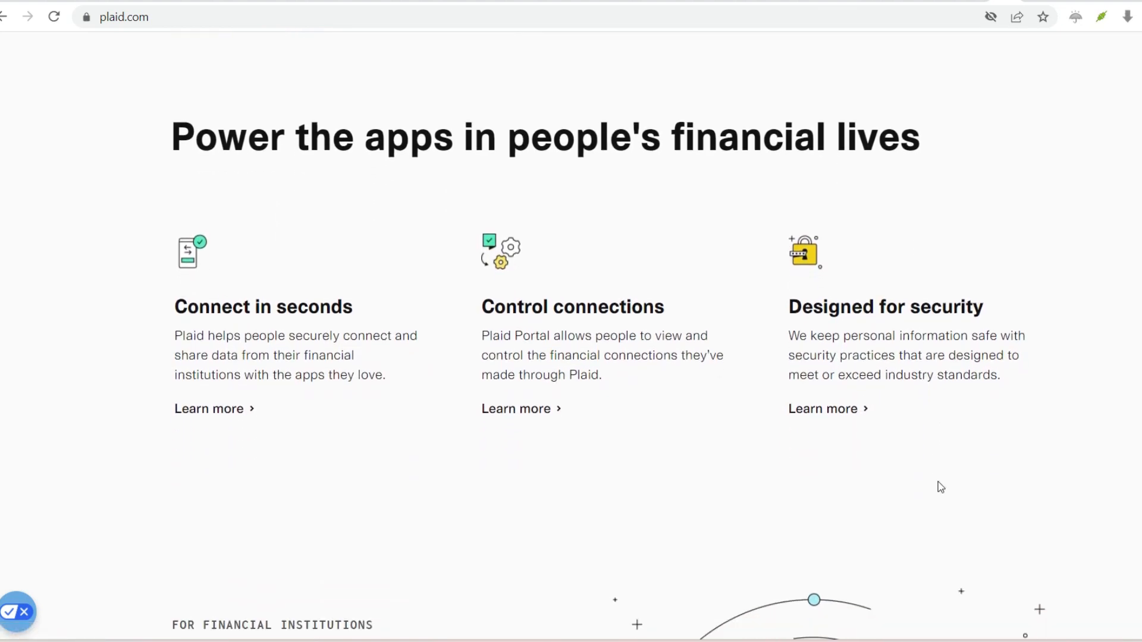
scroll(down, 3)
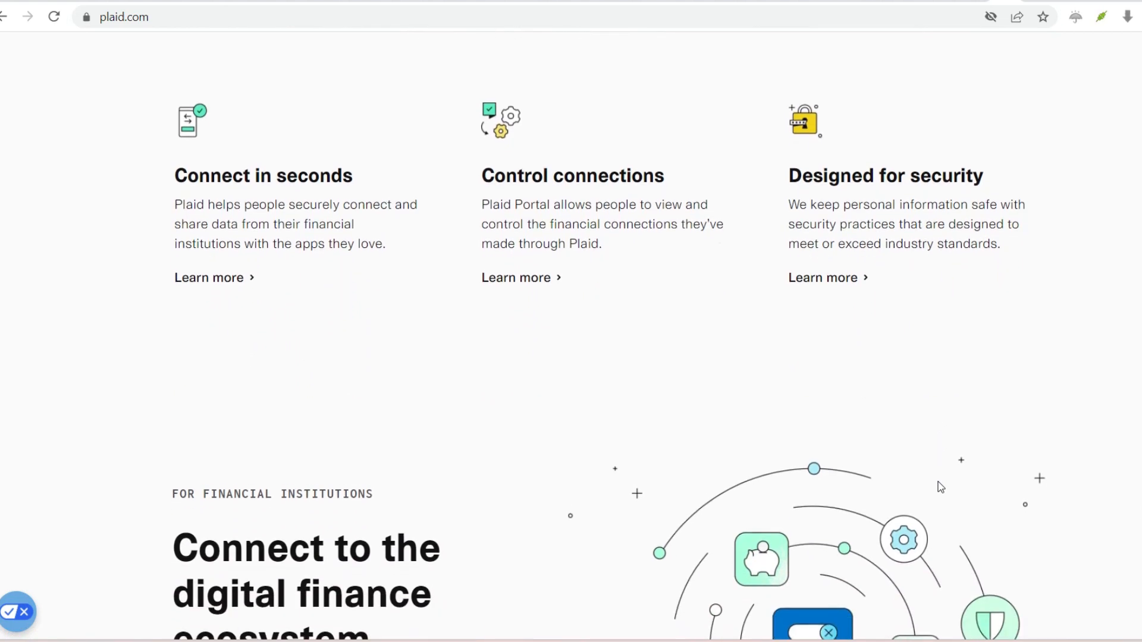
scroll(down, 3)
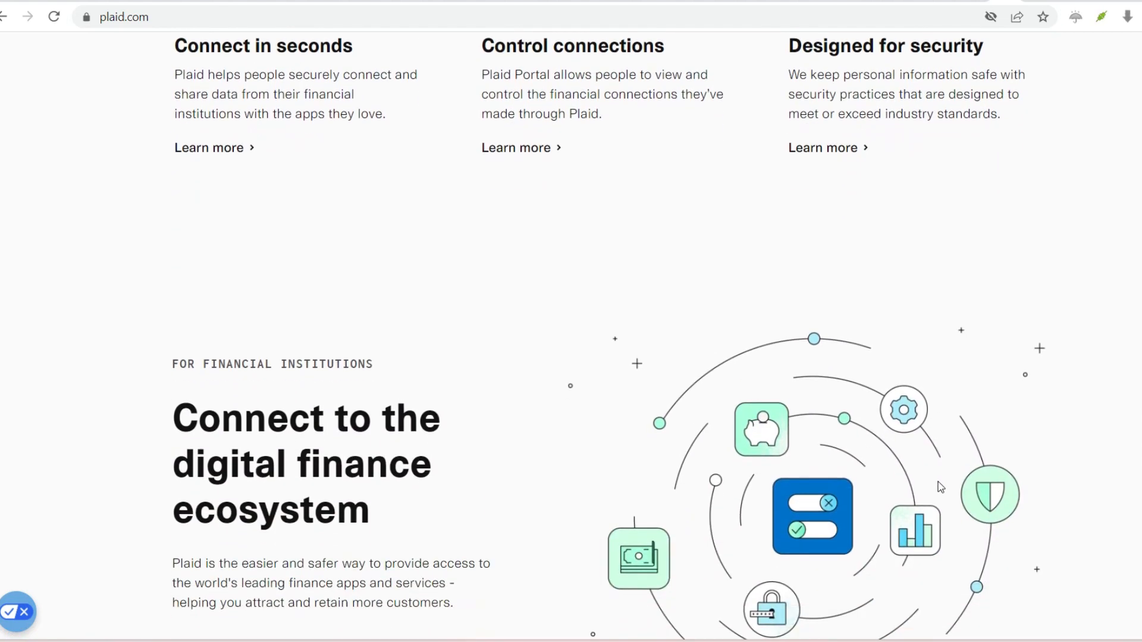
scroll(up, 3)
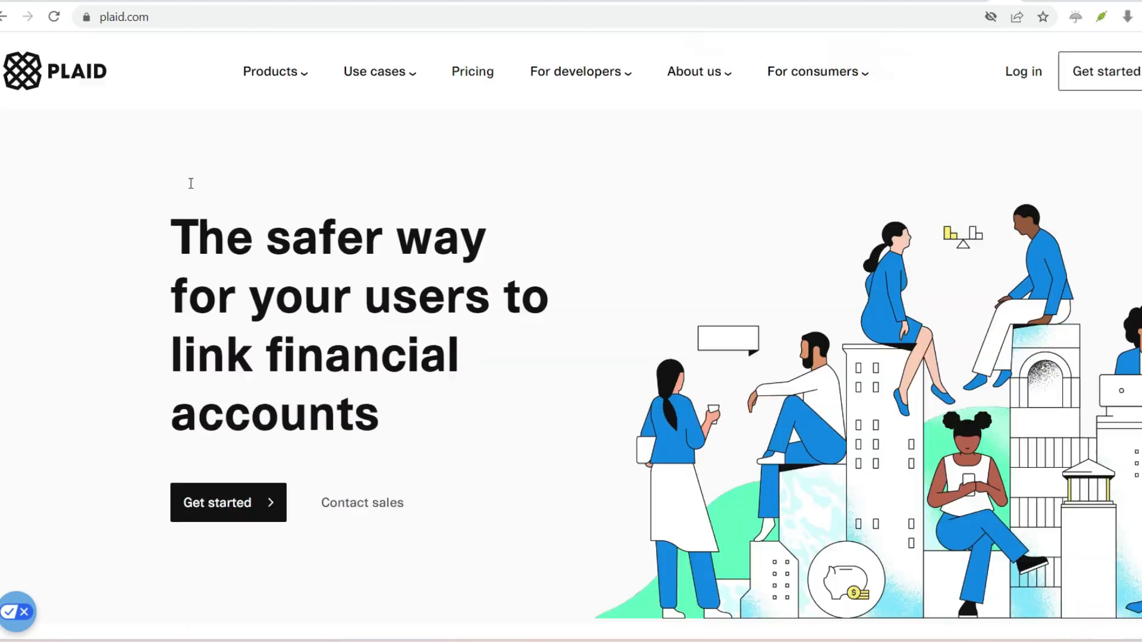
click(270, 71)
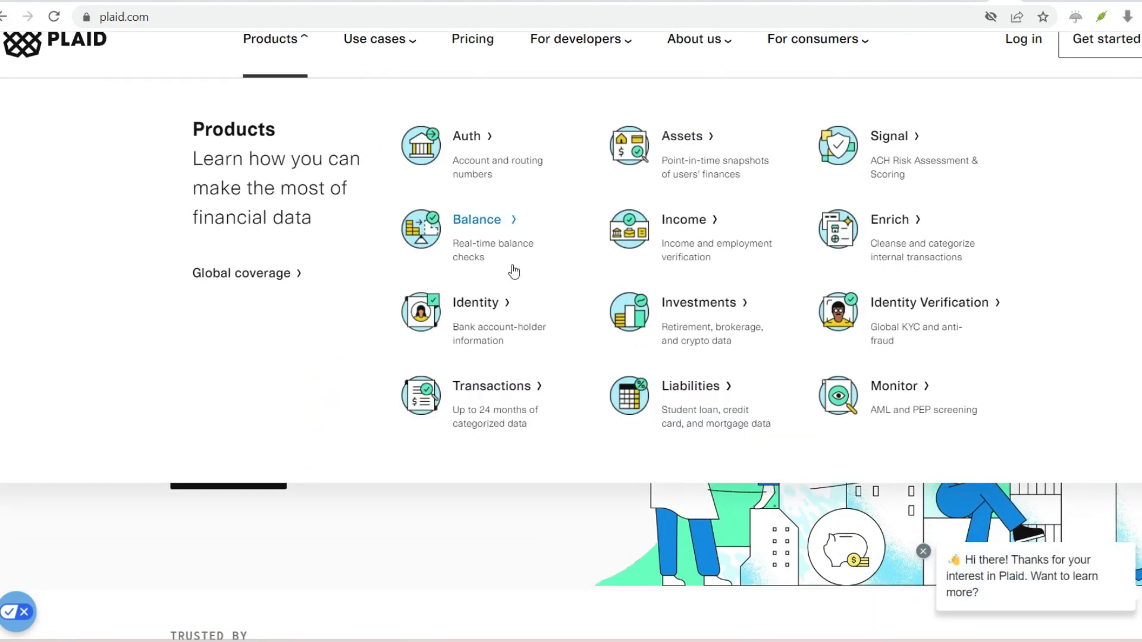
mouse_move(695, 223)
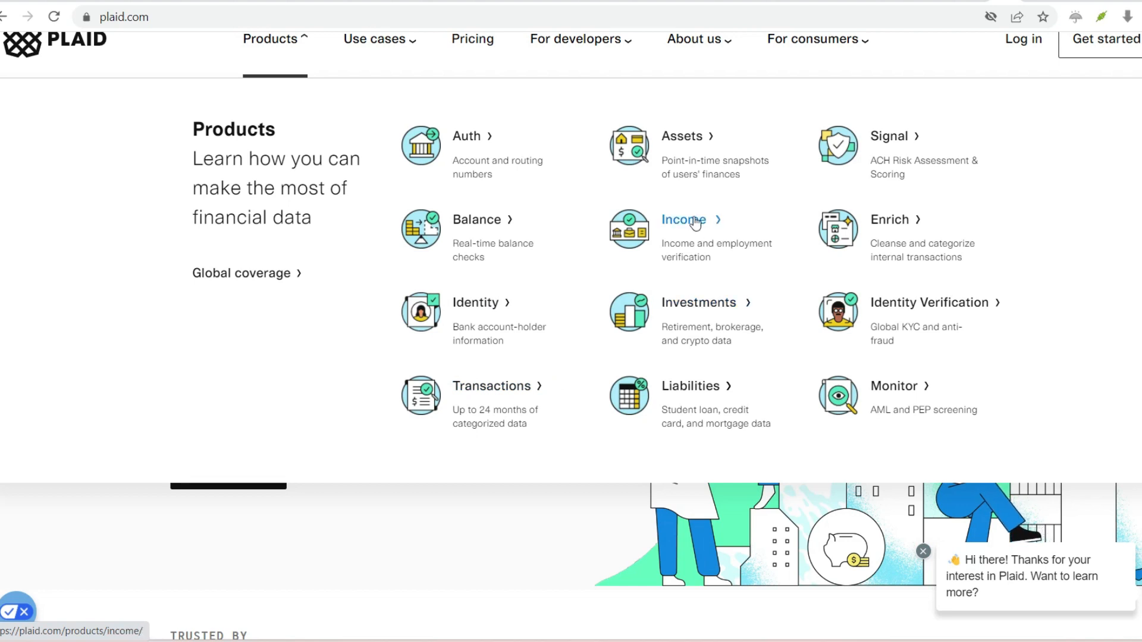
mouse_move(917, 297)
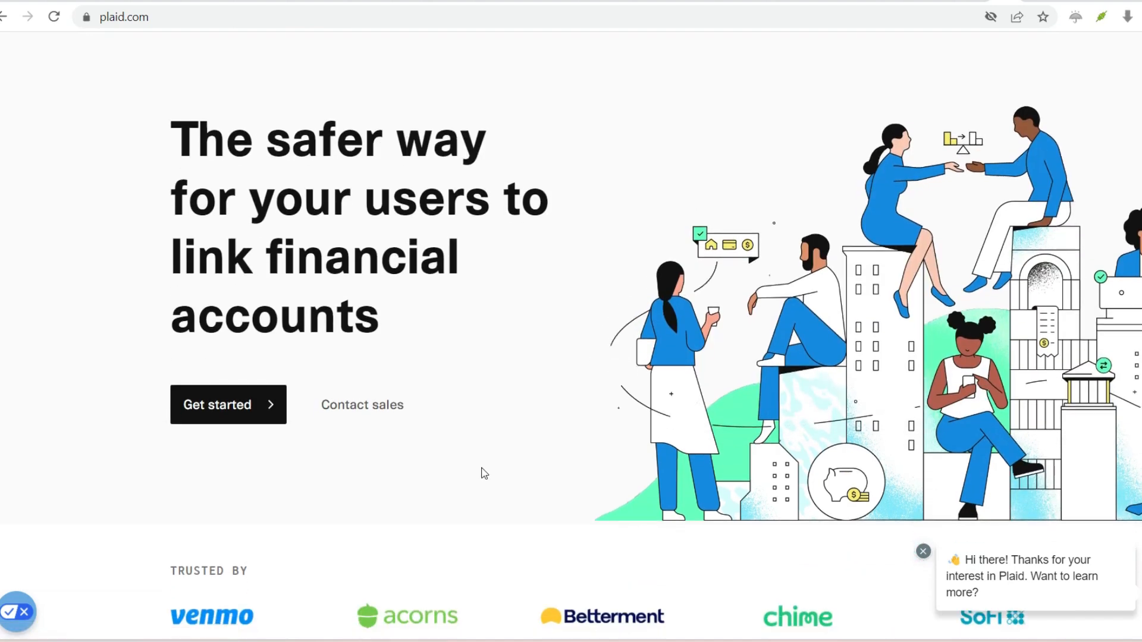
Step: Scroll past the Trusted by logos and animated bank-linking phone demo to 'Seamless user experience'
scroll(down, 3)
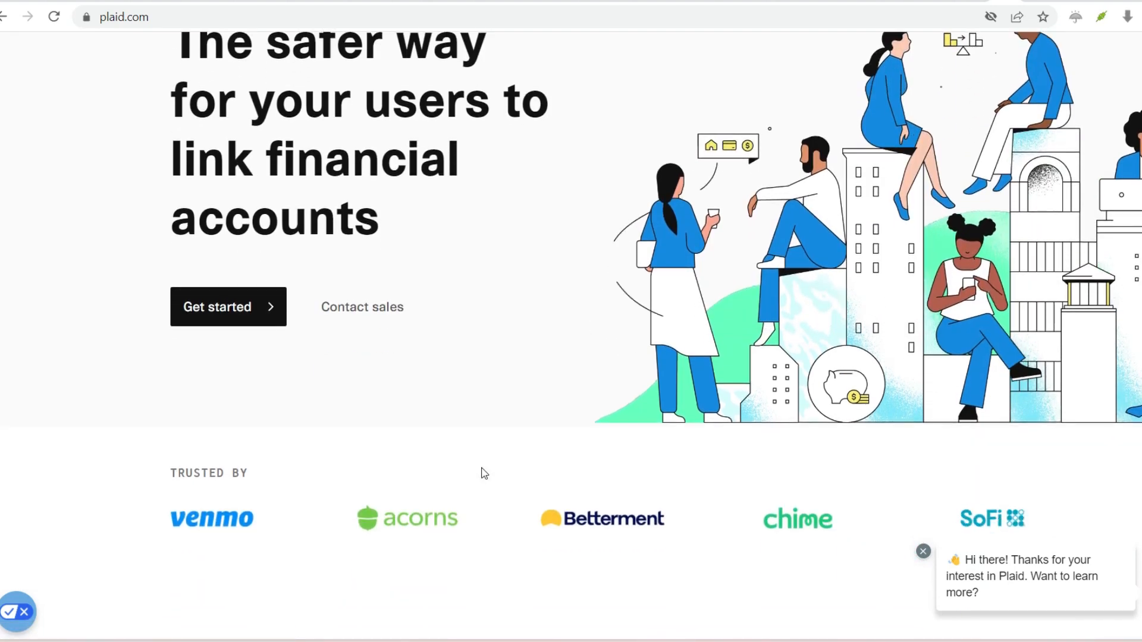
scroll(down, 3)
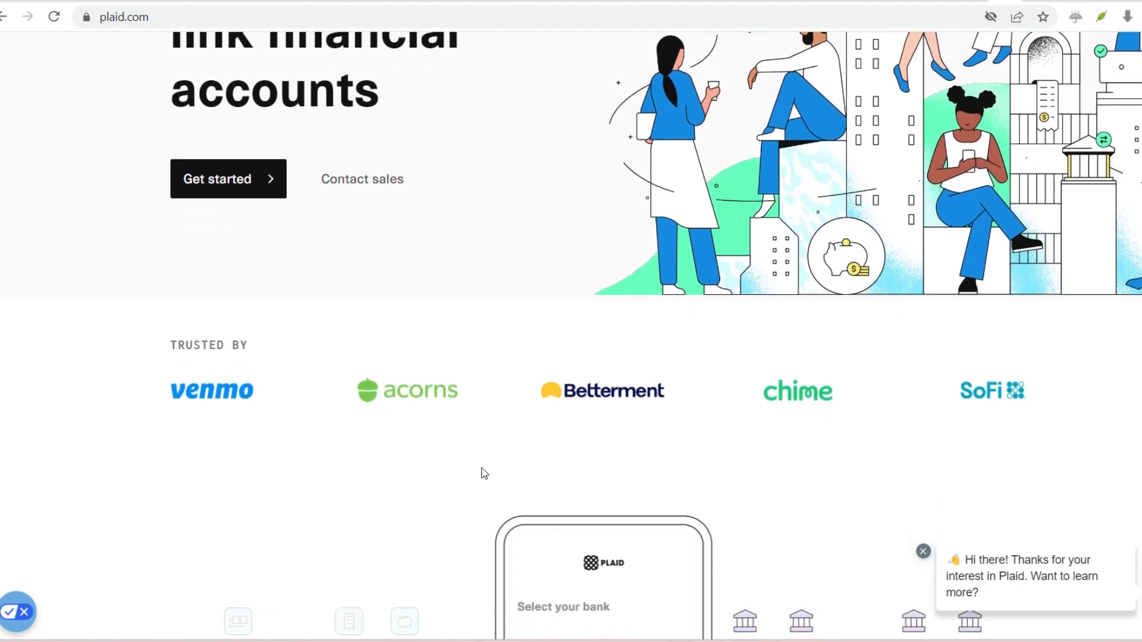
scroll(down, 3)
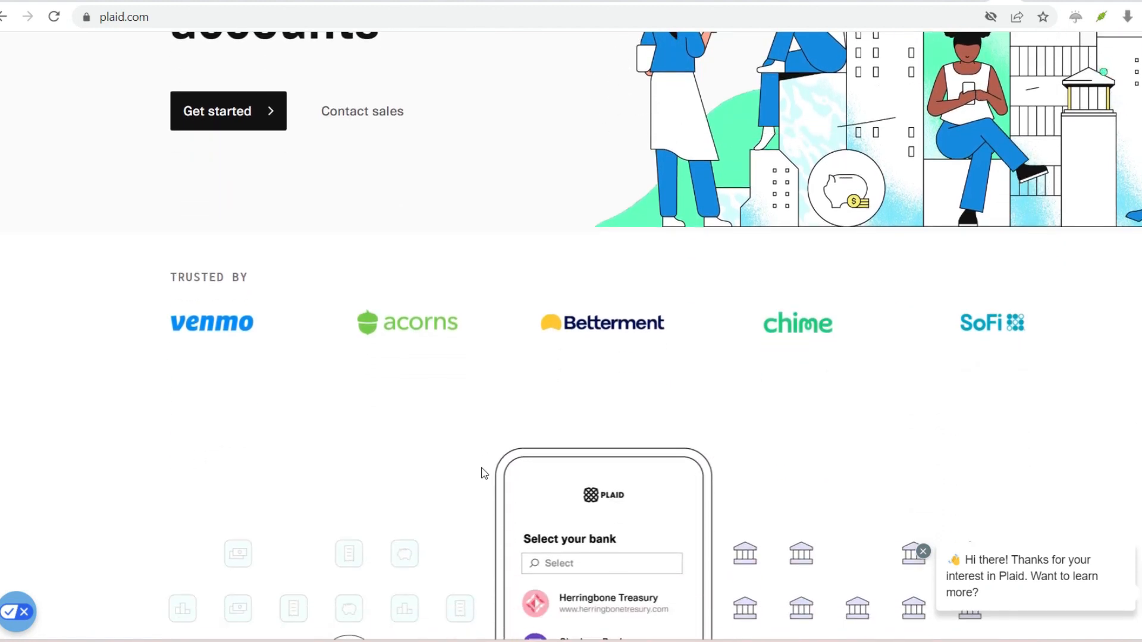
scroll(down, 3)
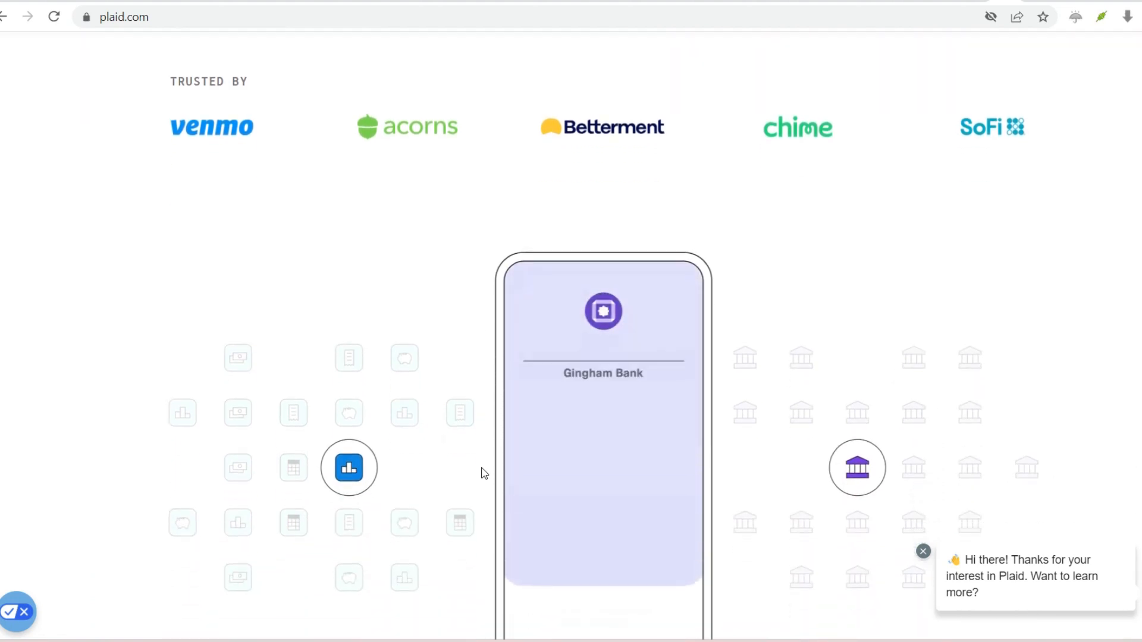
scroll(down, 3)
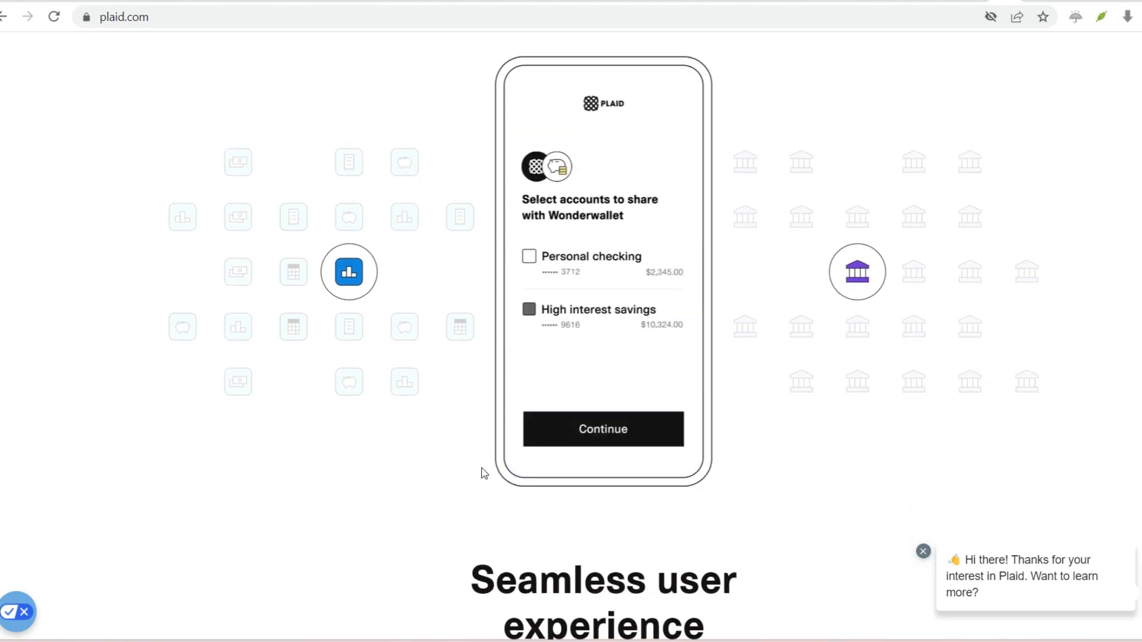
click(603, 429)
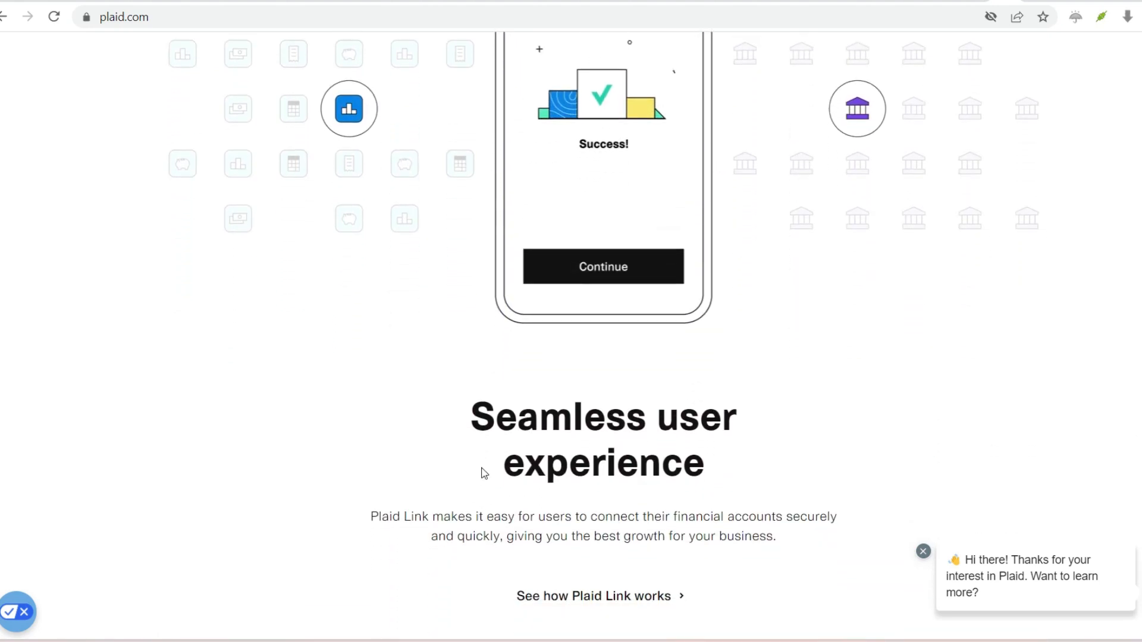
scroll(down, 3)
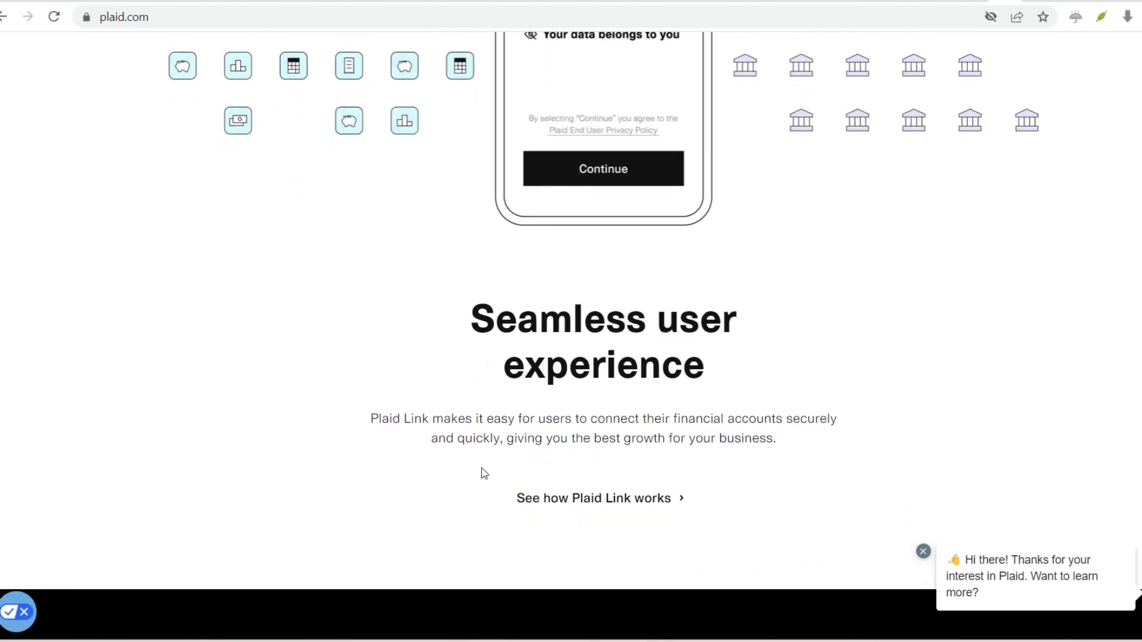
scroll(down, 3)
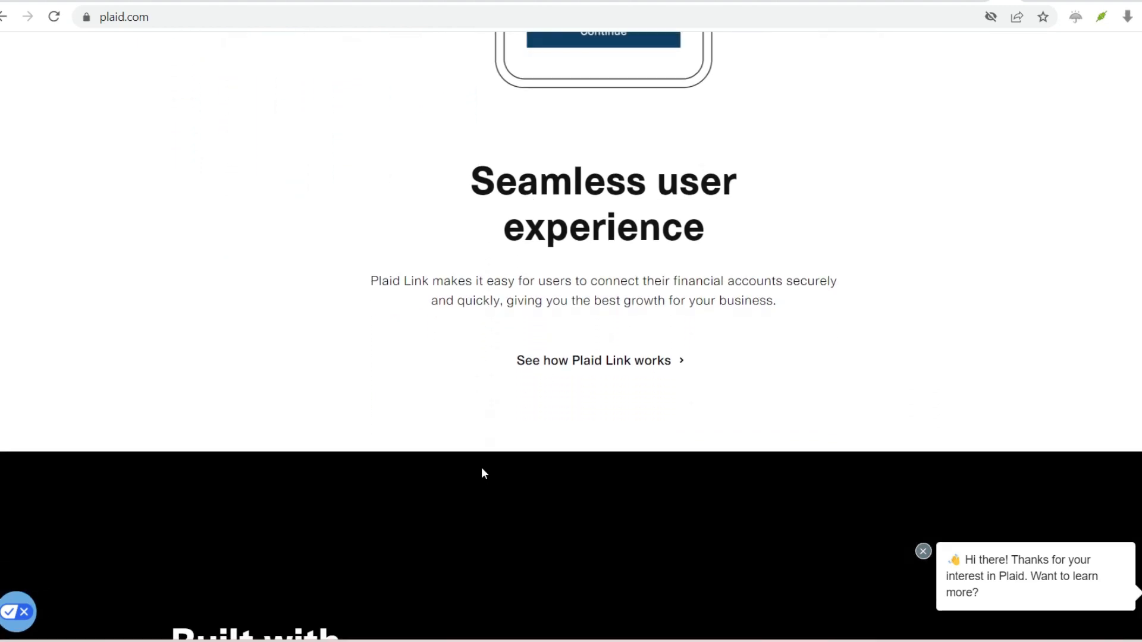
Step: Scroll through the black 'Built with developers in mind' section to 'Products that work together'
scroll(down, 3)
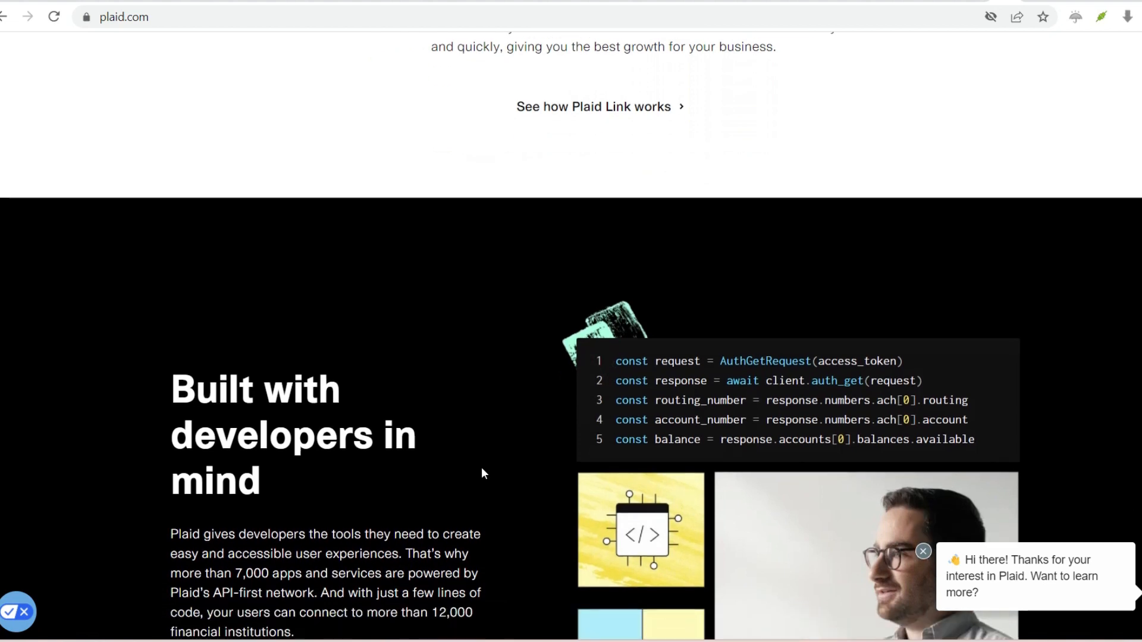
scroll(down, 3)
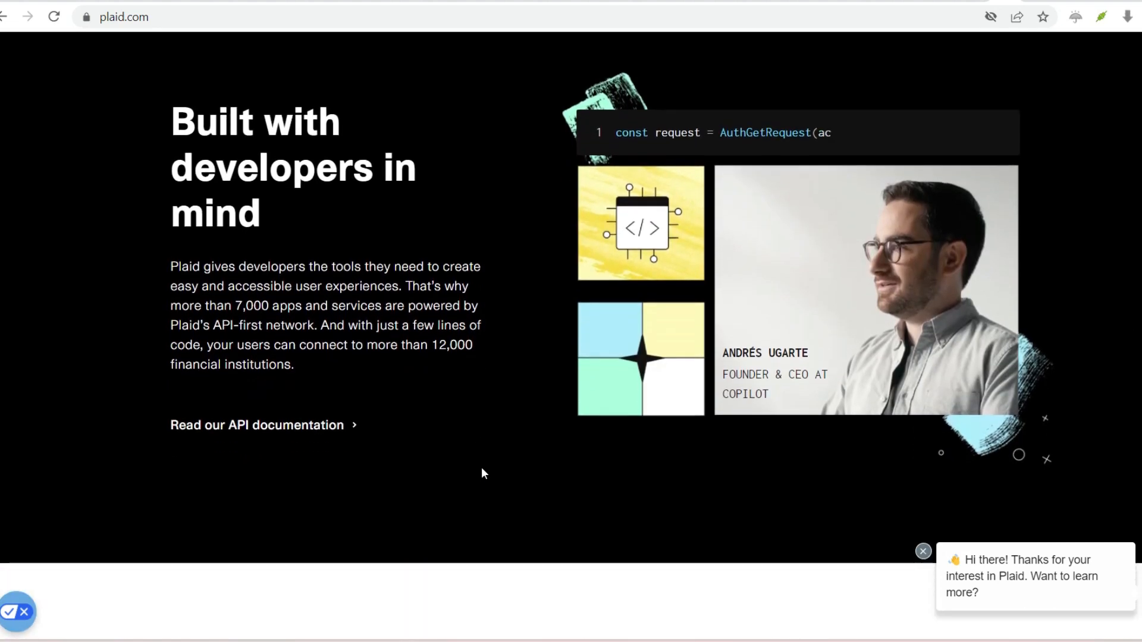
scroll(down, 3)
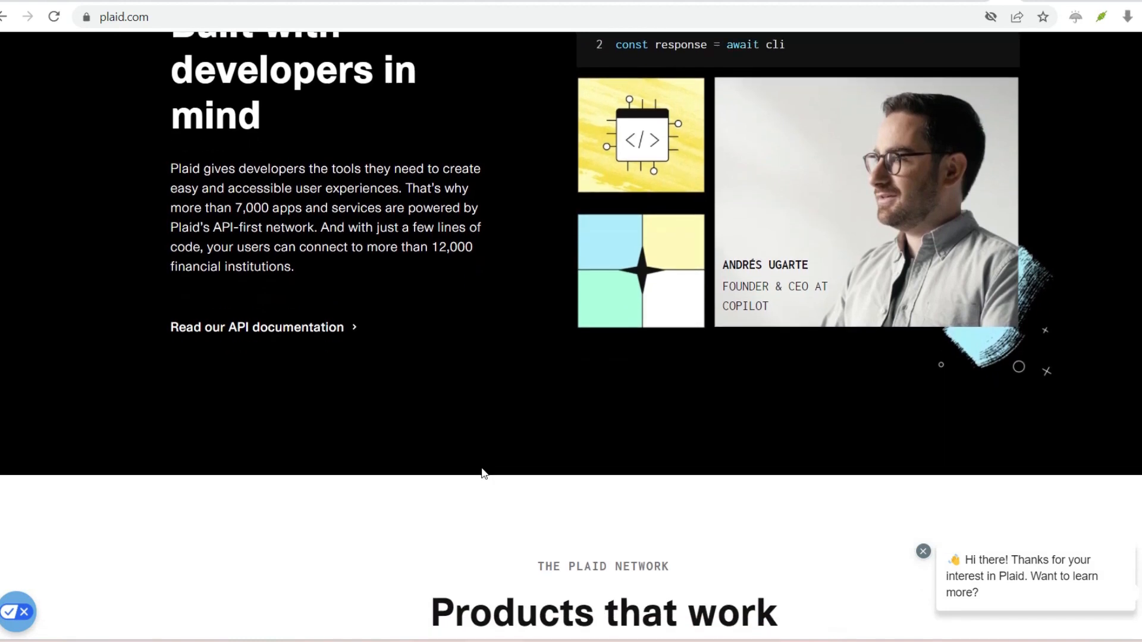
scroll(down, 3)
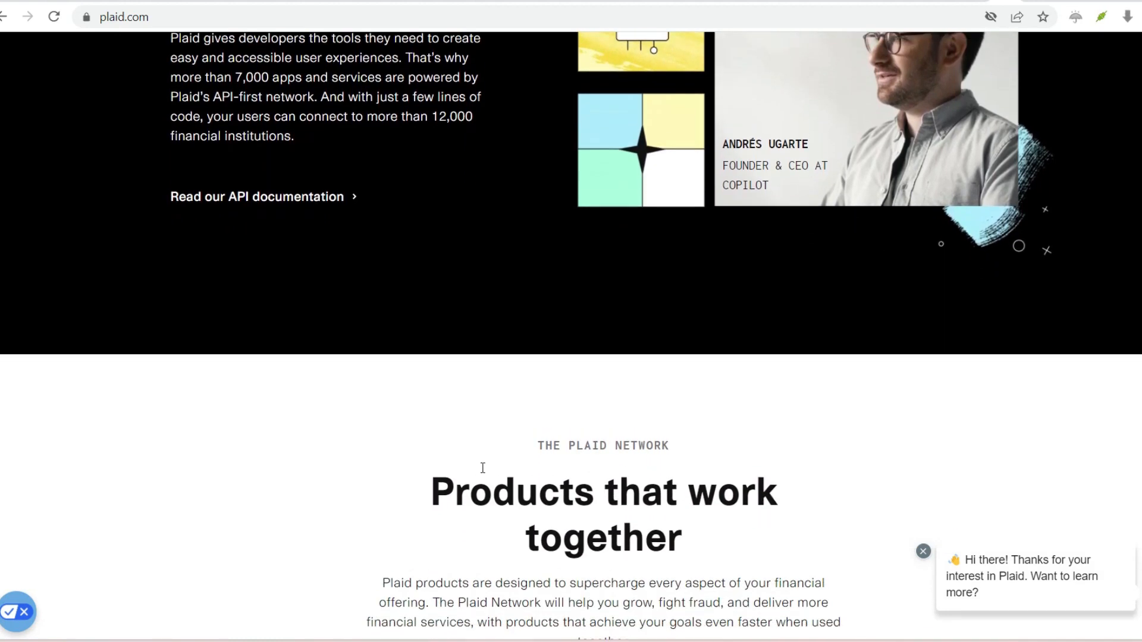
scroll(down, 3)
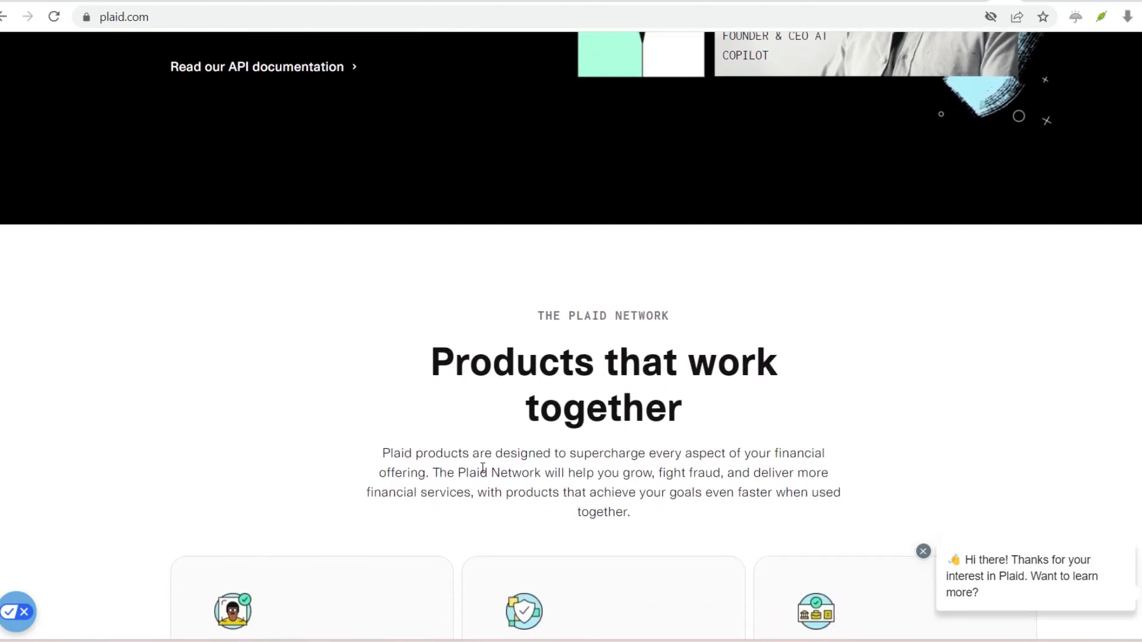
Step: Scroll past the Identity Verification, Signal and Income cards to 'Build the future of financial services'
scroll(down, 3)
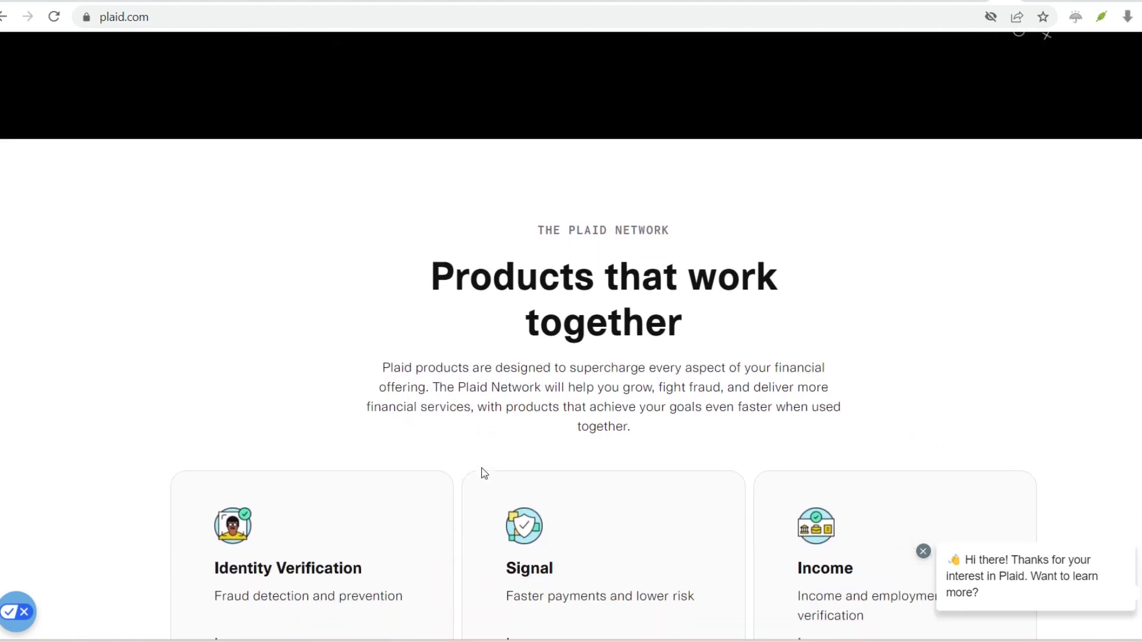
scroll(down, 3)
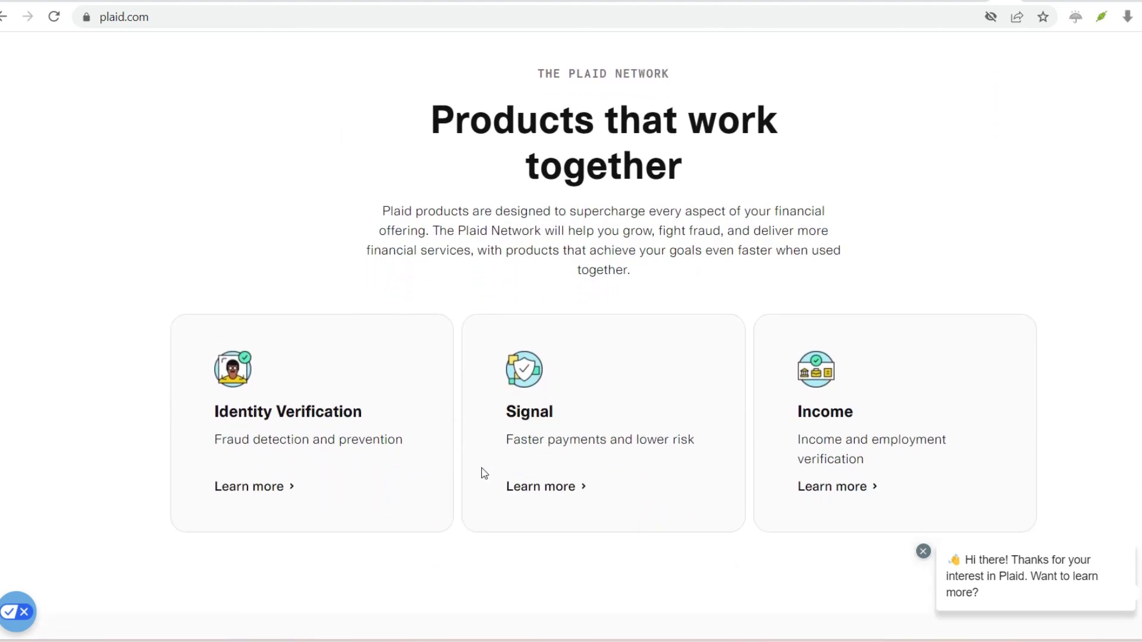
scroll(down, 3)
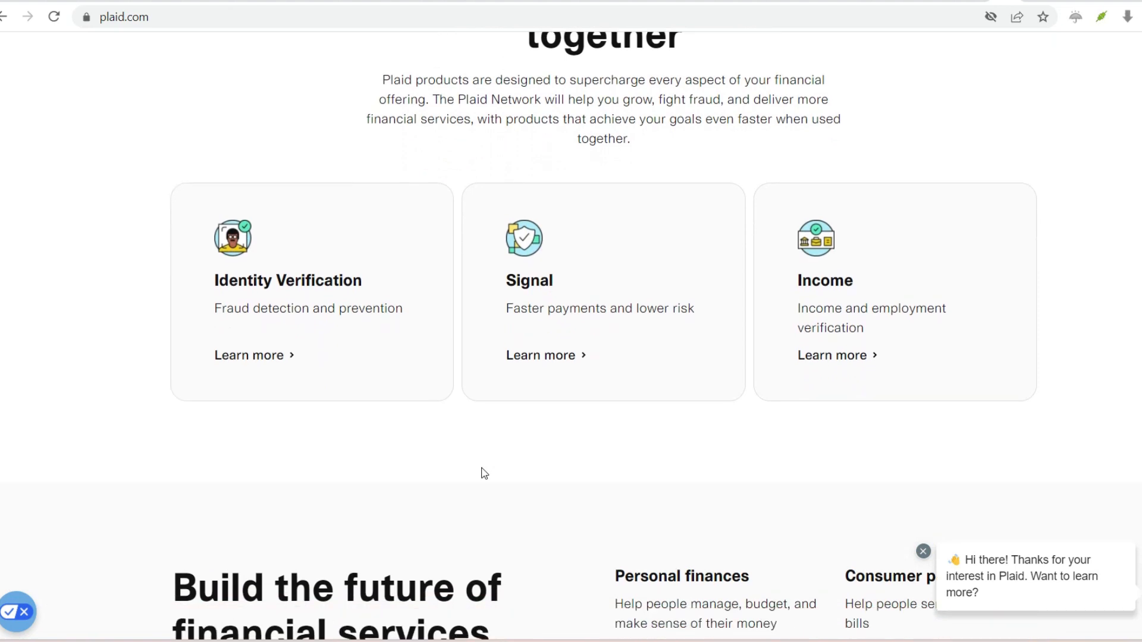
scroll(down, 3)
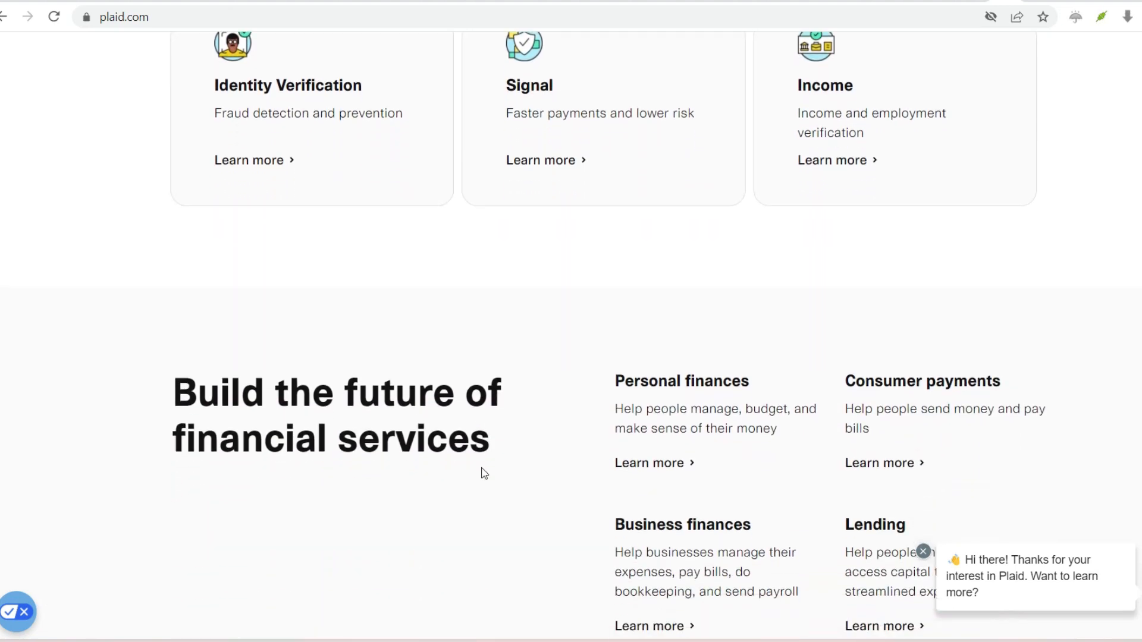
scroll(down, 3)
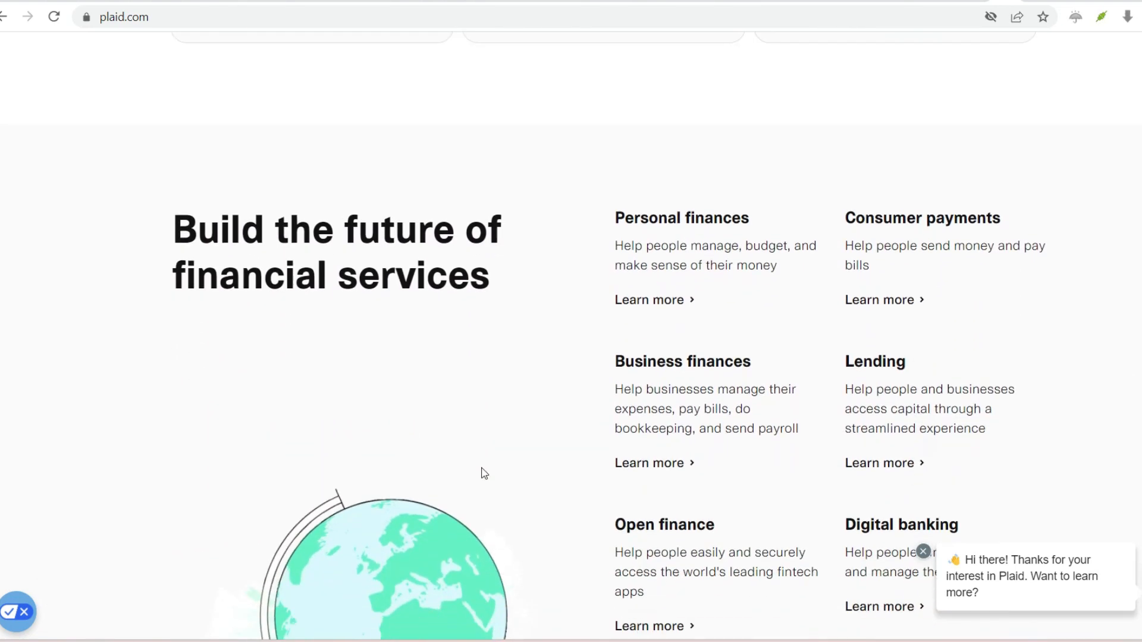
Step: Scroll past Open finance, Digital banking and Wealth to 'Power the apps in people's financial lives'
scroll(down, 3)
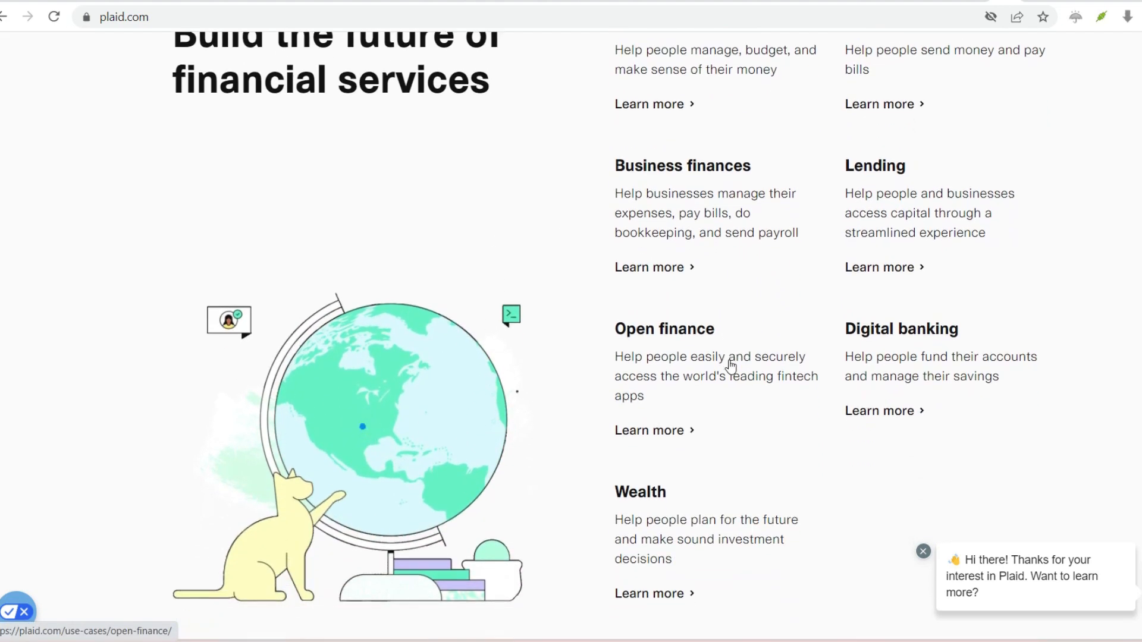
scroll(down, 3)
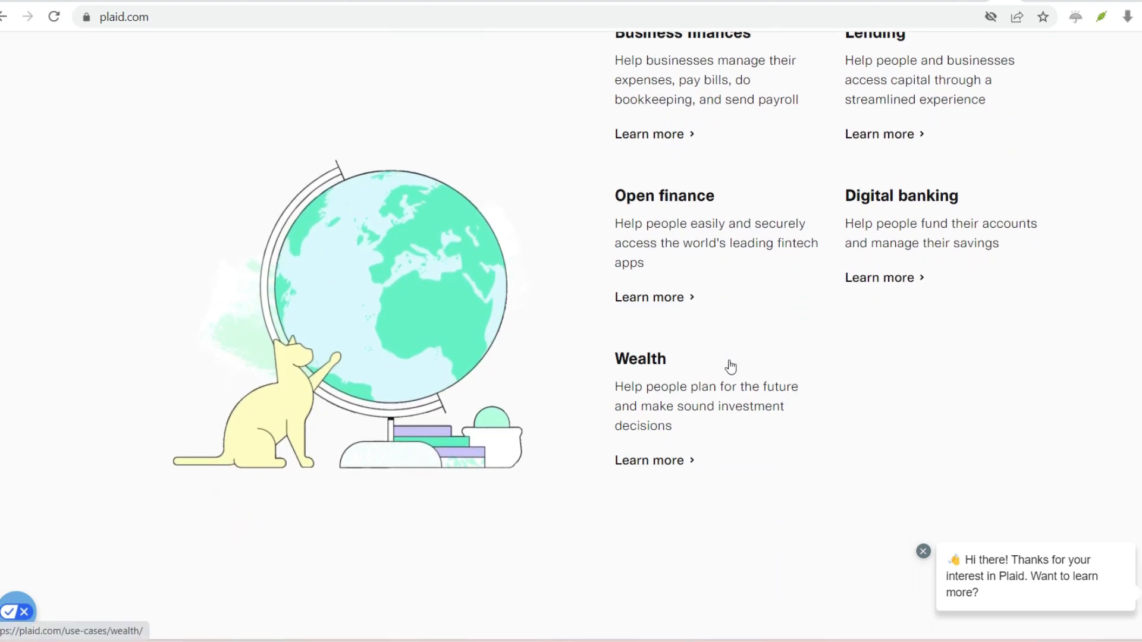
scroll(down, 3)
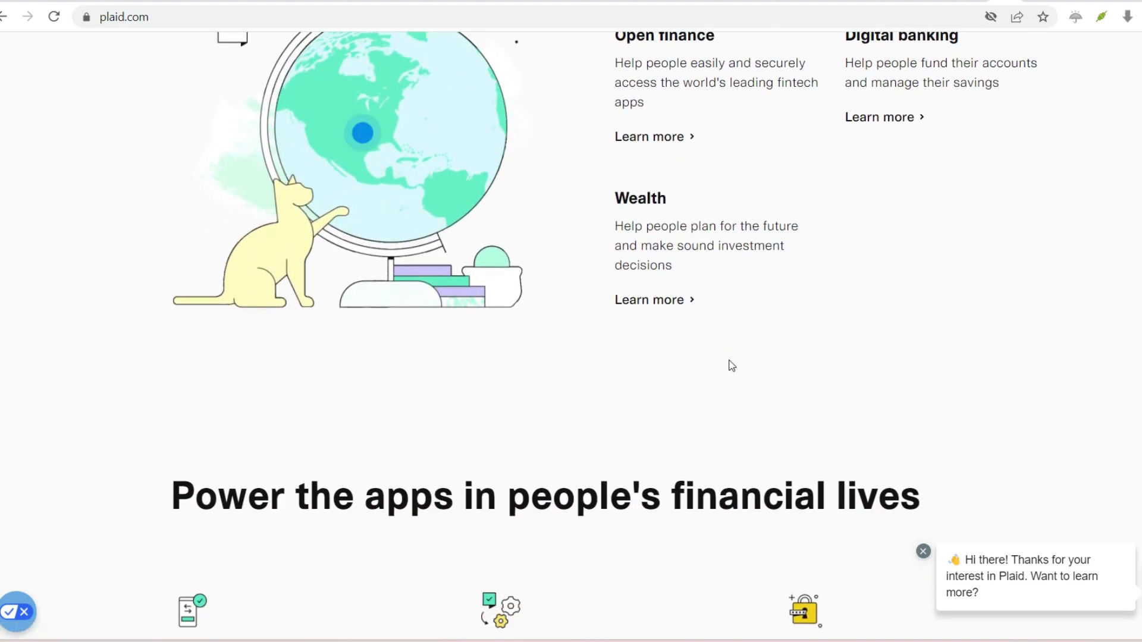
scroll(down, 3)
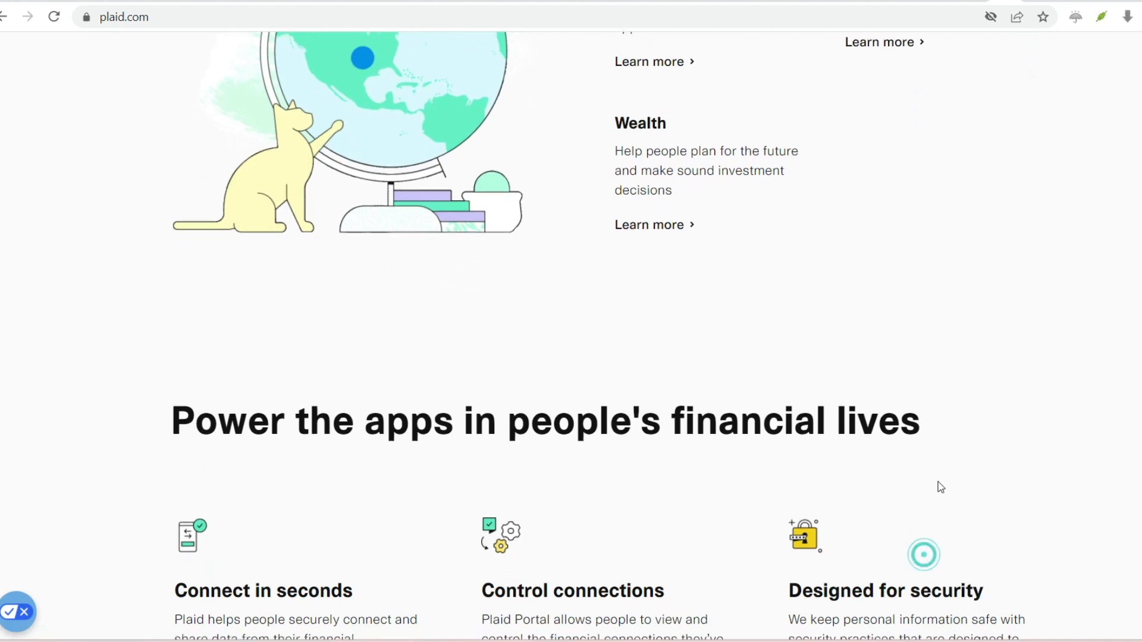
Step: Scroll past the three 'Power the apps' cards to 'Connect to the digital finance ecosystem'
scroll(down, 3)
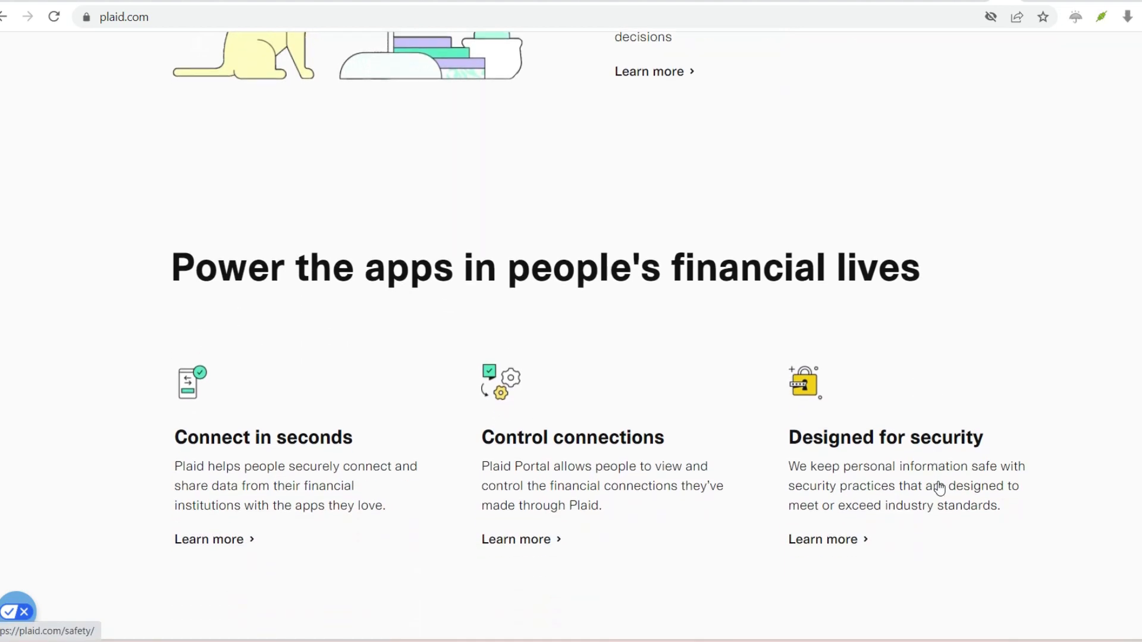
scroll(down, 3)
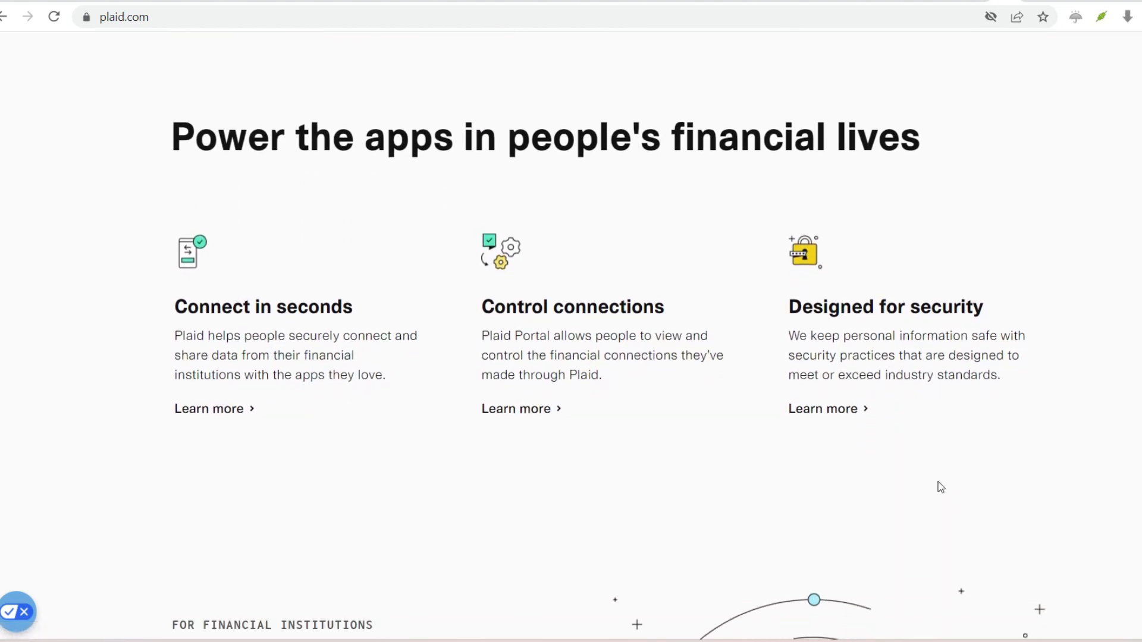
scroll(down, 3)
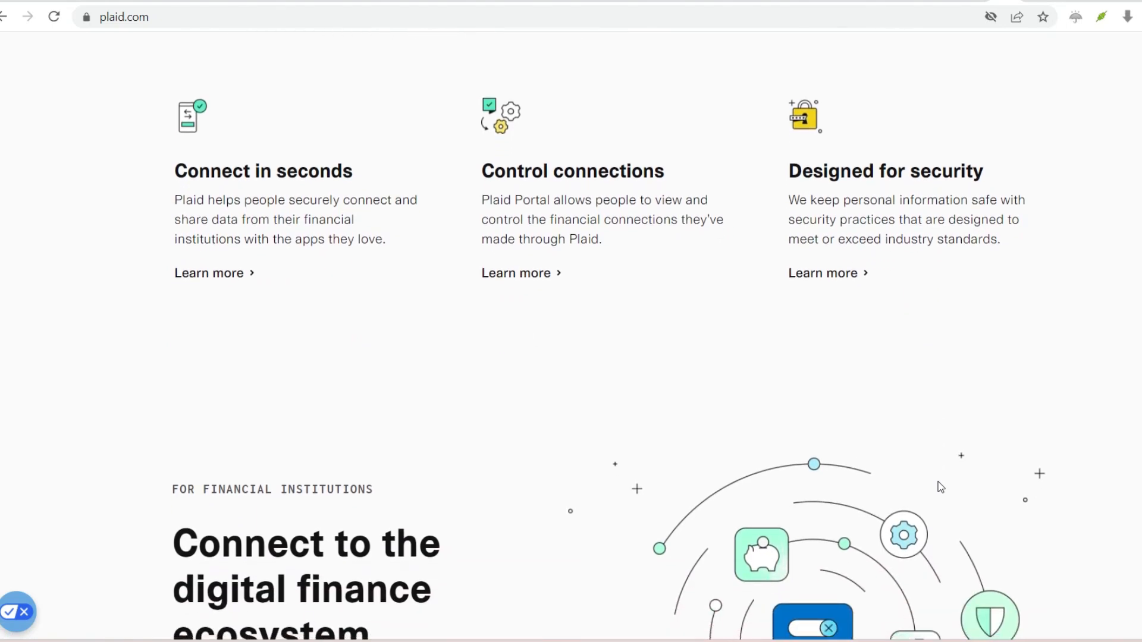
scroll(down, 3)
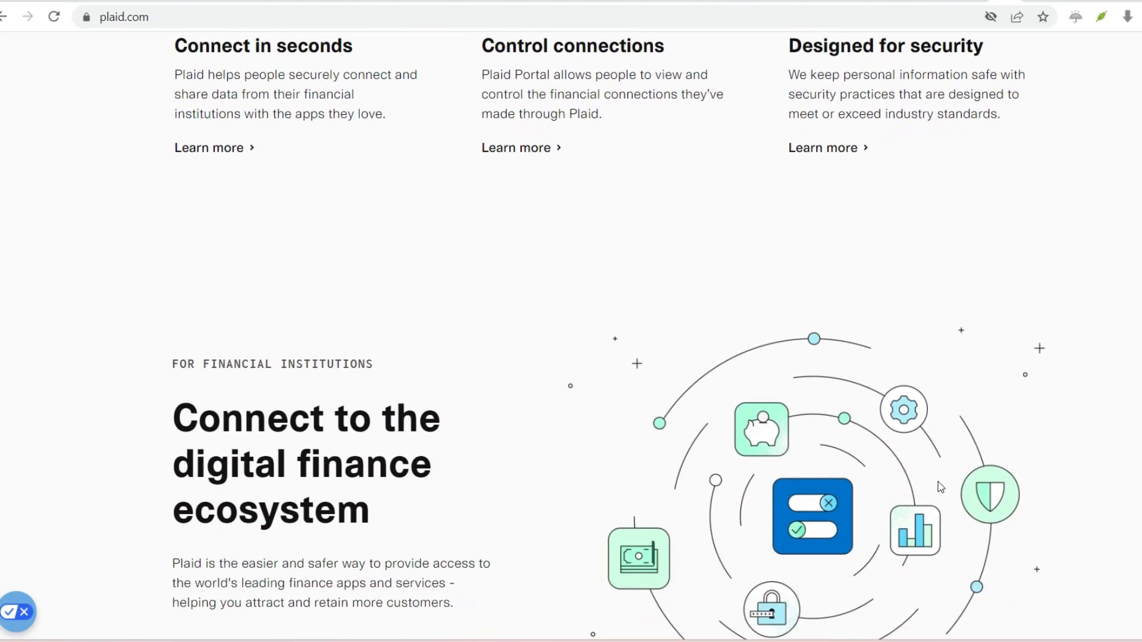
scroll(down, 3)
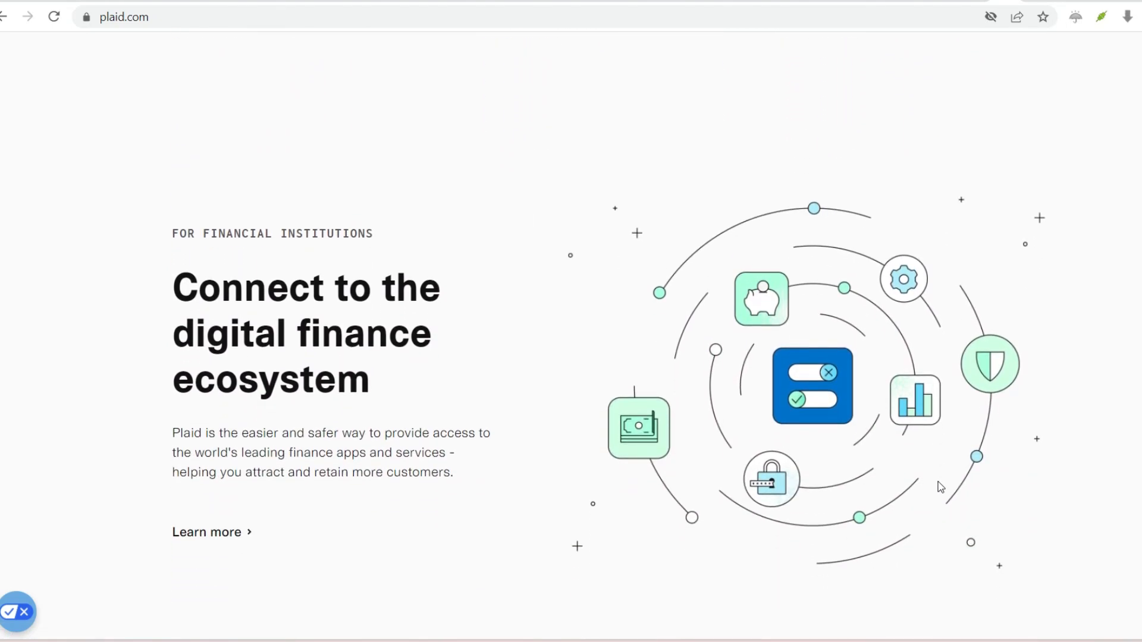
Step: Return to the top of the homepage via the Plaid logo, showing the account-linking hero
click(270, 39)
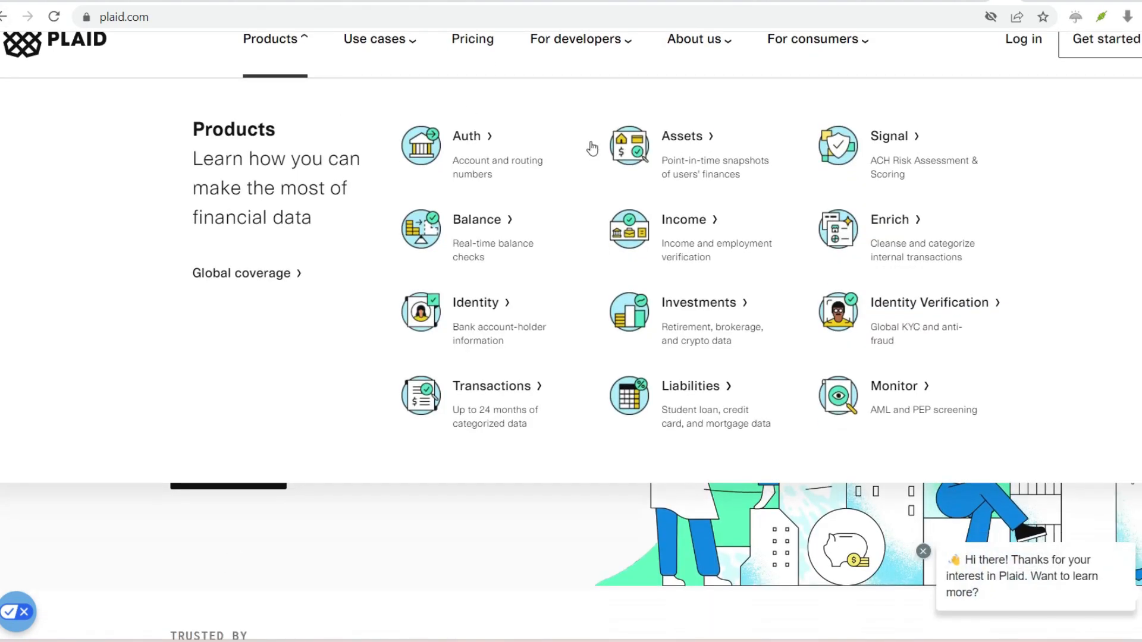
mouse_move(345, 149)
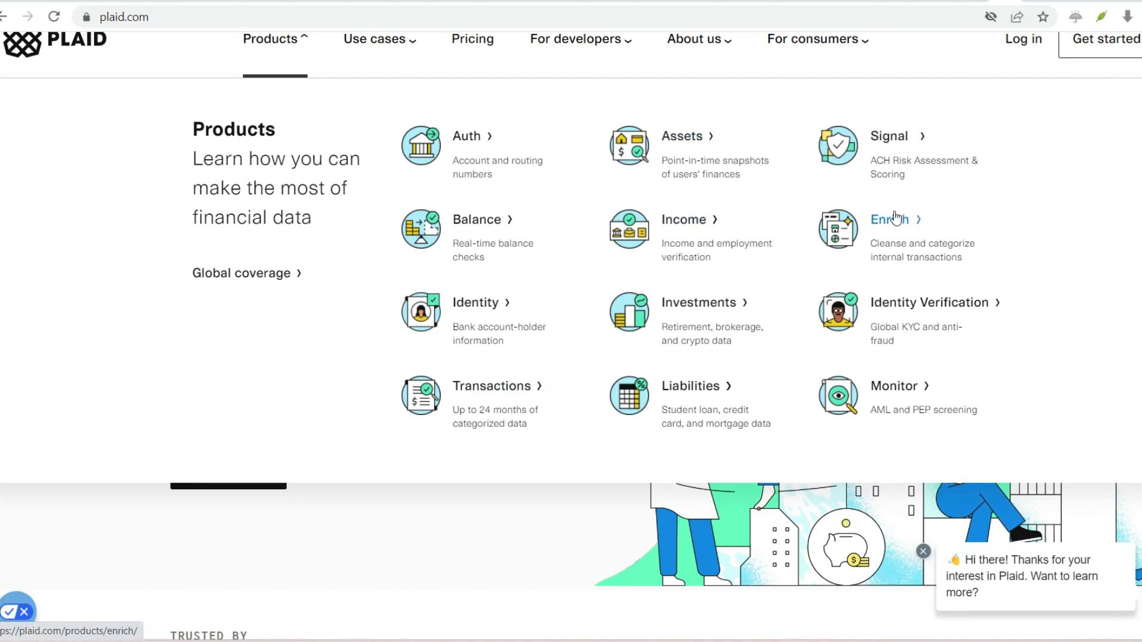
mouse_move(923, 358)
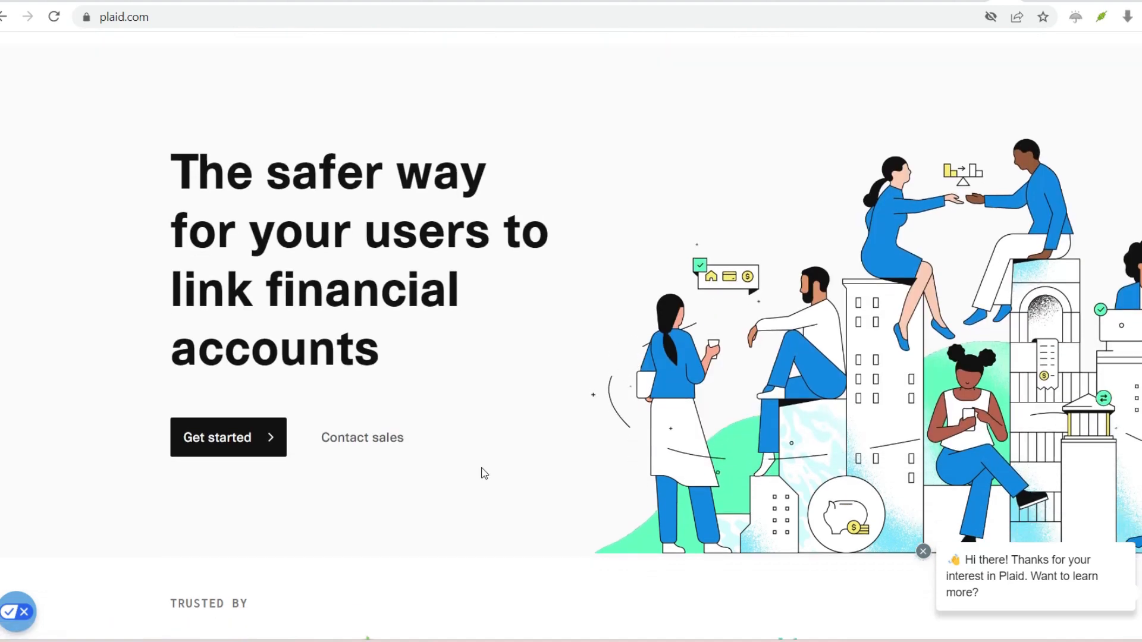
Step: Scroll past the Trusted by logos to the phone demo and 'Seamless user experience' text
scroll(down, 3)
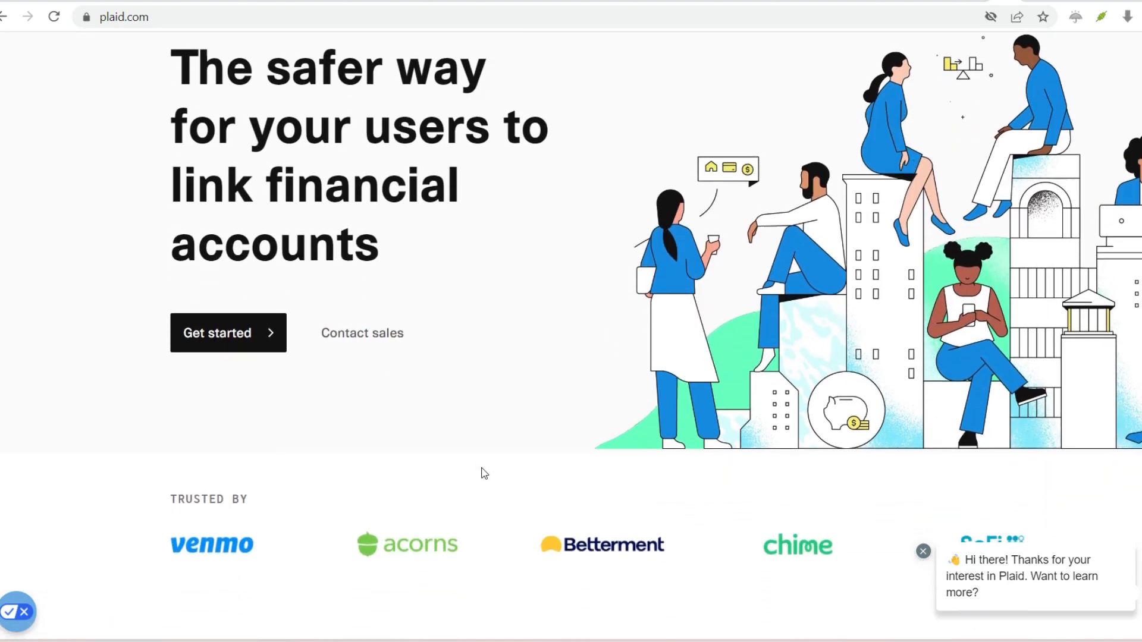
scroll(down, 3)
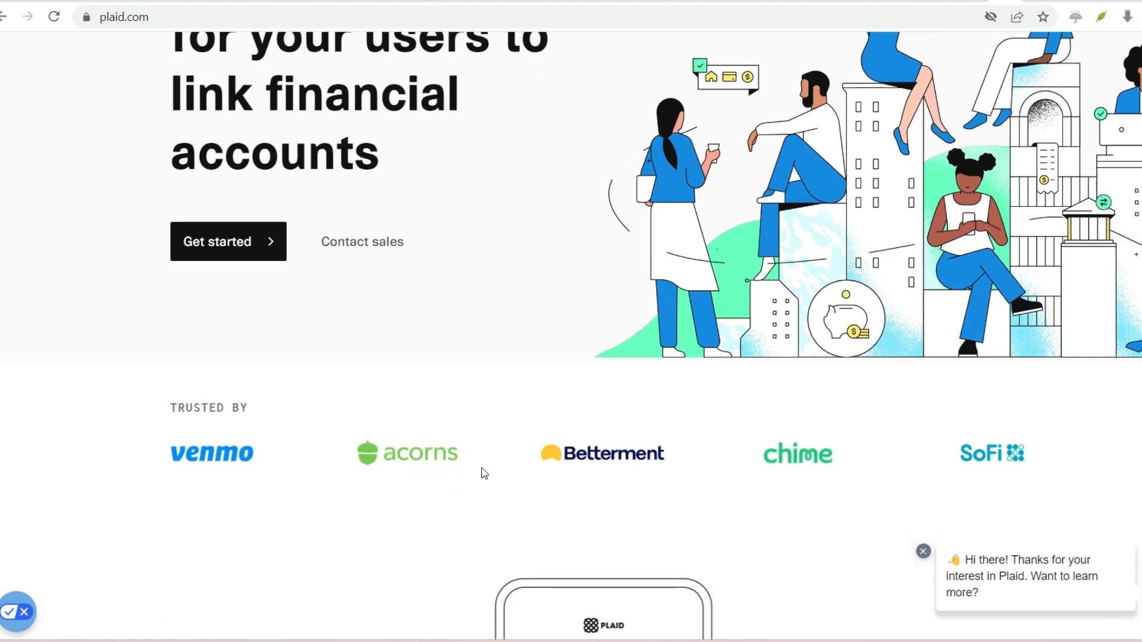
scroll(down, 3)
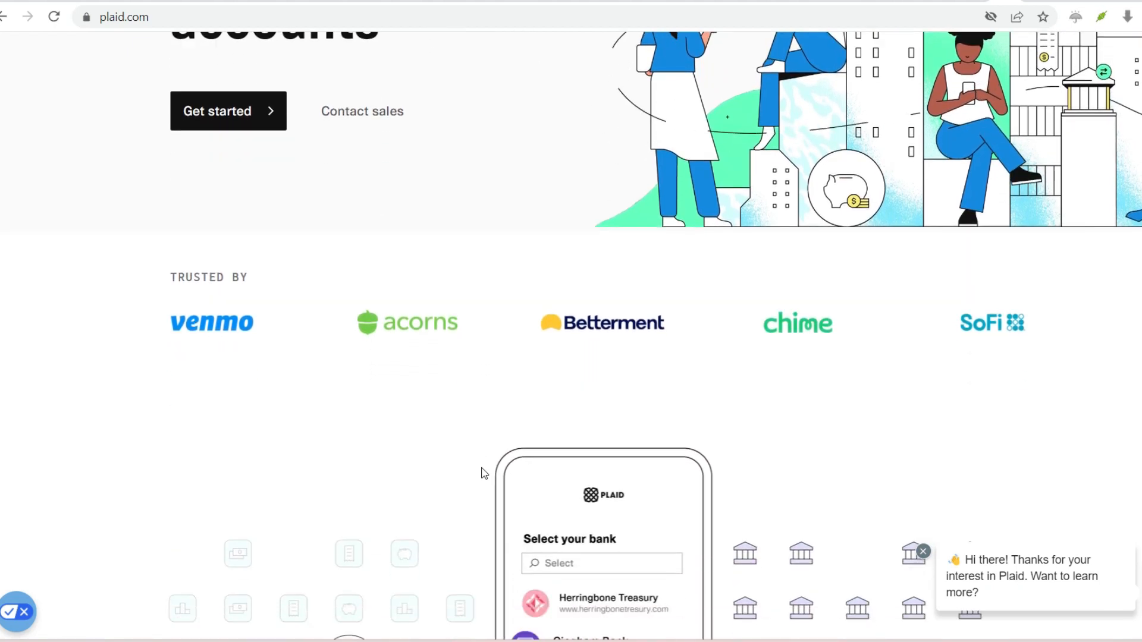
scroll(down, 3)
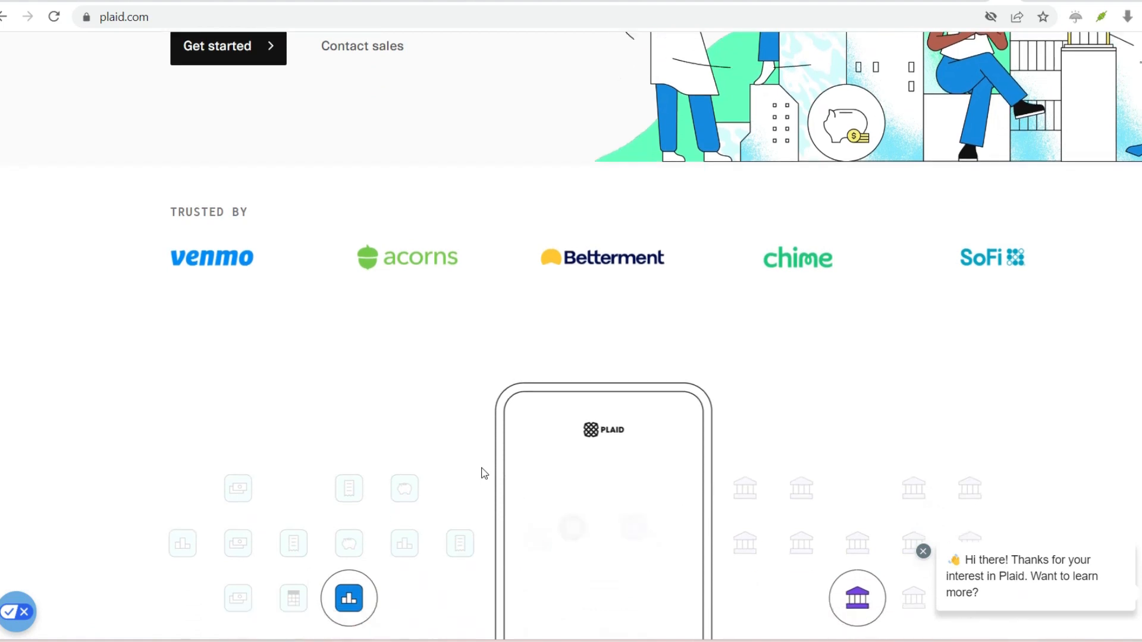
scroll(down, 3)
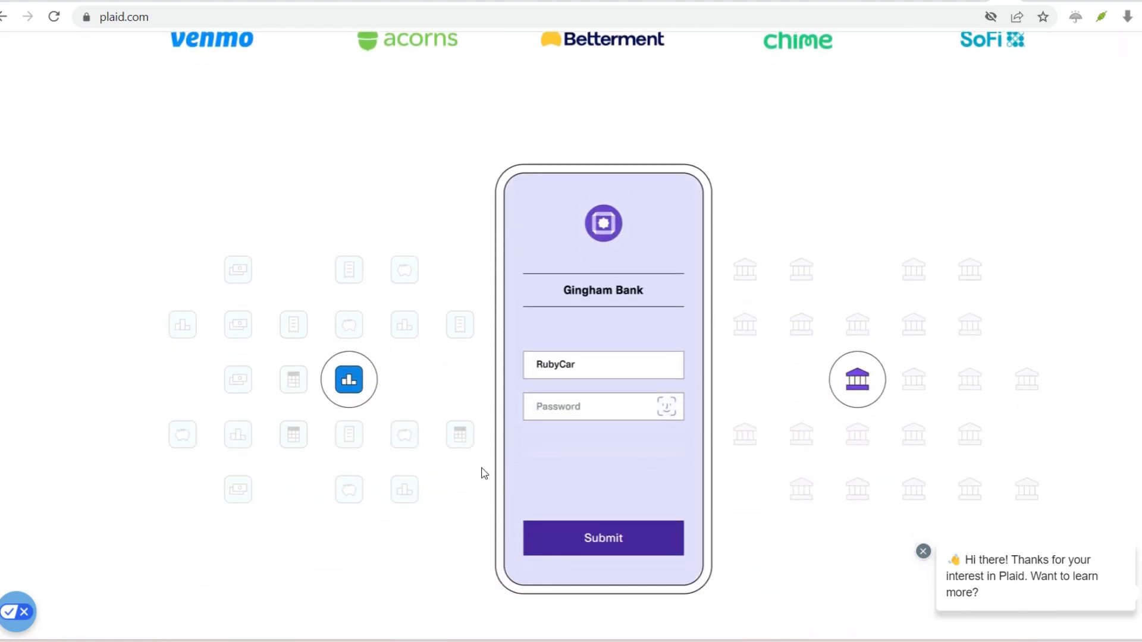
click(603, 538)
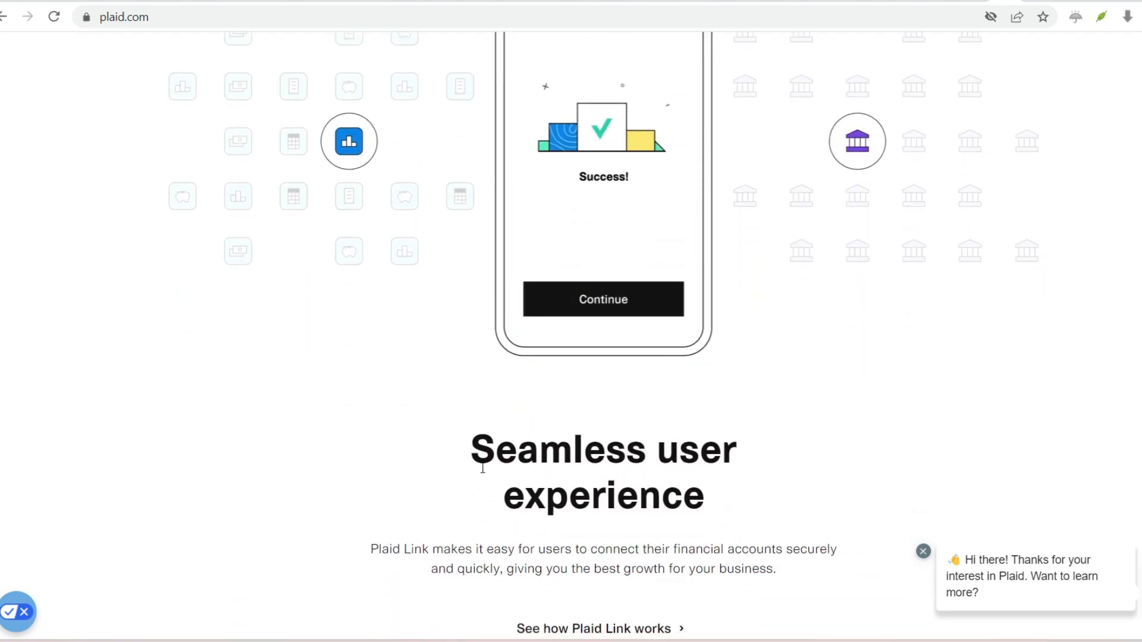
Step: Scroll through 'Built with developers in mind' to the 'Products that work together' heading
scroll(down, 3)
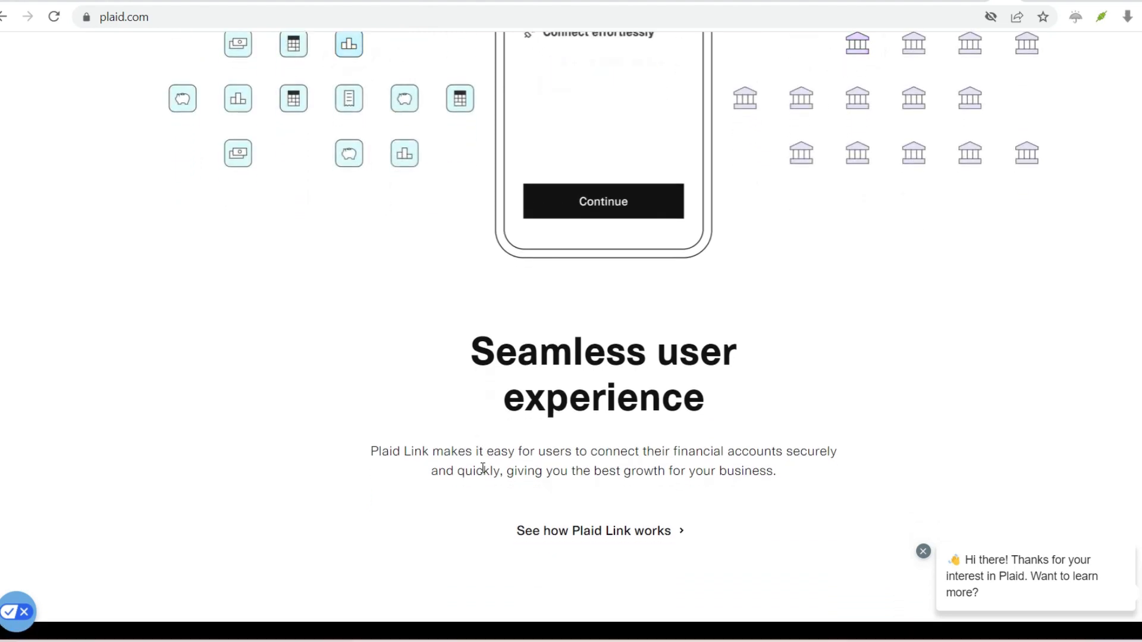
scroll(down, 3)
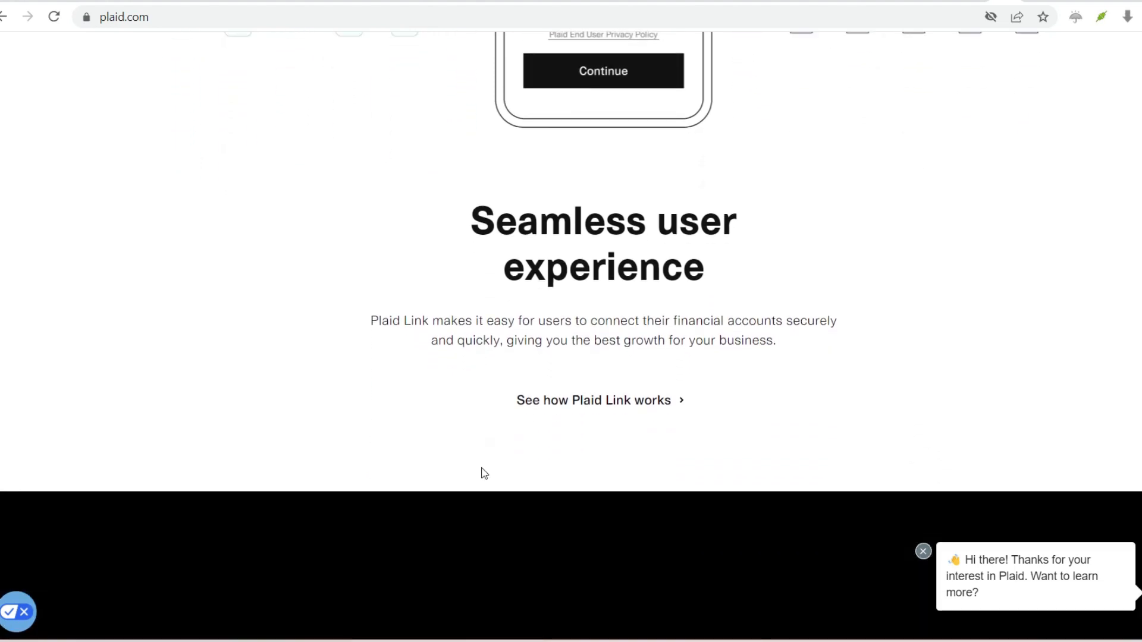
scroll(down, 3)
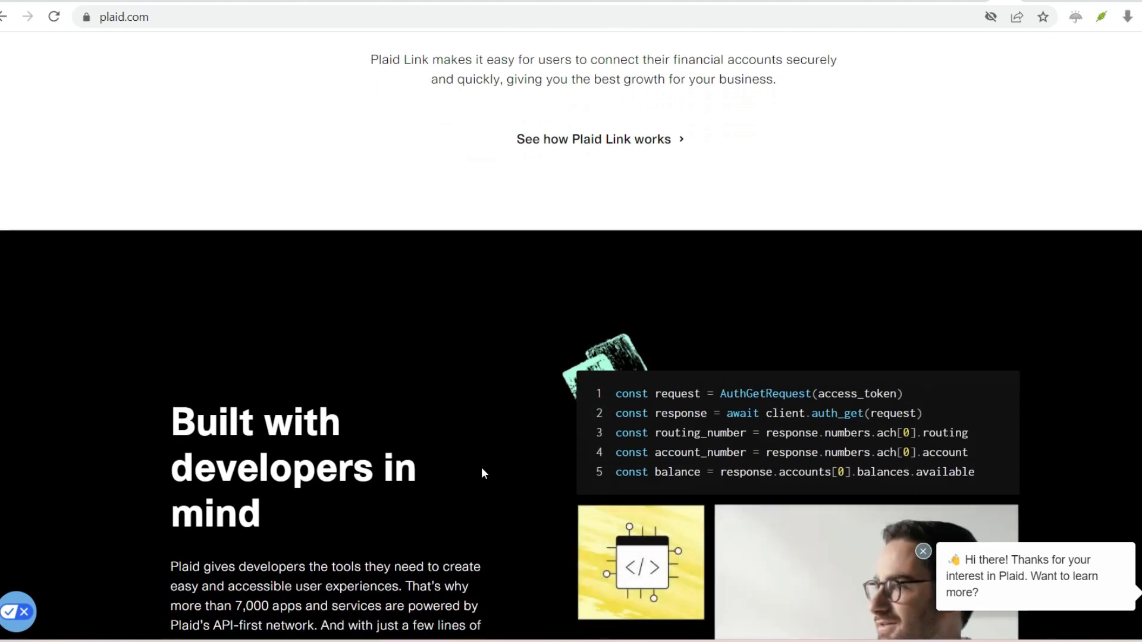
scroll(down, 3)
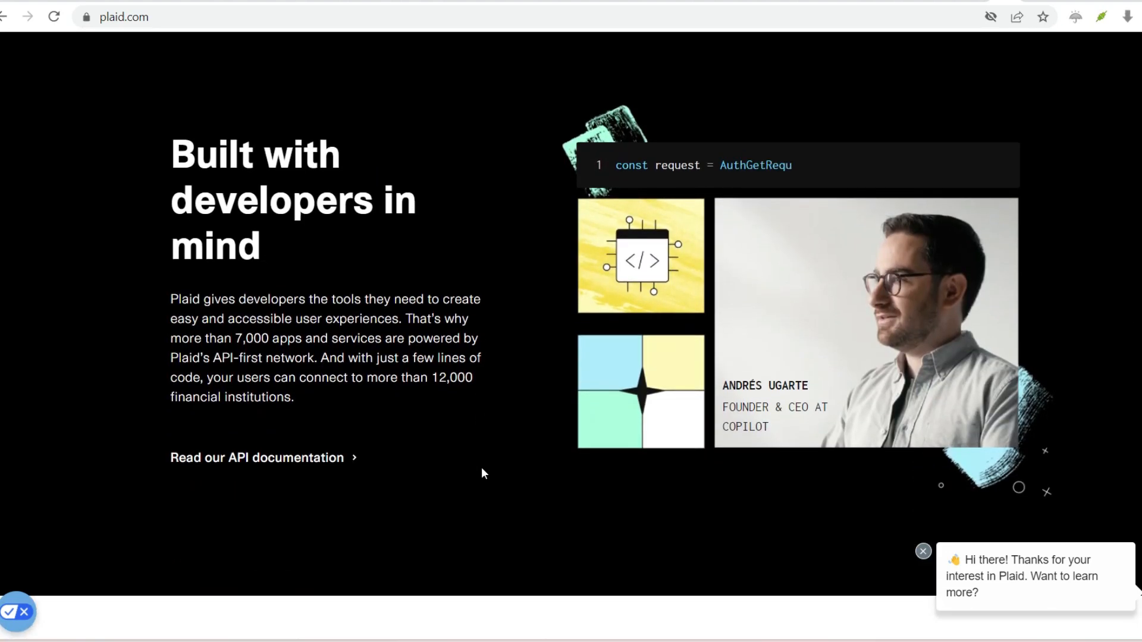
scroll(down, 3)
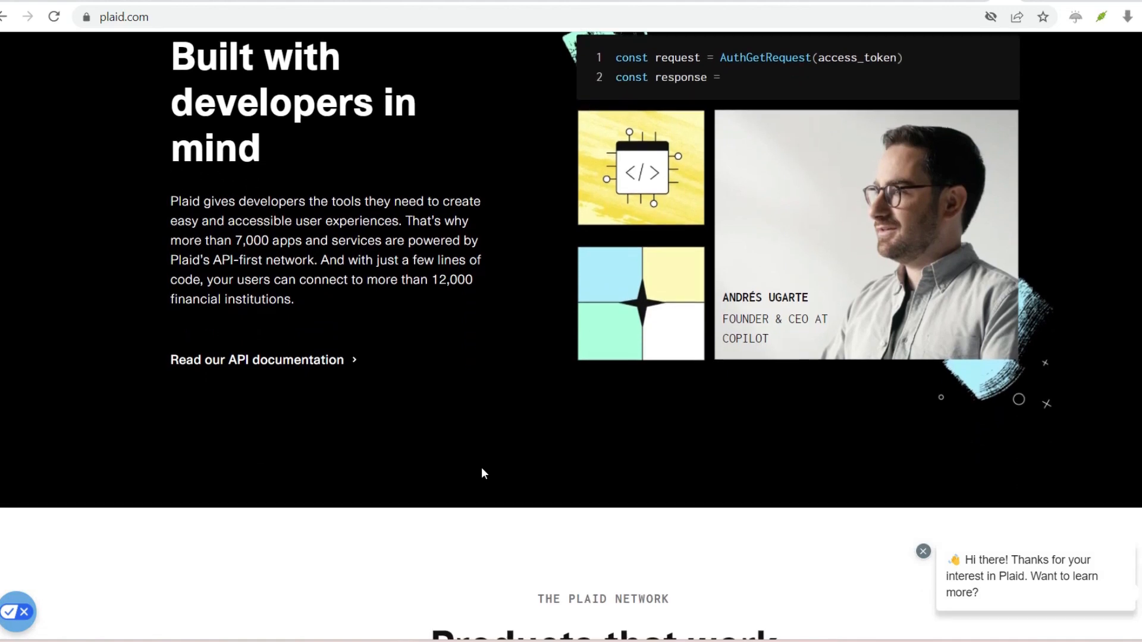
scroll(down, 3)
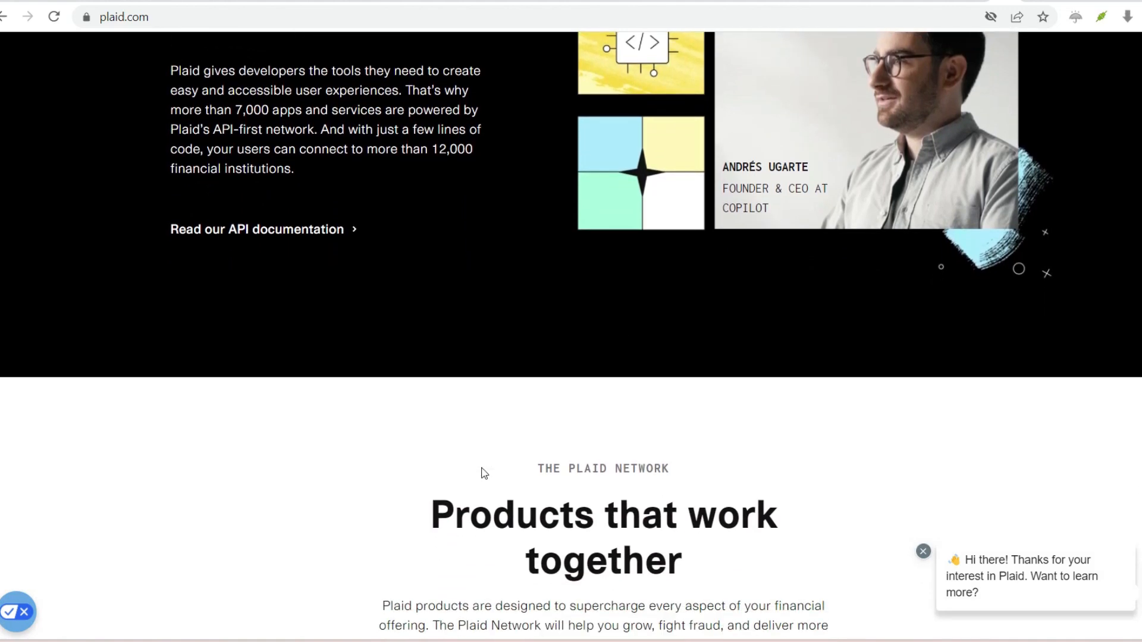
Step: Continue past the three product cards to 'Build the future of financial services'
scroll(down, 3)
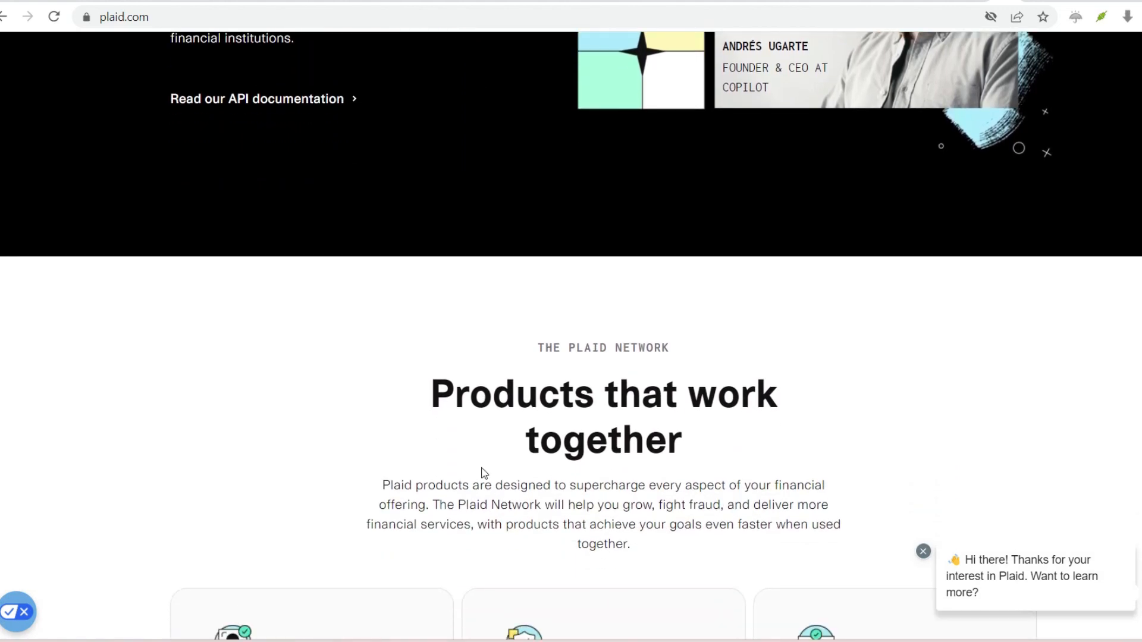
scroll(down, 3)
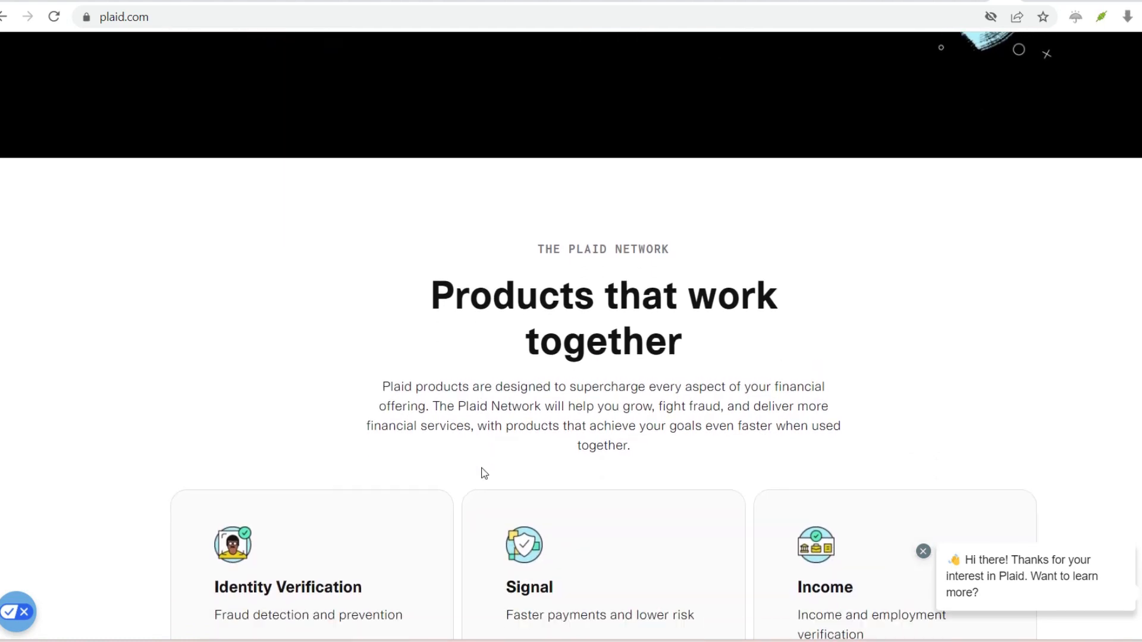
scroll(down, 3)
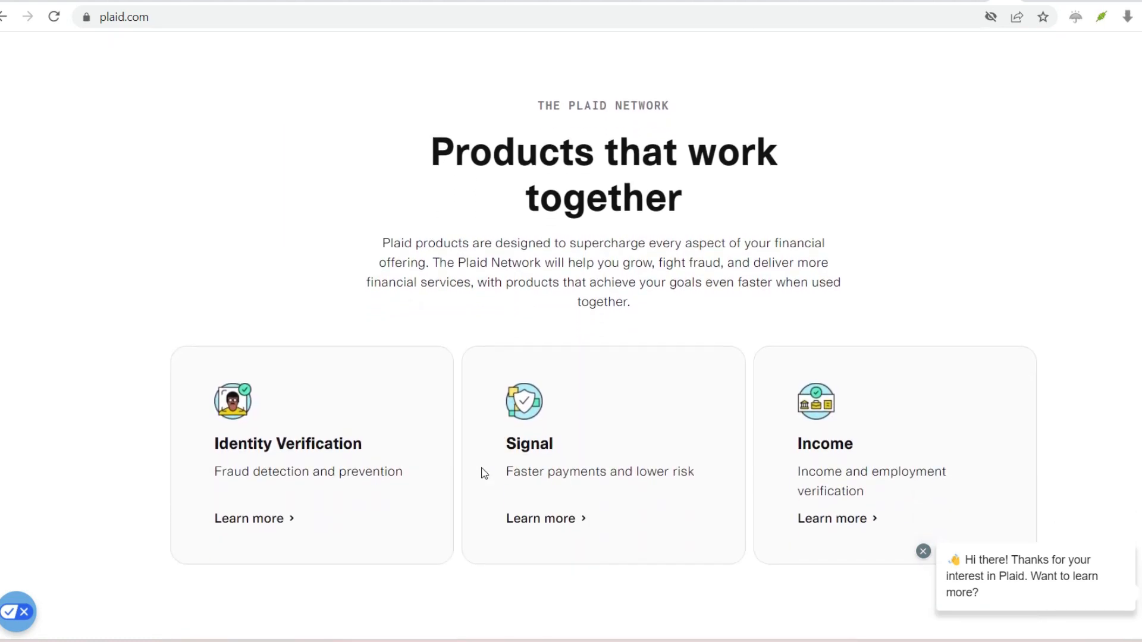
scroll(down, 3)
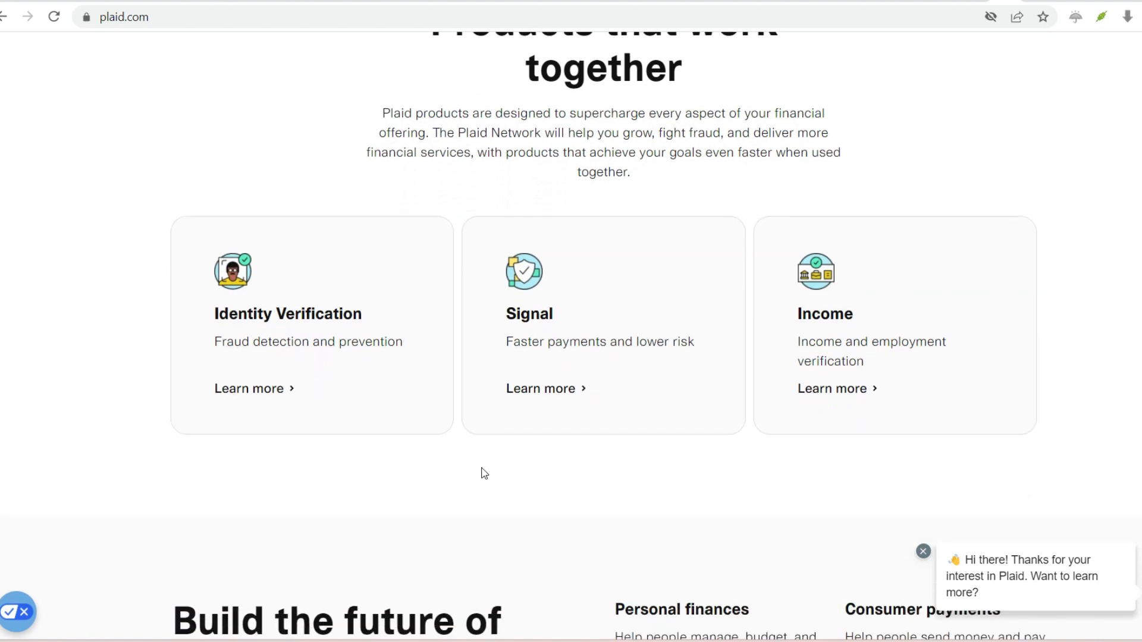
scroll(down, 3)
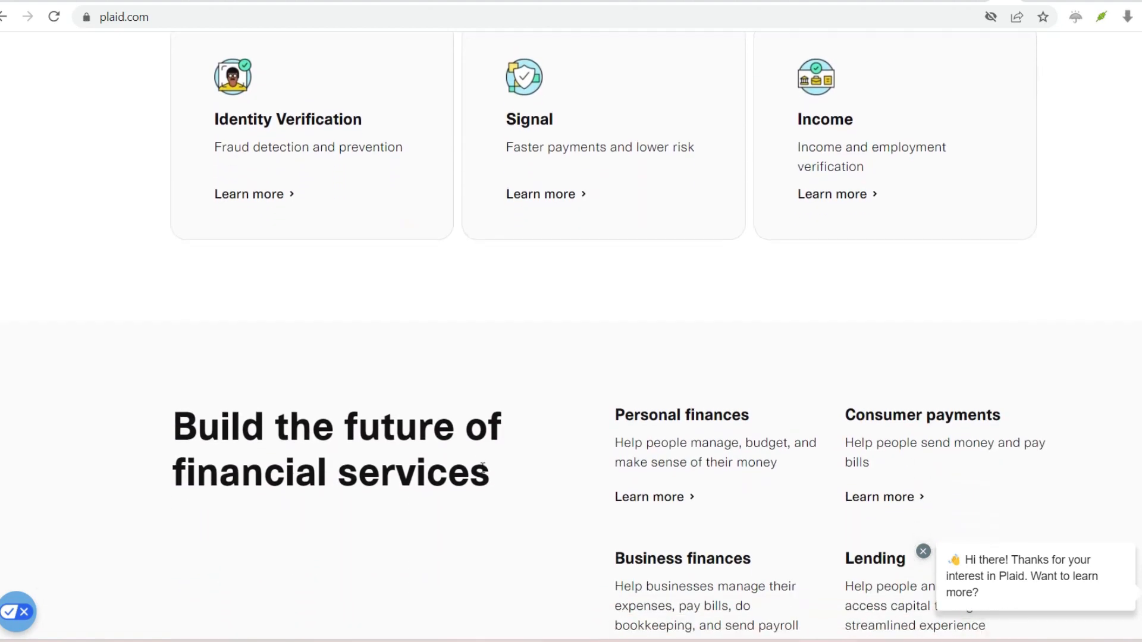
scroll(down, 3)
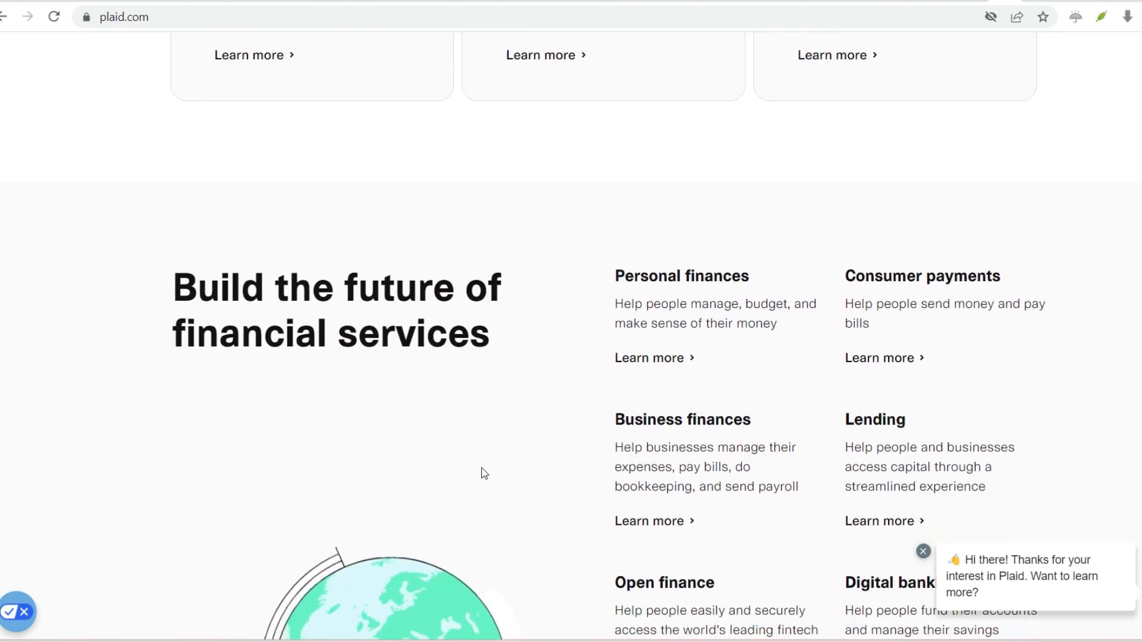
Step: Scroll past the use-case list ending with Wealth to the three 'Power the apps' cards
scroll(down, 3)
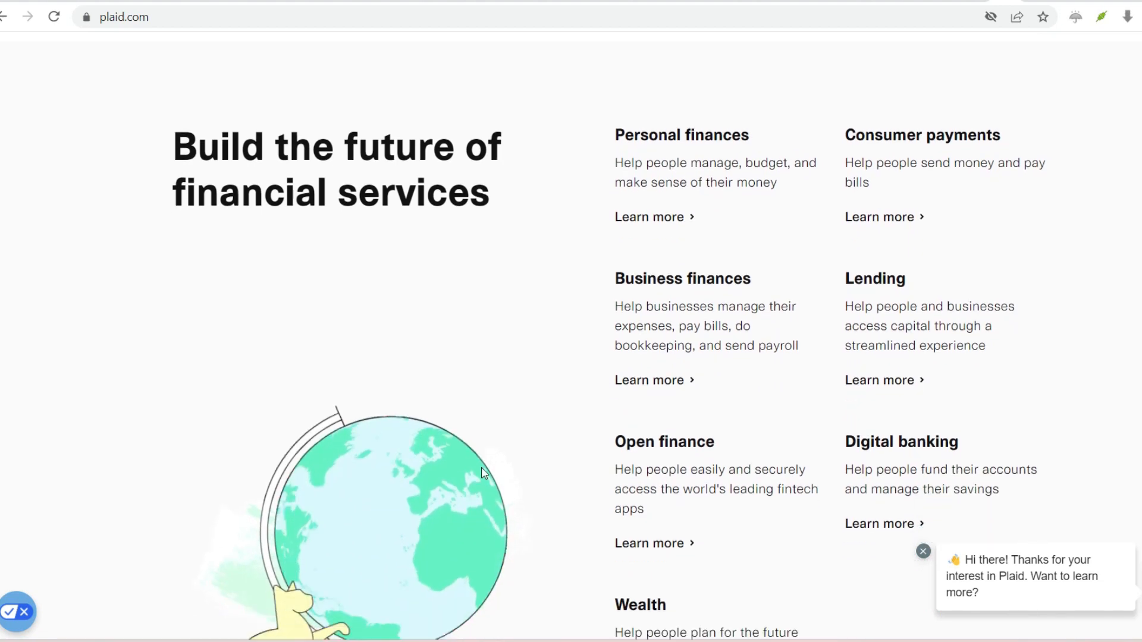
scroll(down, 3)
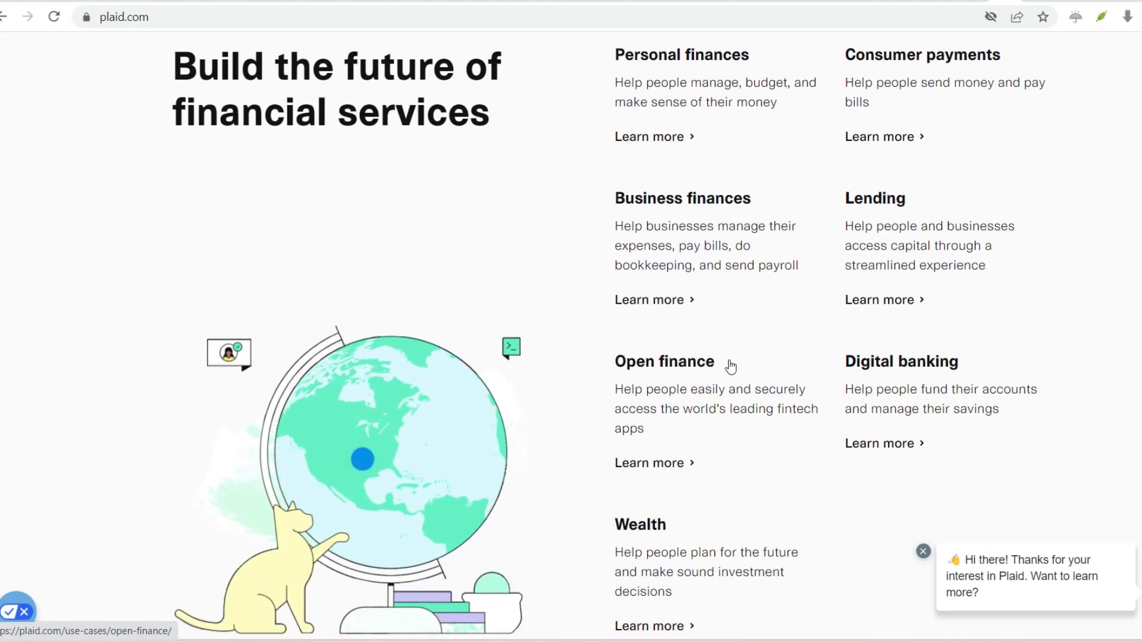
scroll(down, 3)
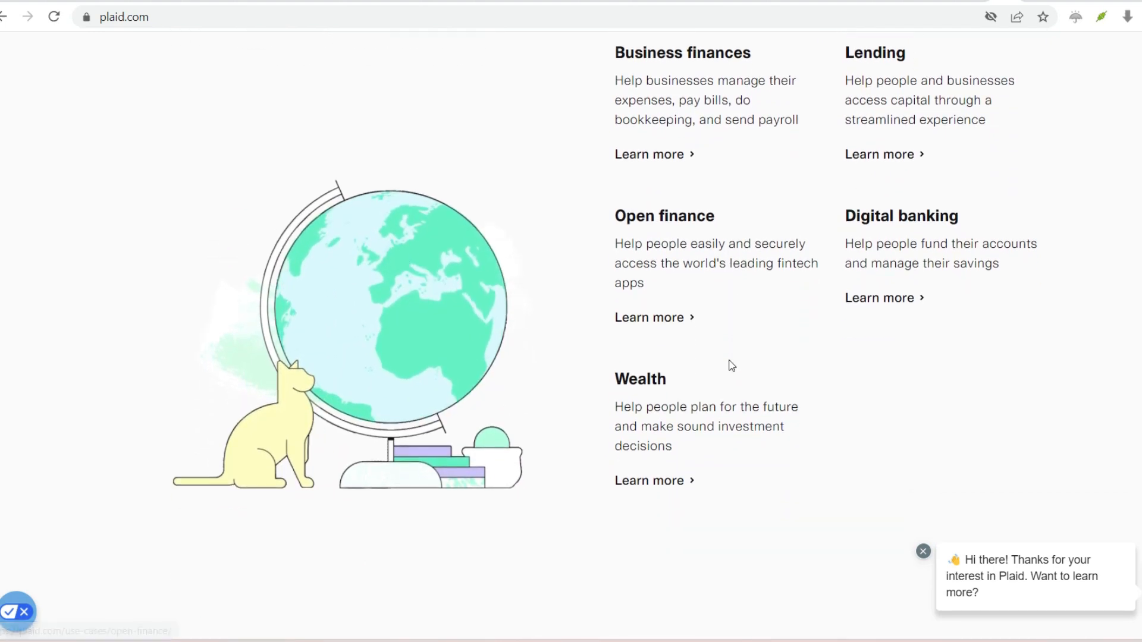
scroll(down, 3)
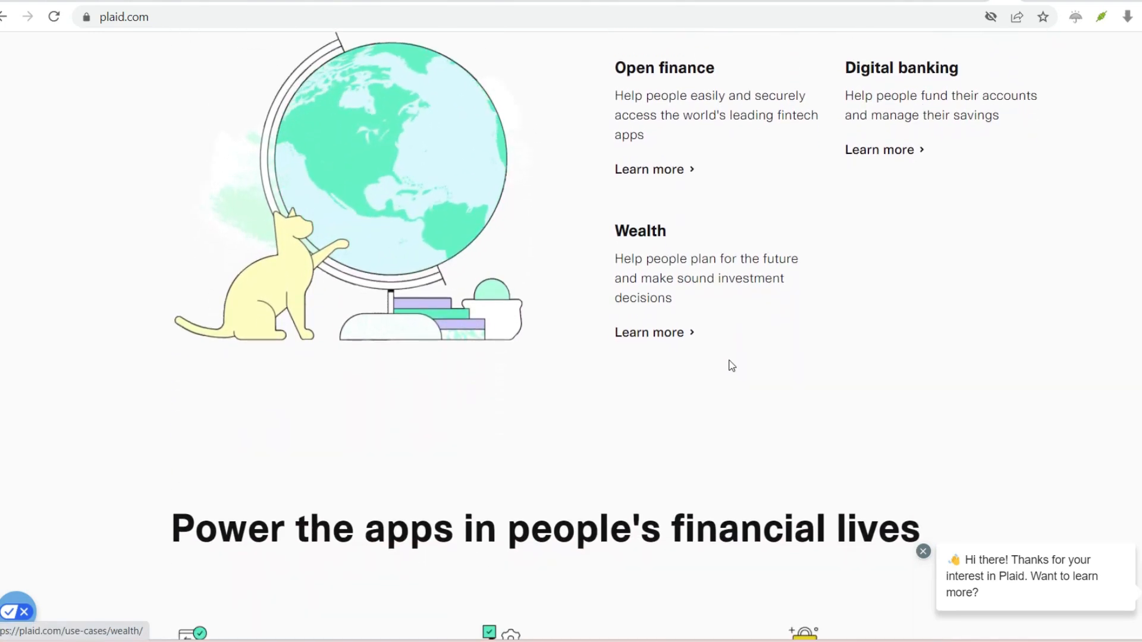
scroll(down, 3)
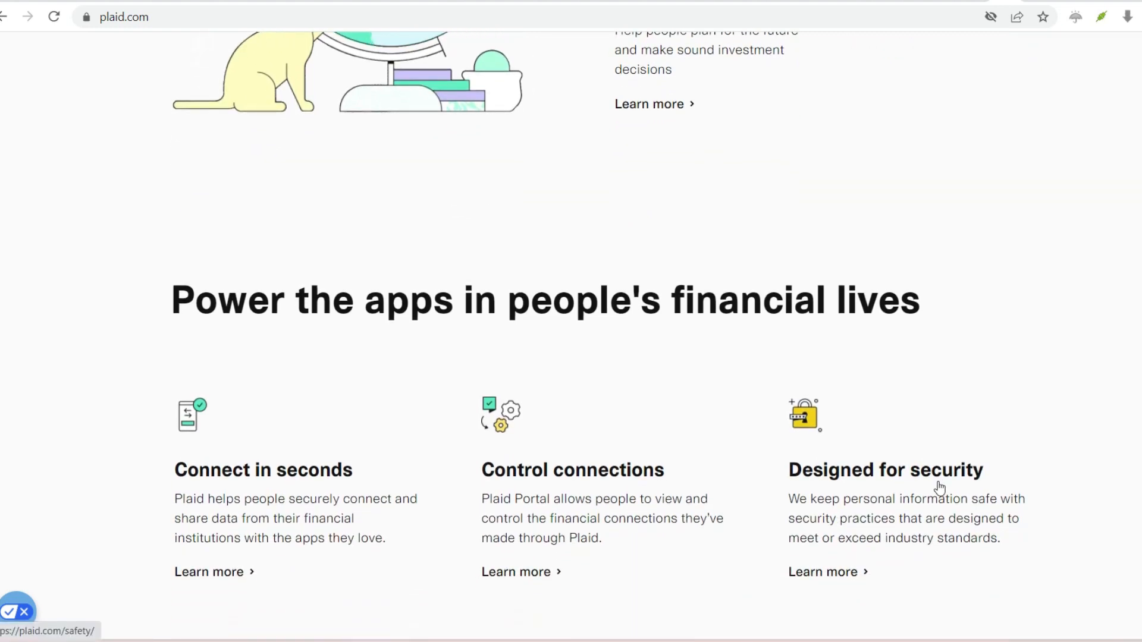
Step: Scroll past the Connect, Control and security cards to 'Connect to the digital finance ecosystem'
scroll(down, 3)
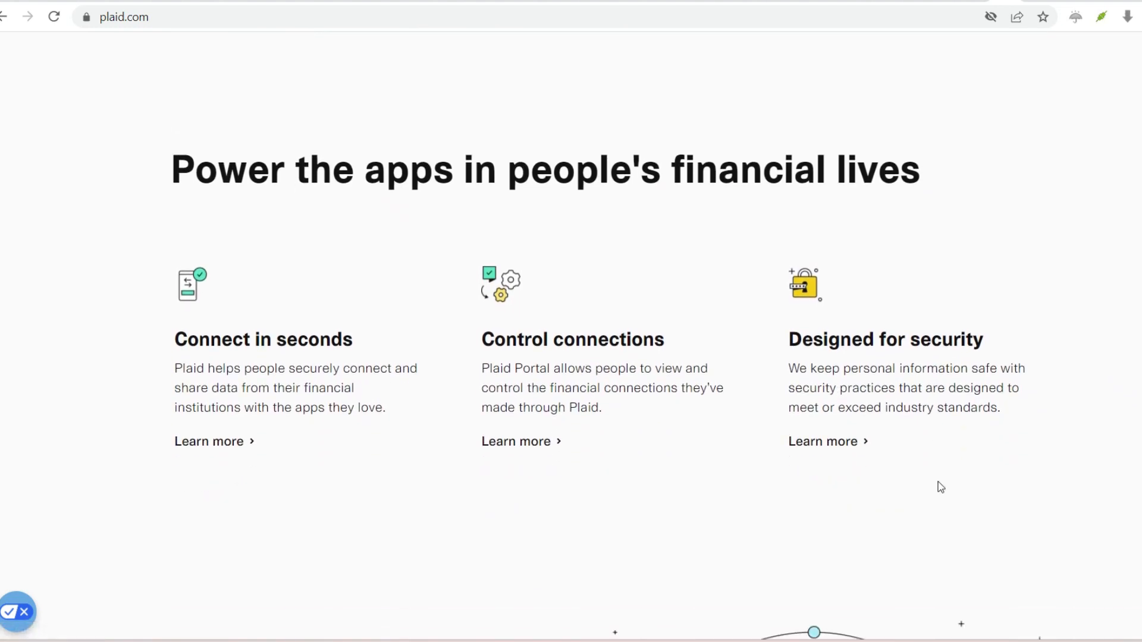
scroll(down, 3)
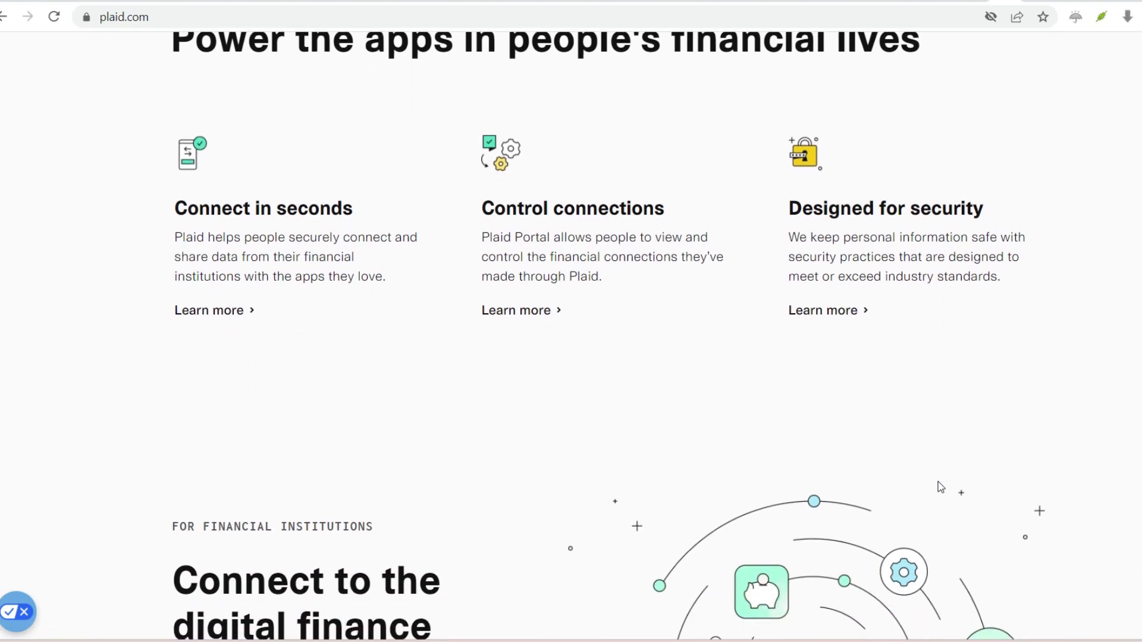
scroll(down, 3)
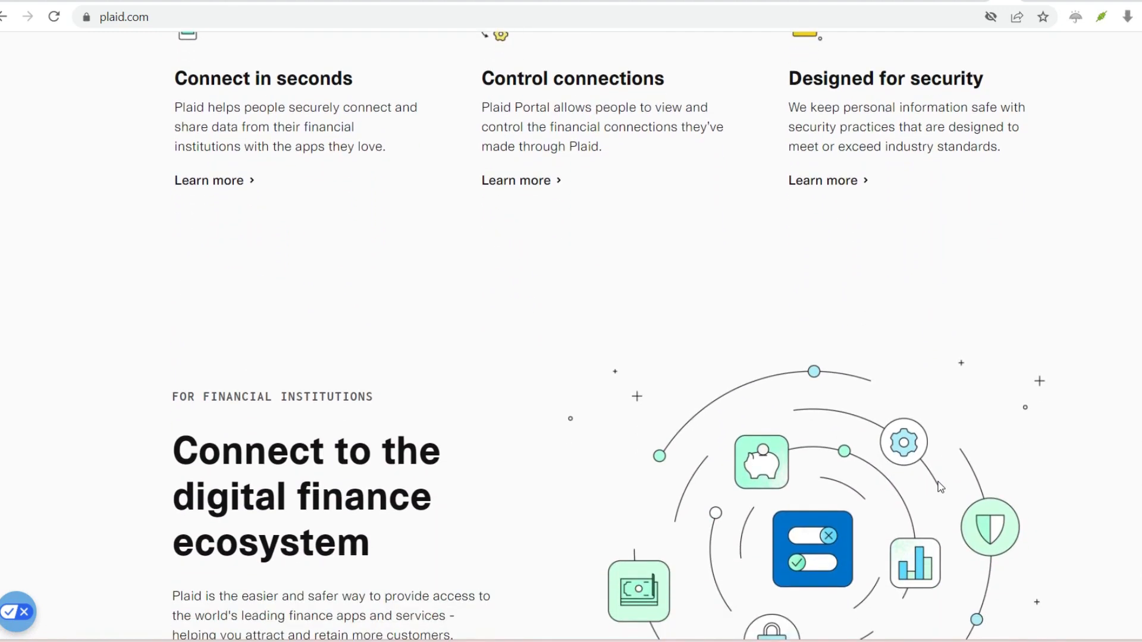
Step: Show the Products menu listing Auth, Assets, Signal, Income, Monitor and more
click(270, 38)
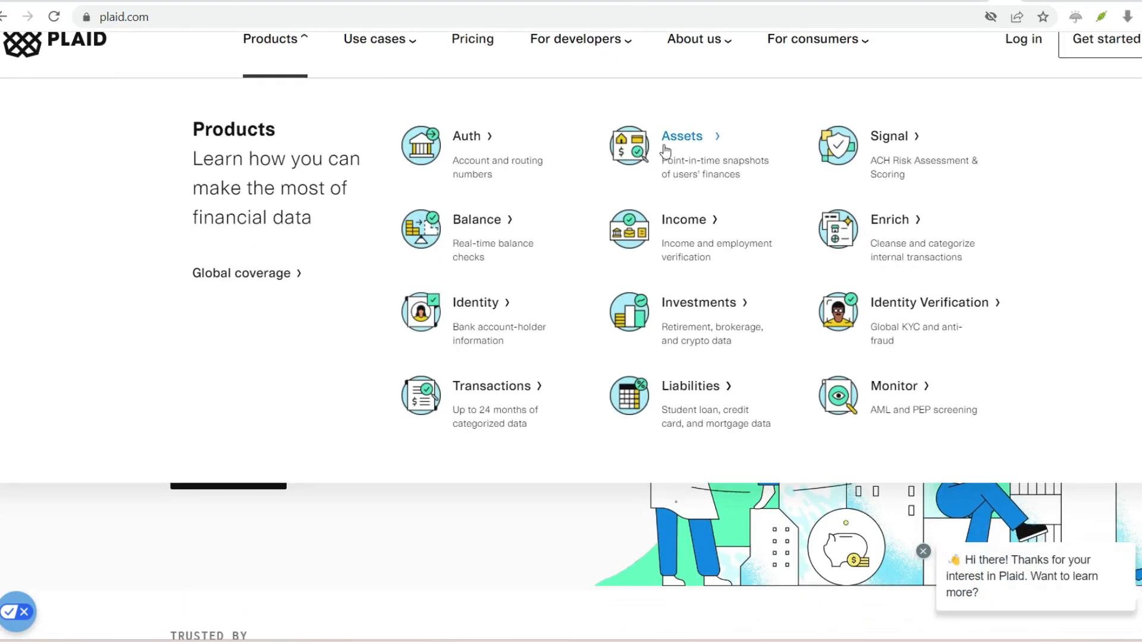
mouse_move(514, 271)
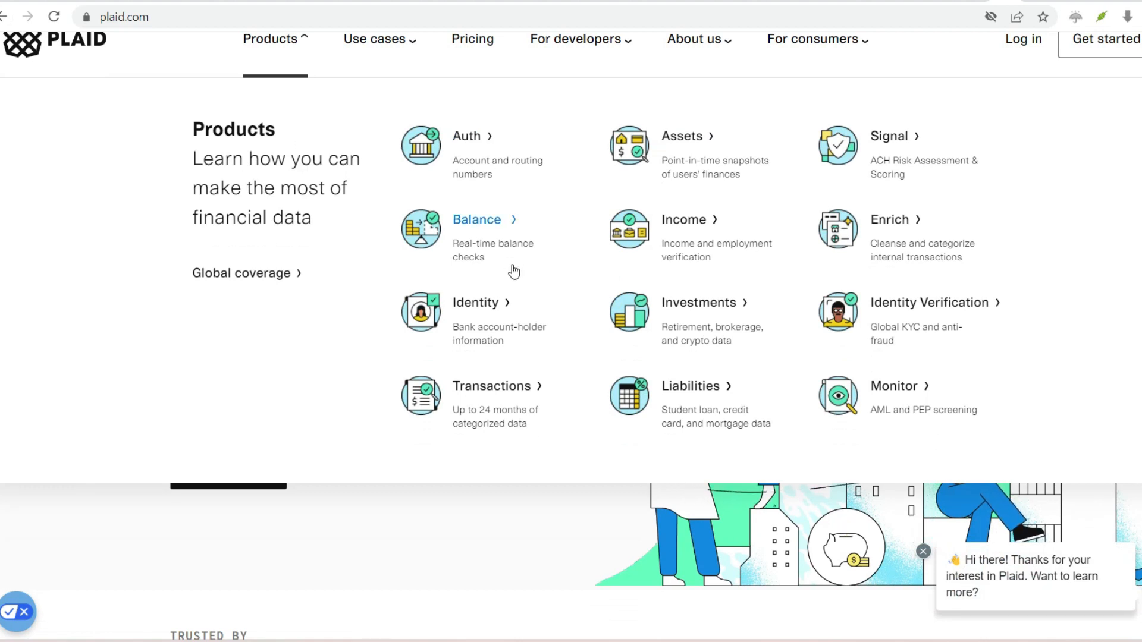
mouse_move(700, 227)
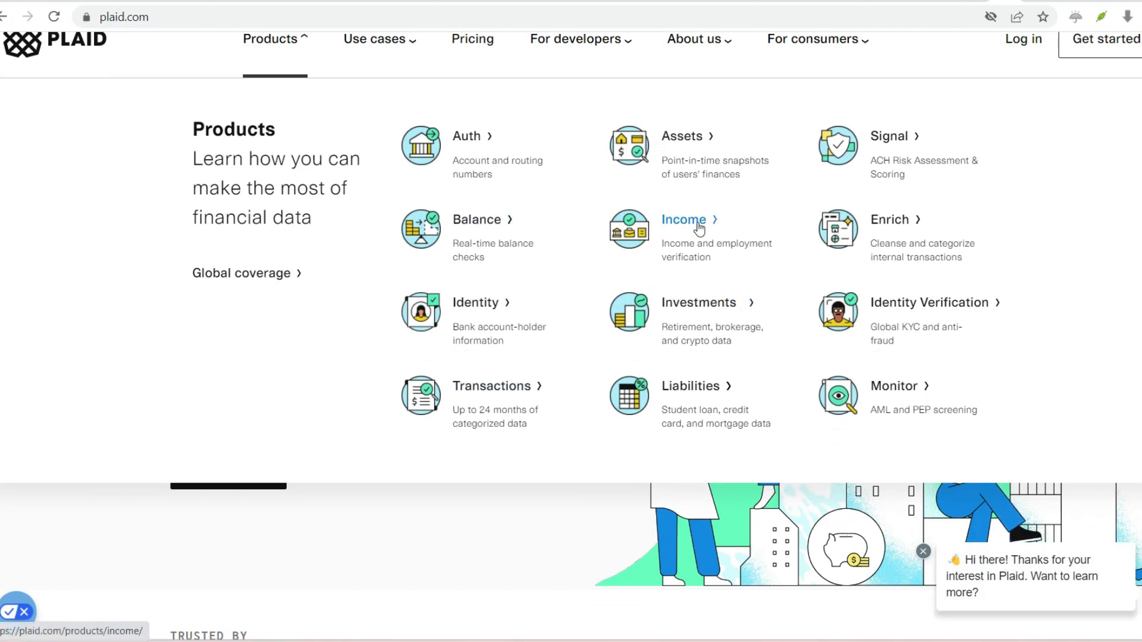
mouse_move(916, 297)
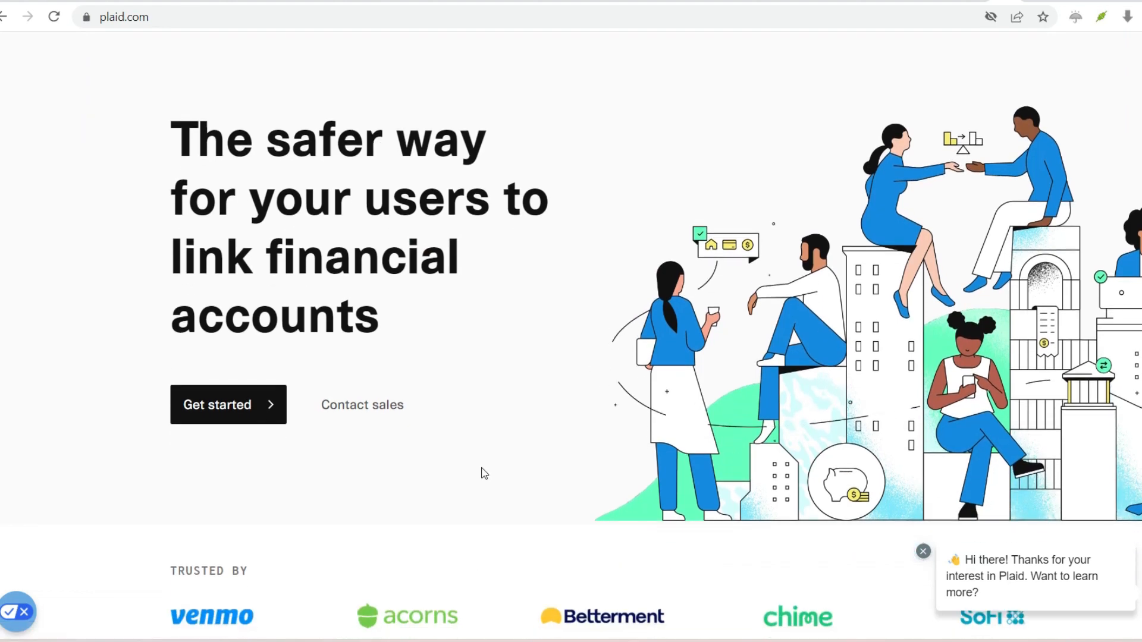
Step: Scroll from the hero past the Trusted by logos into the bank-linking phone demo
scroll(down, 3)
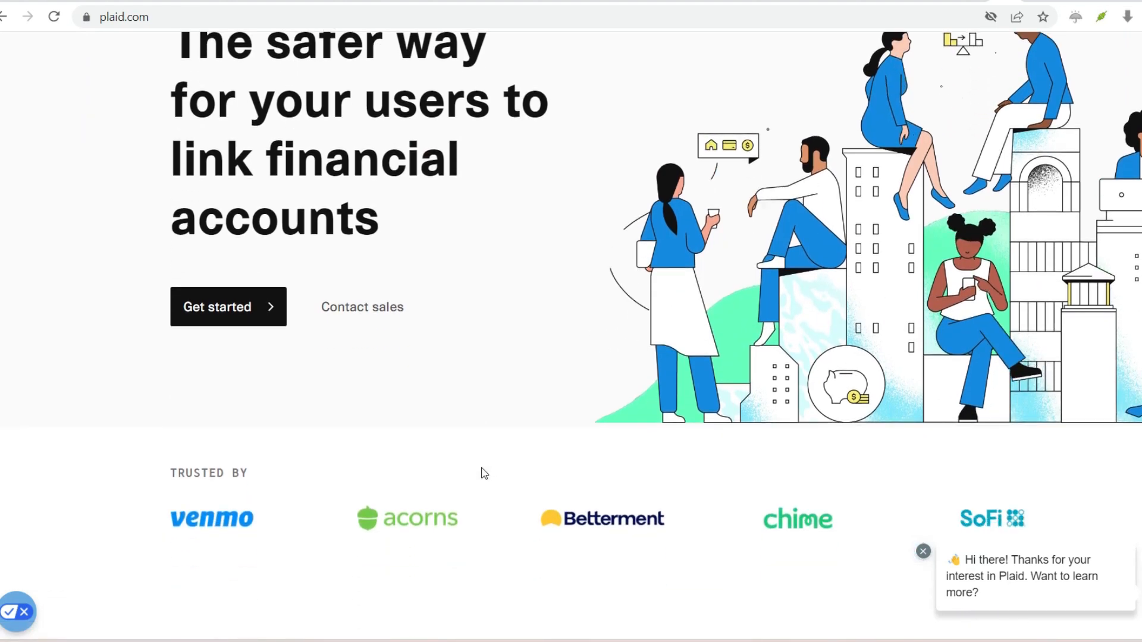
scroll(down, 3)
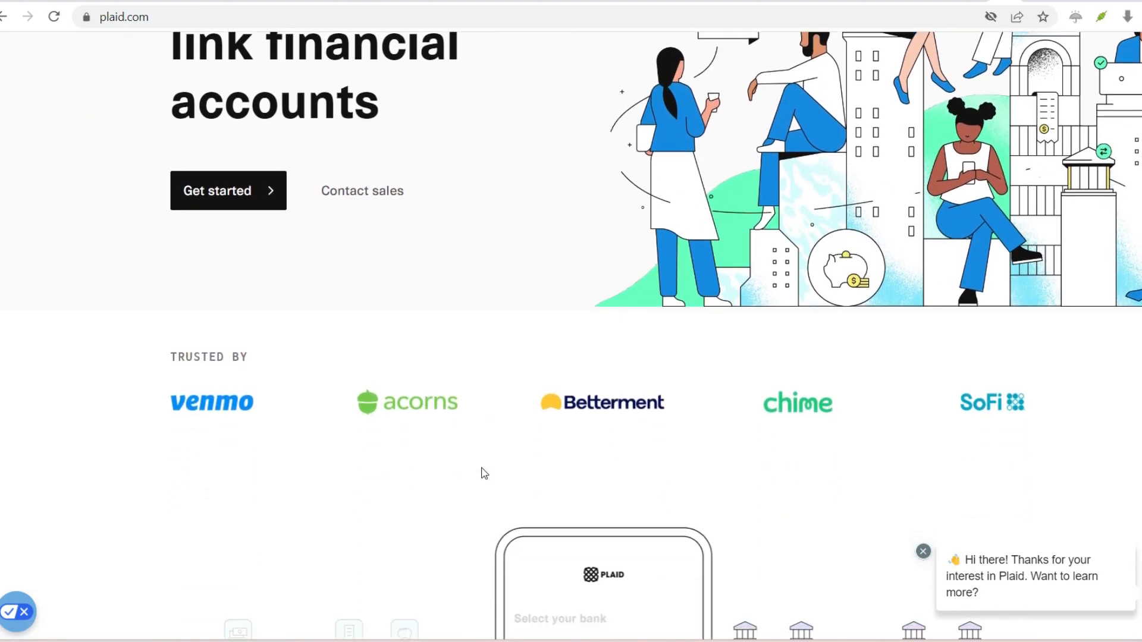
scroll(down, 3)
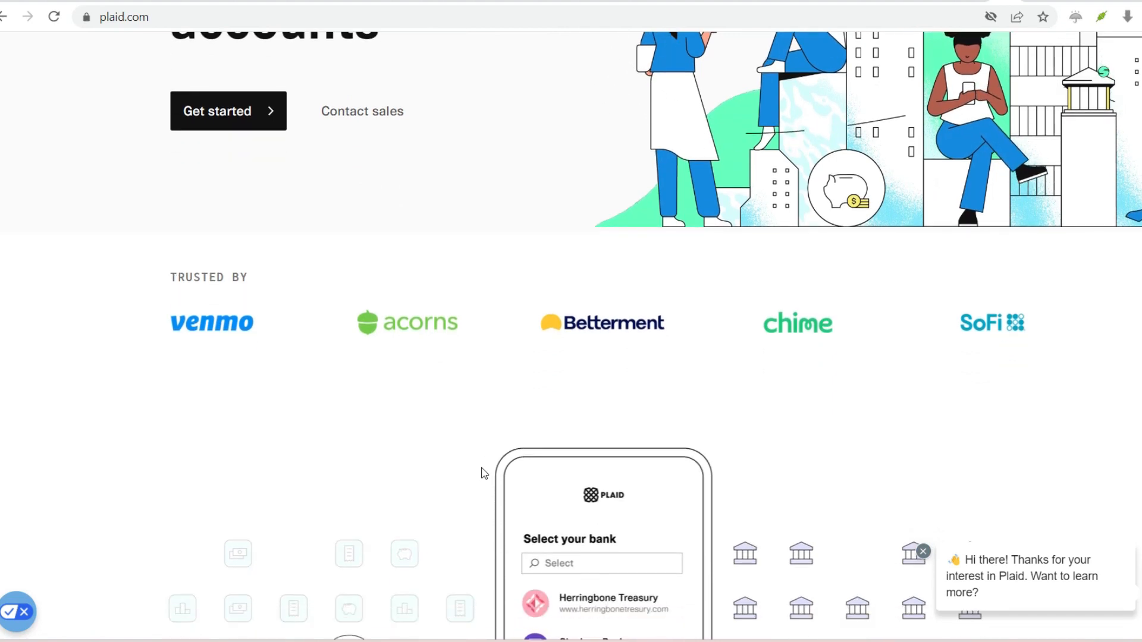
scroll(down, 3)
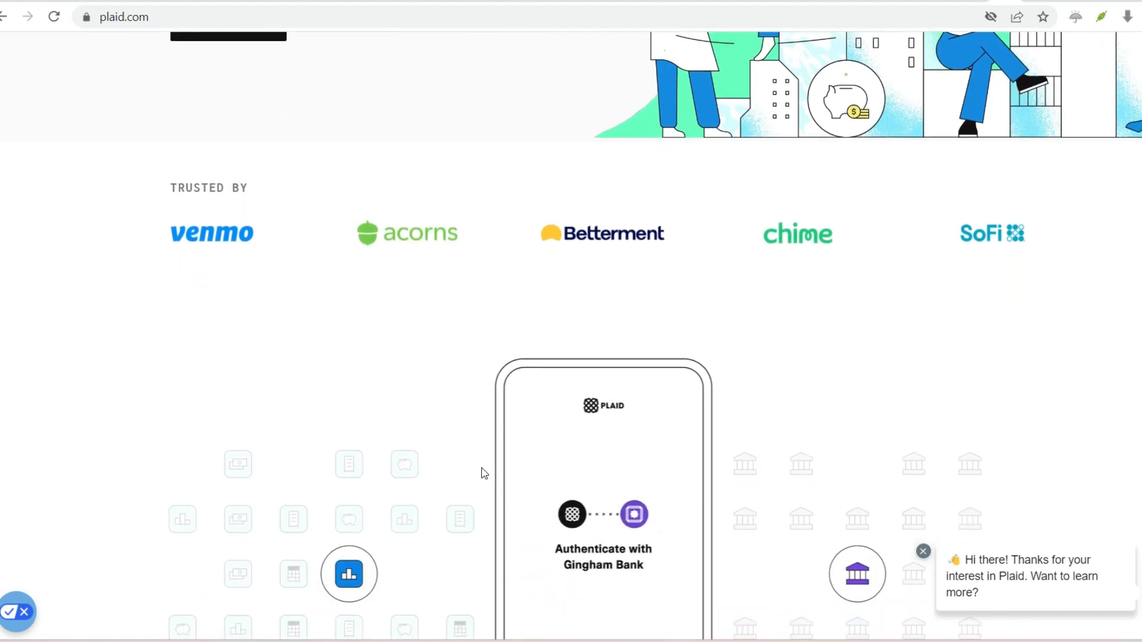
scroll(down, 3)
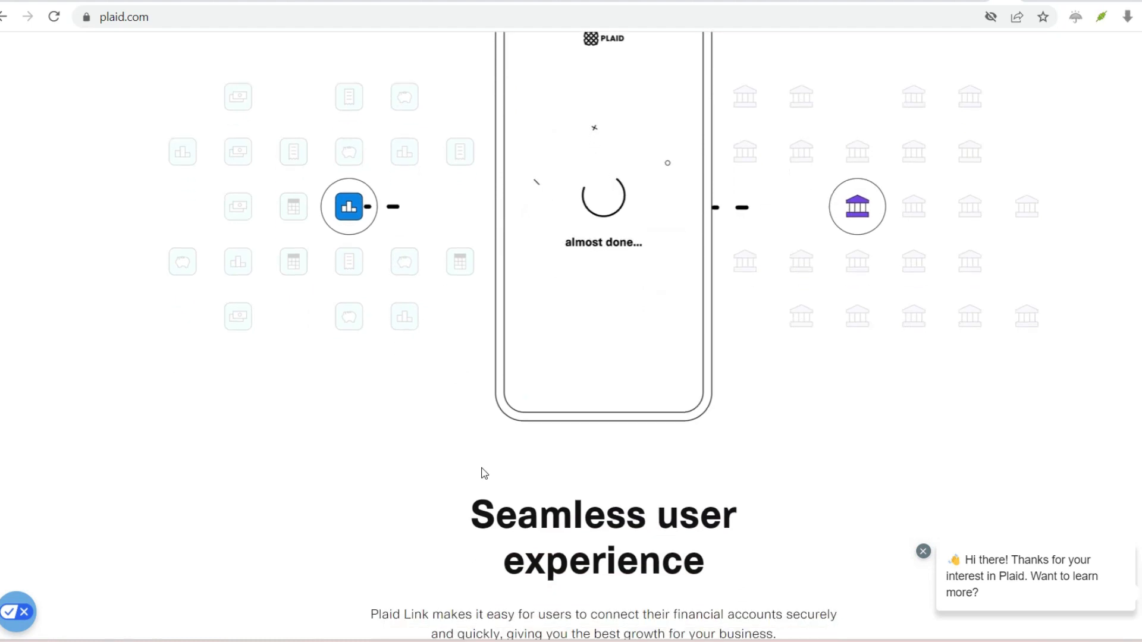
Step: Continue past the phone demo to the 'Seamless user experience' section
scroll(down, 3)
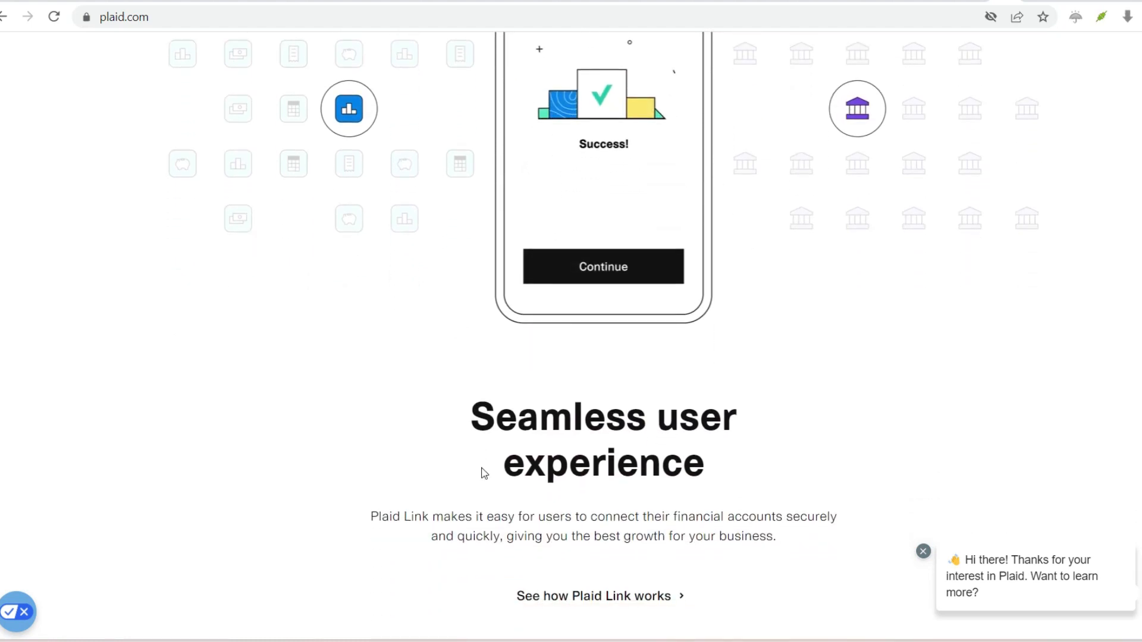
scroll(down, 3)
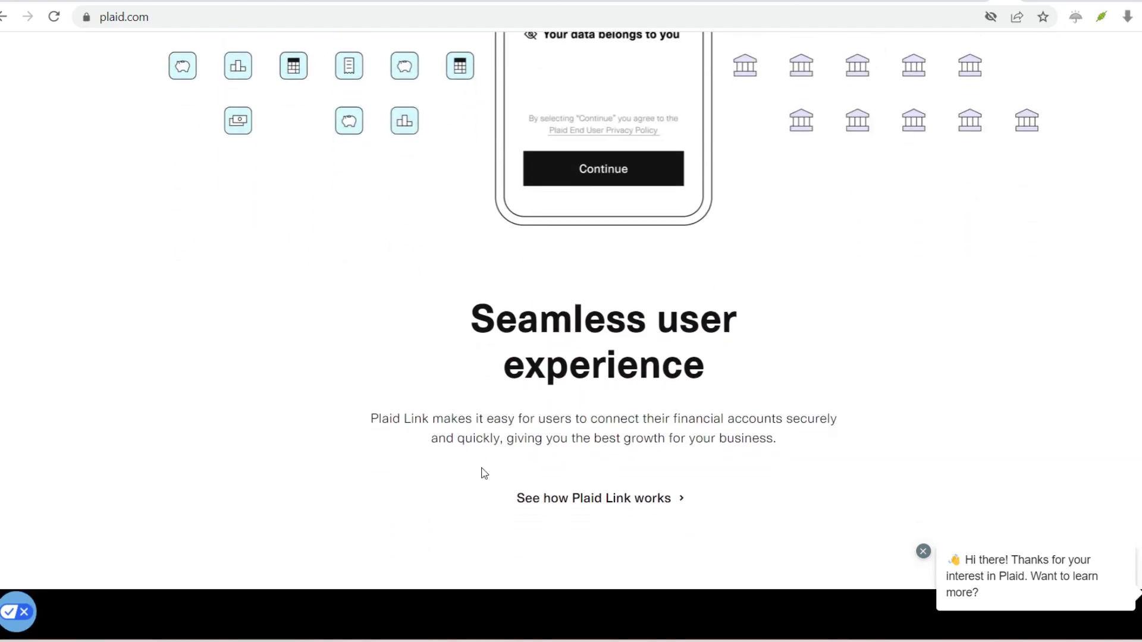
scroll(down, 3)
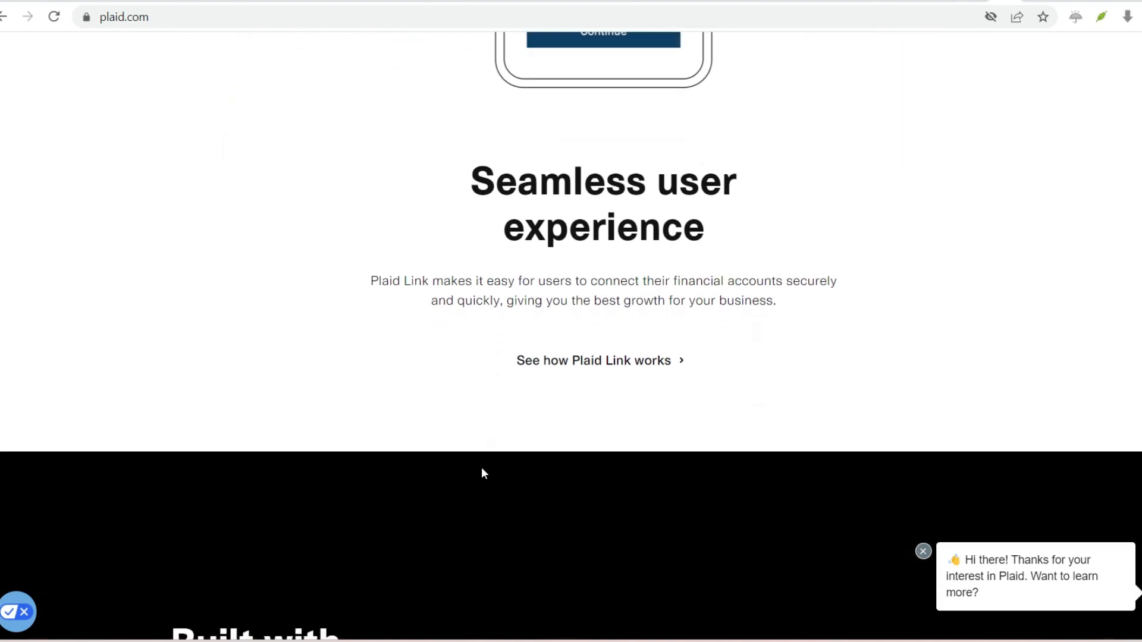
Step: Scroll through 'Built with developers in mind' to the 'Products that work together' cards
scroll(down, 3)
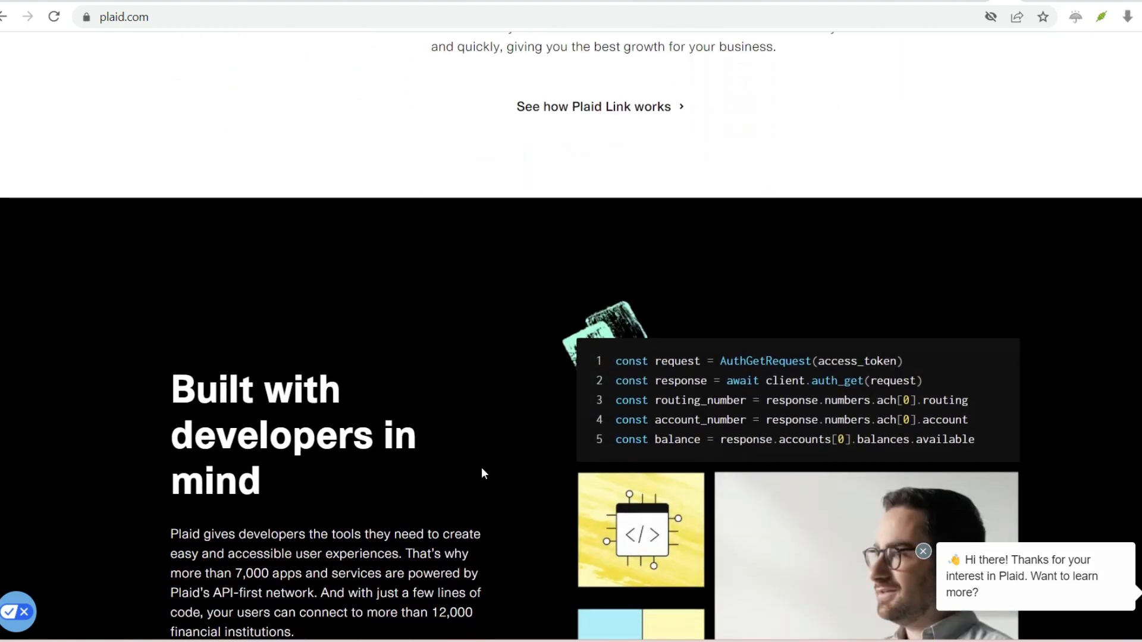
scroll(down, 3)
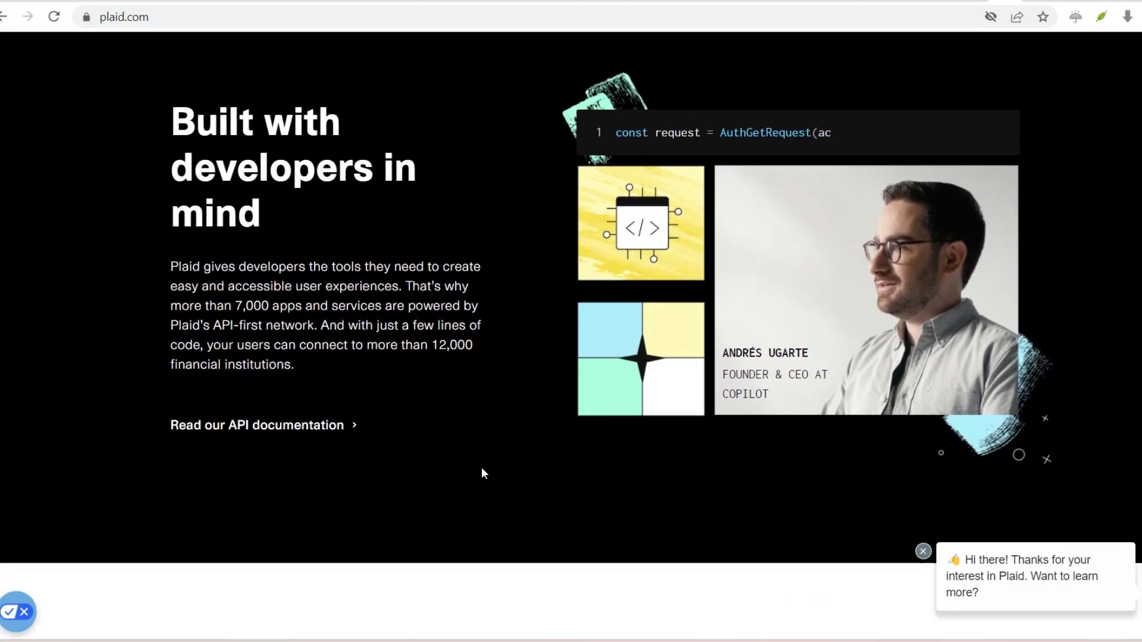
scroll(down, 3)
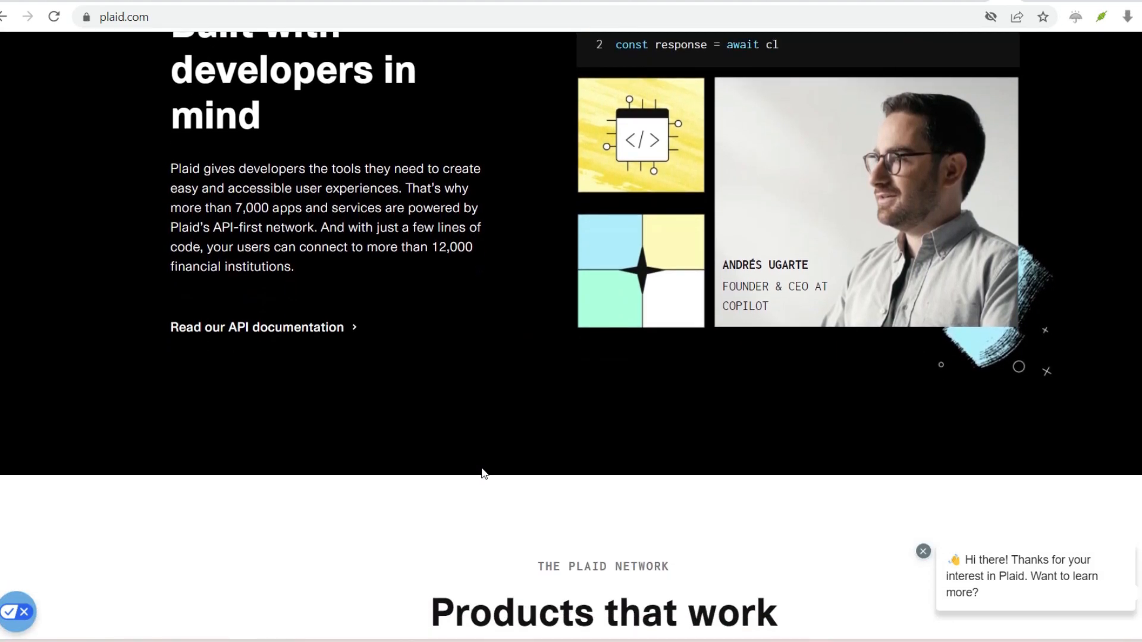
scroll(down, 3)
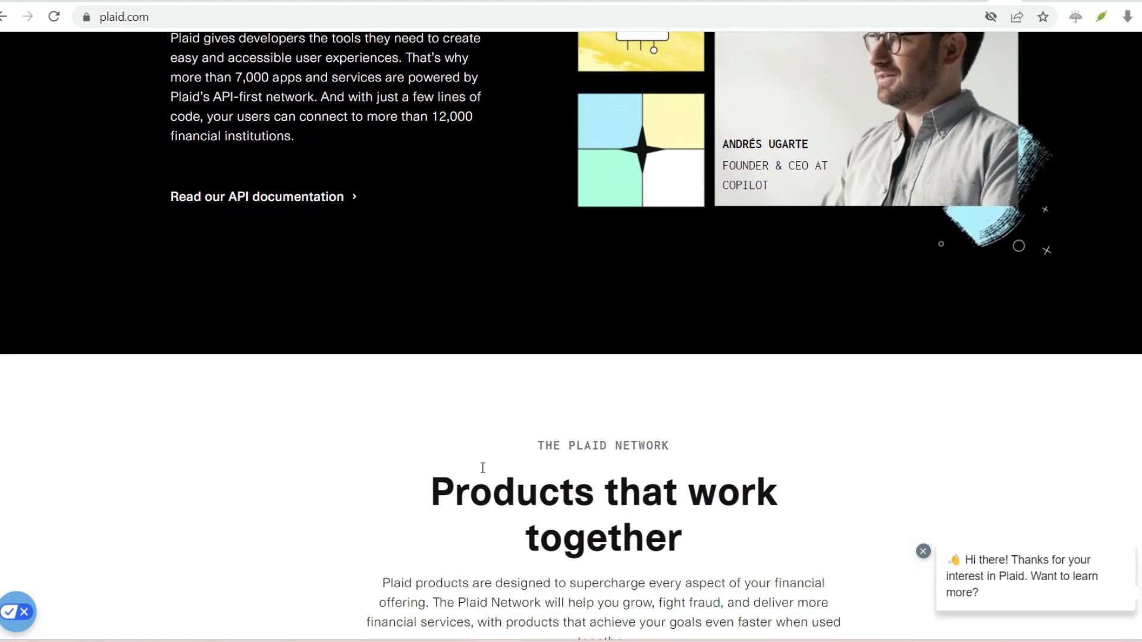
Step: Continue past the three product cards to 'Build the future of financial services'
scroll(down, 3)
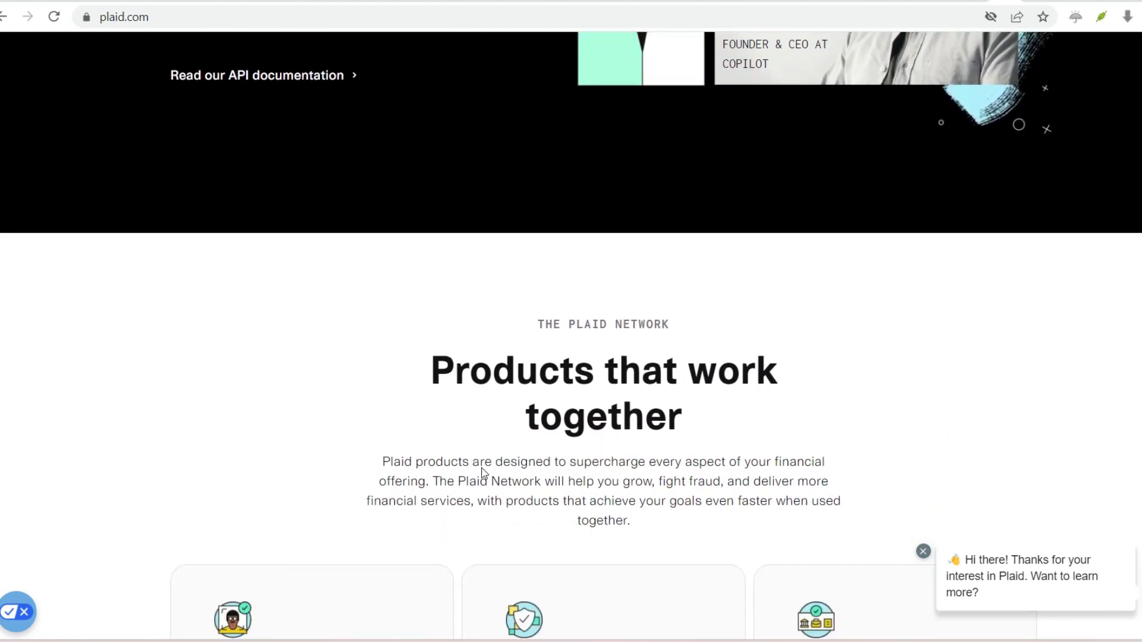
scroll(down, 3)
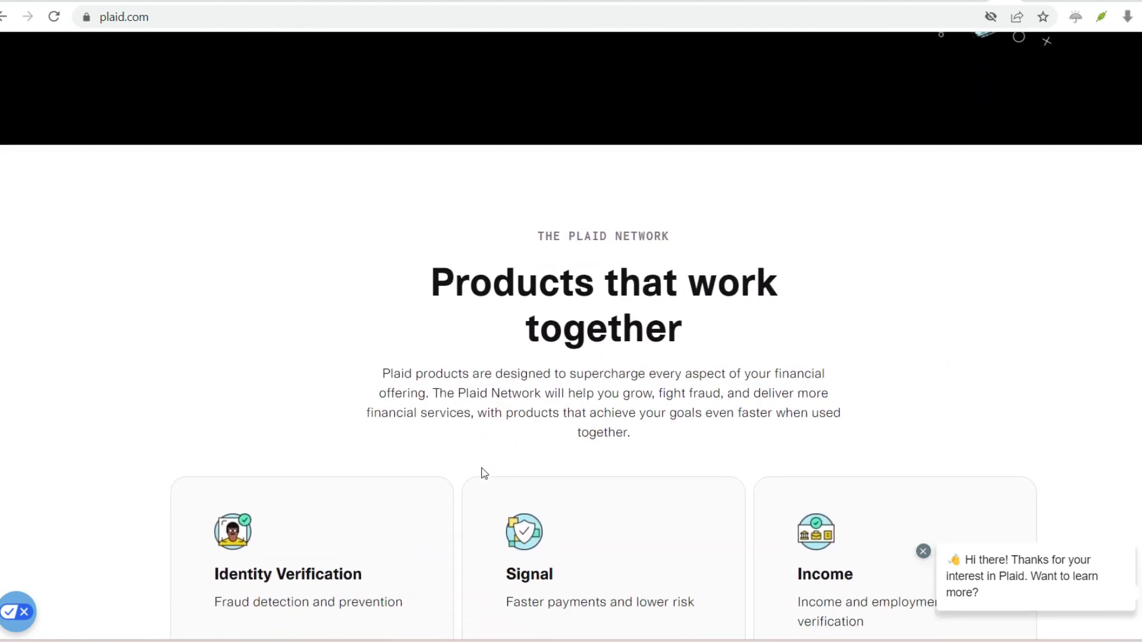
scroll(down, 3)
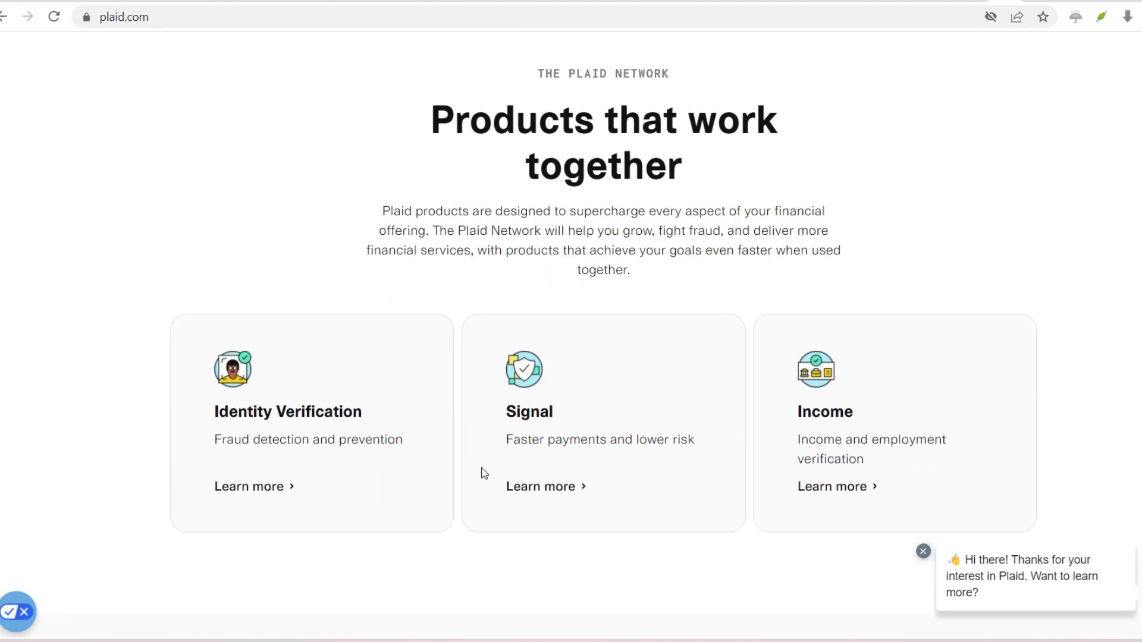
scroll(down, 3)
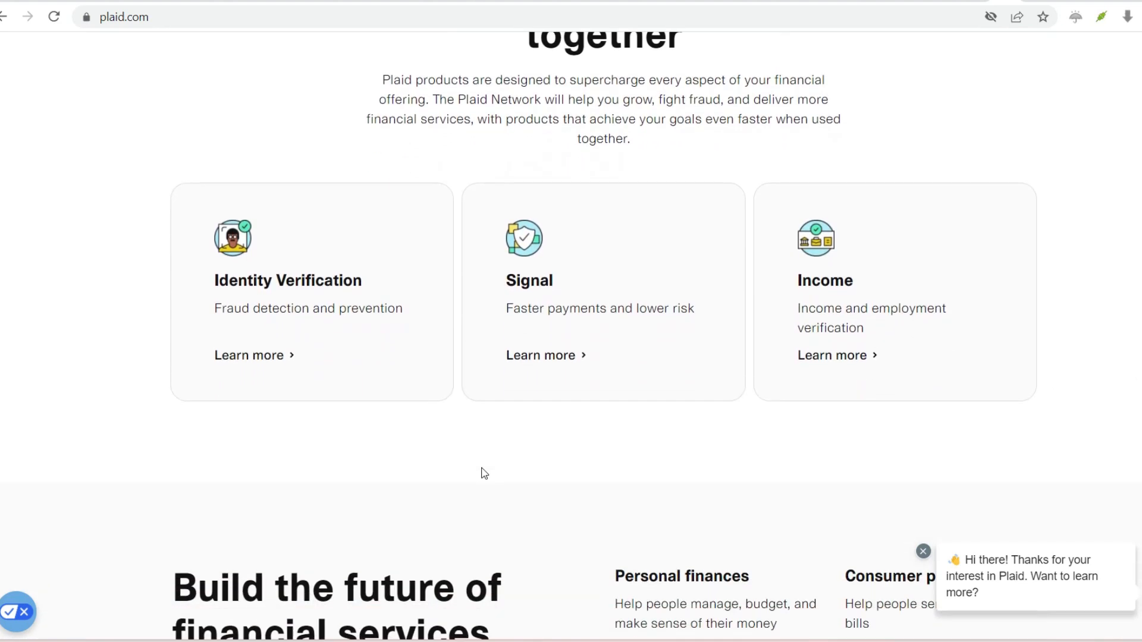